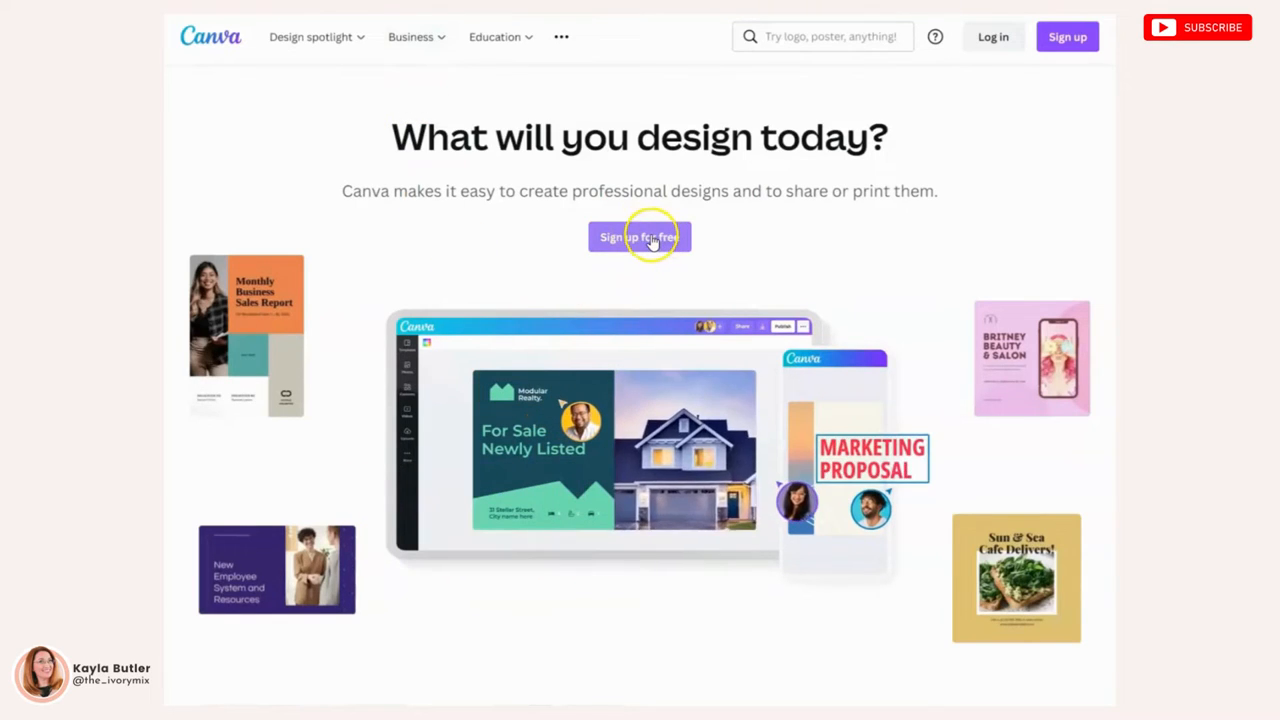
Start Canva's free sign-up from the homepage to bring up the log-in options.
{"action": "left_click", "coordinate": [639, 237]}
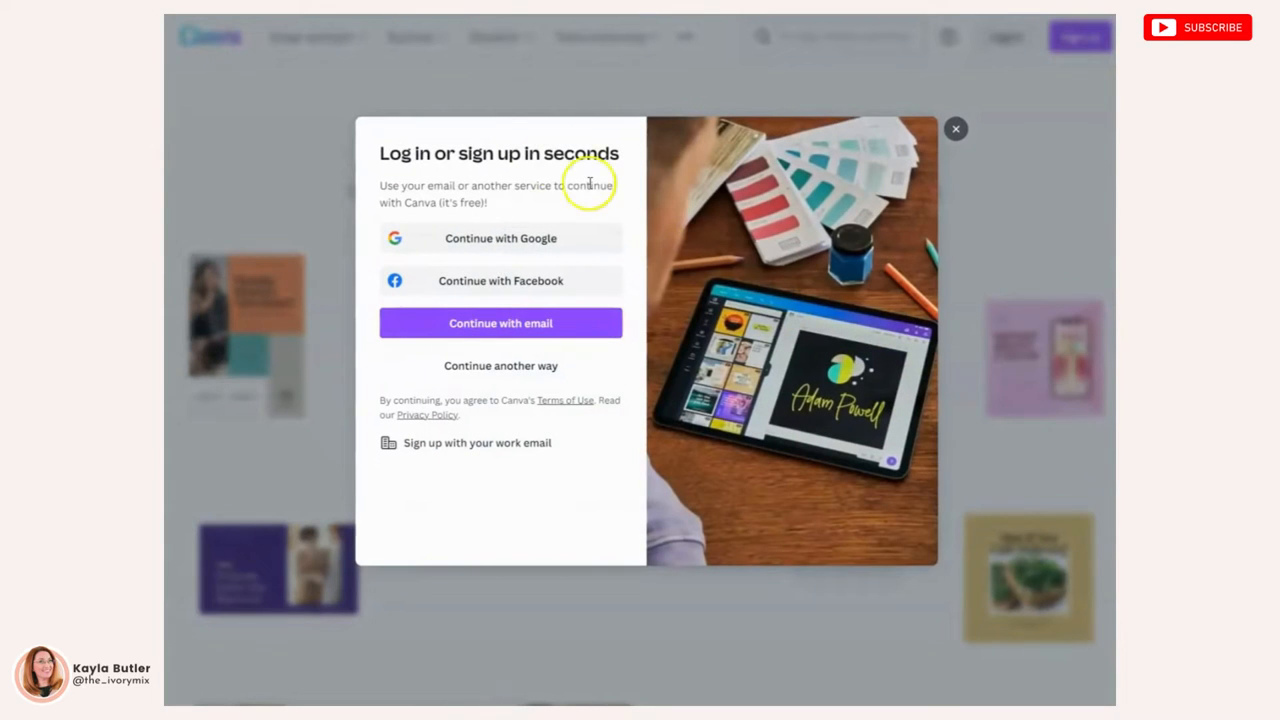
{"action": "mouse_move", "coordinate": [685, 360]}
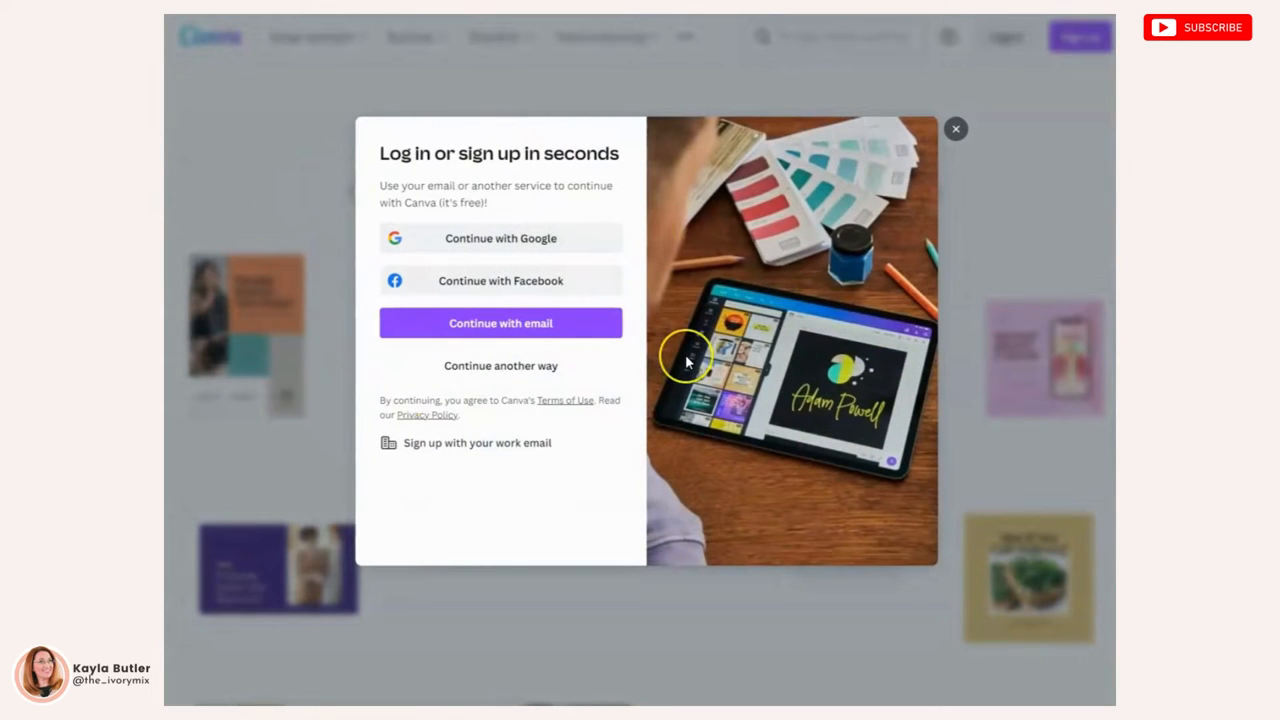
{"action": "mouse_move", "coordinate": [550, 208]}
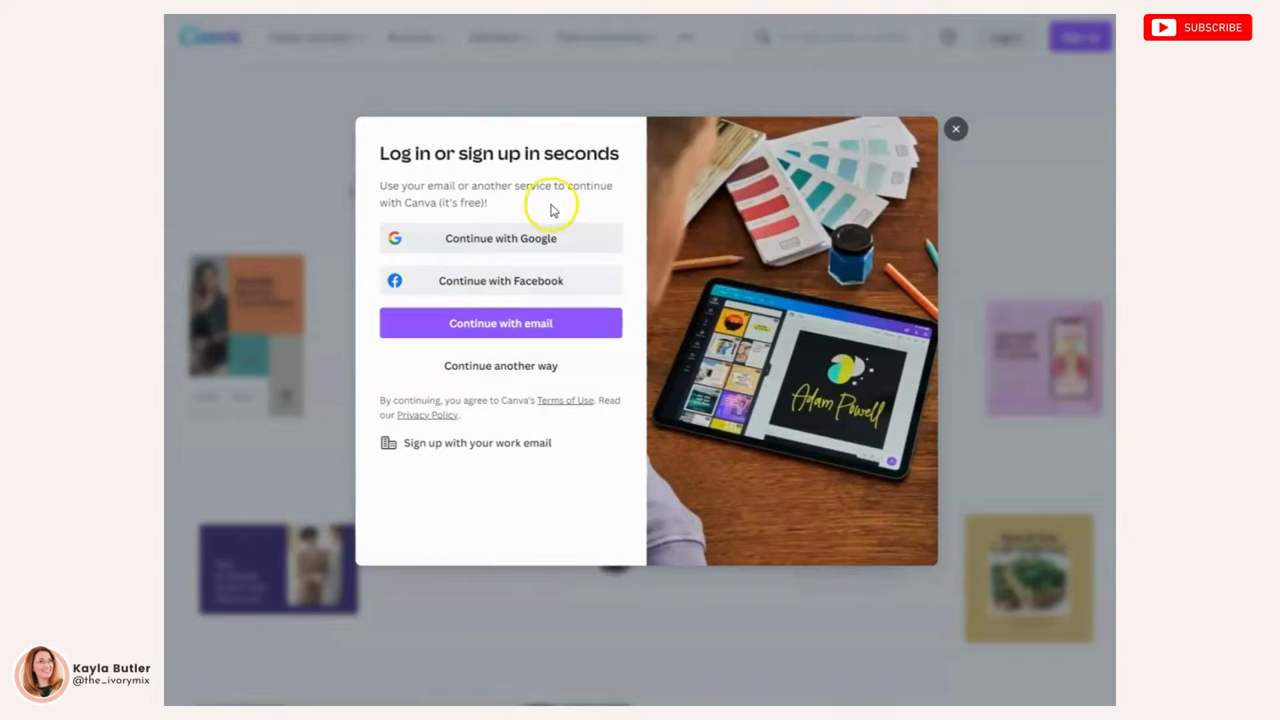
{"action": "mouse_move", "coordinate": [543, 300]}
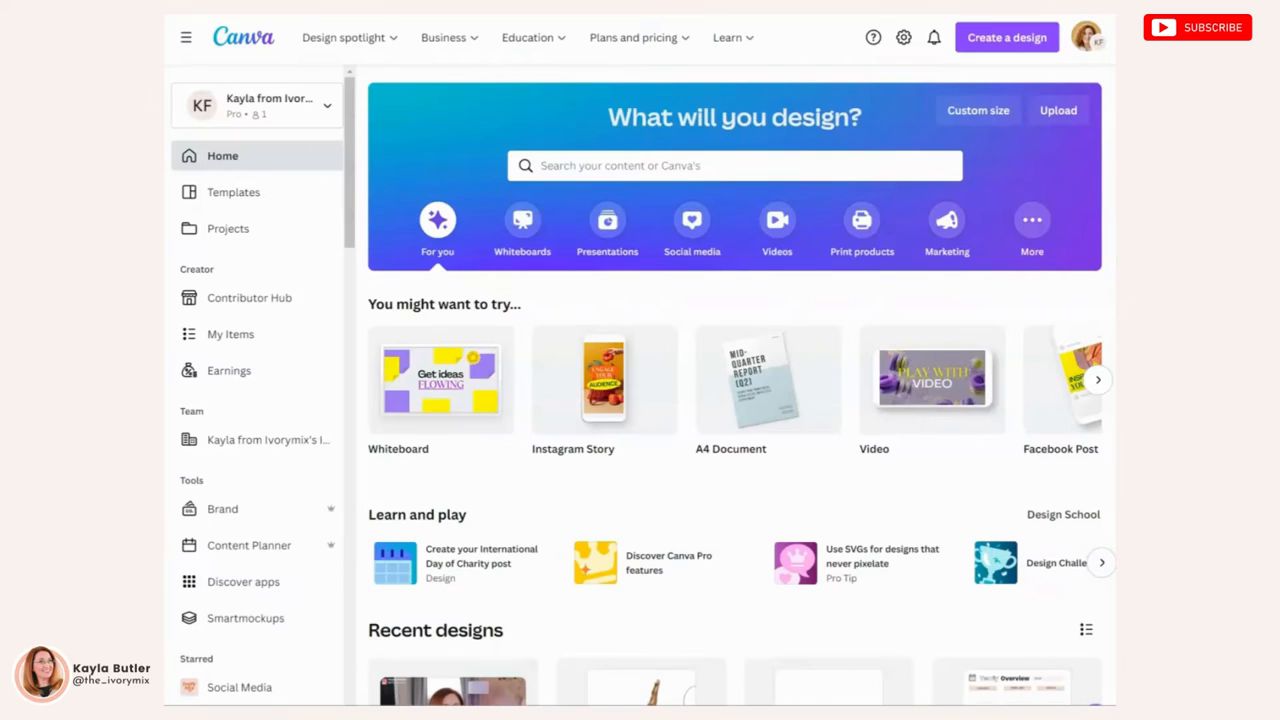
{"action": "mouse_move", "coordinate": [997, 73]}
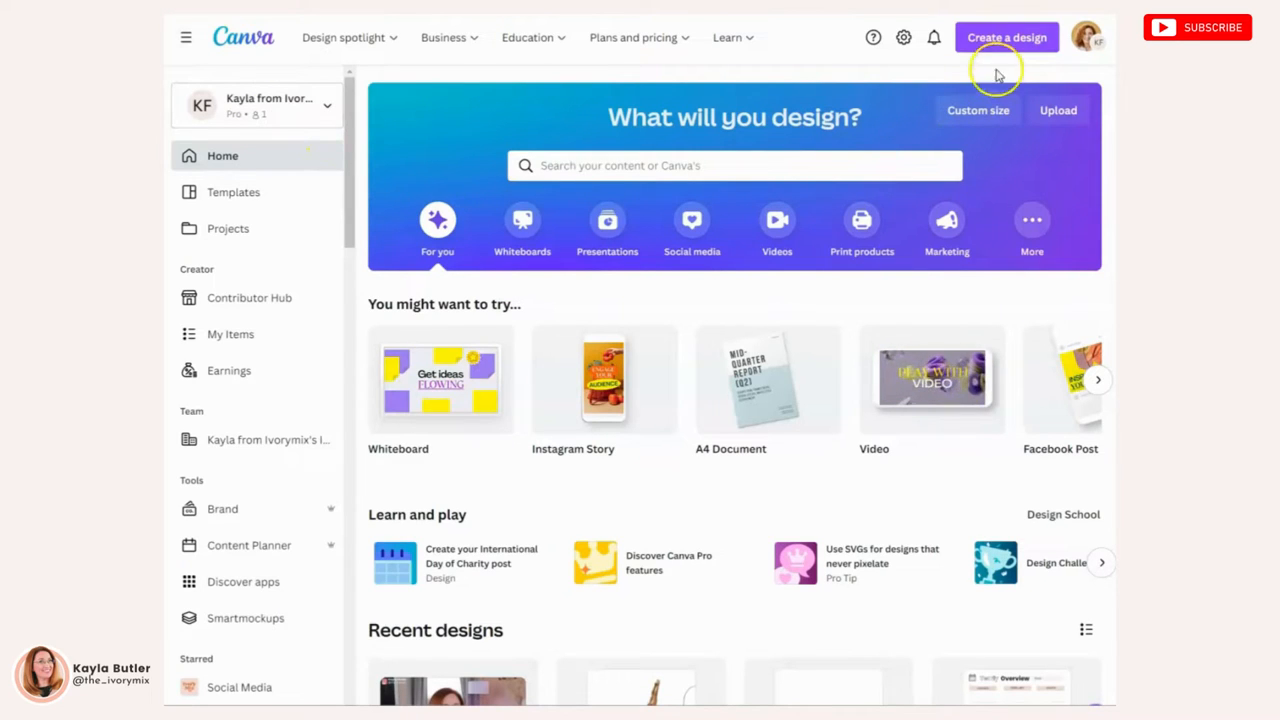
Create a blank Mobile Video design at 1080 × 1920 px.
{"action": "left_click", "coordinate": [1007, 37]}
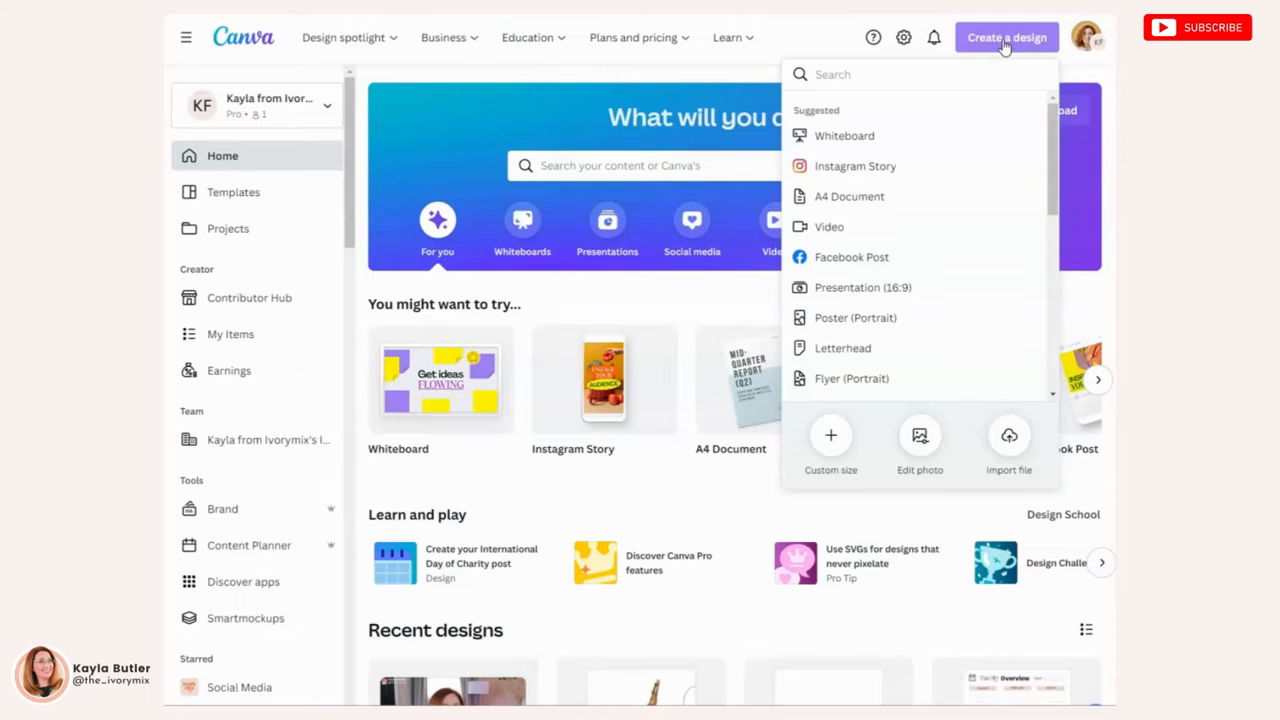
{"action": "type", "text": "mobile video"}
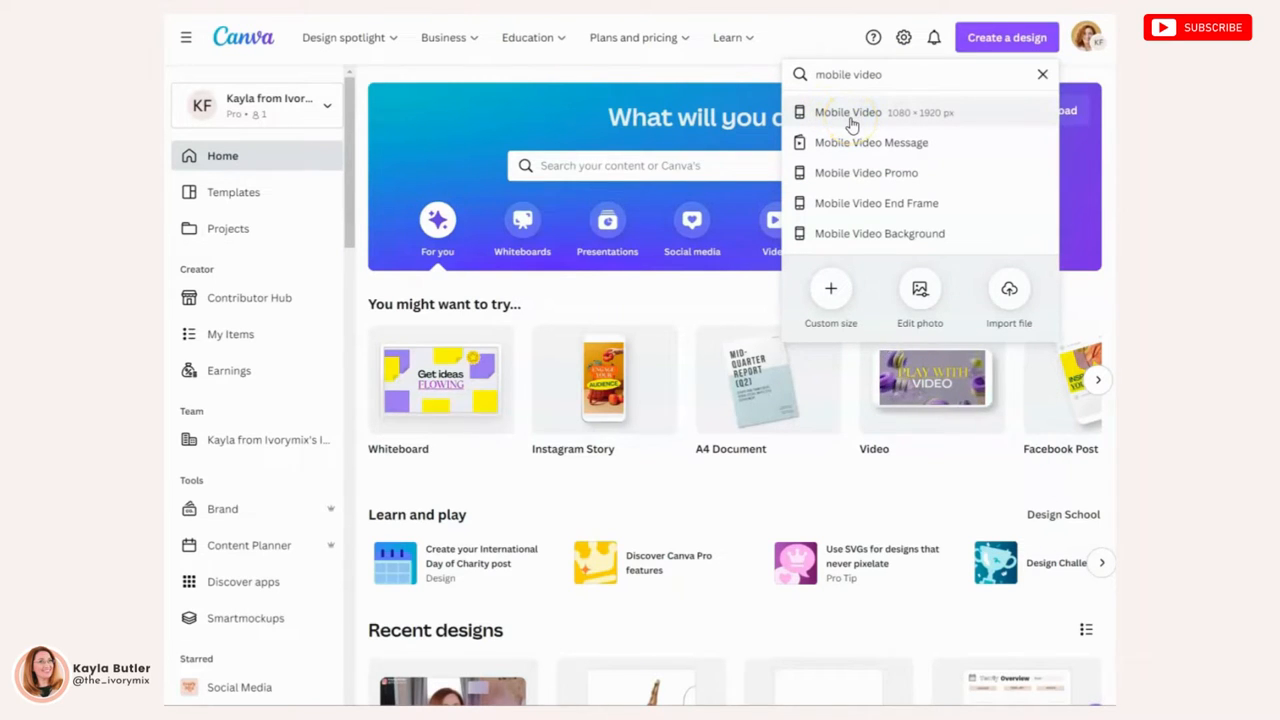
{"action": "left_click", "coordinate": [847, 111]}
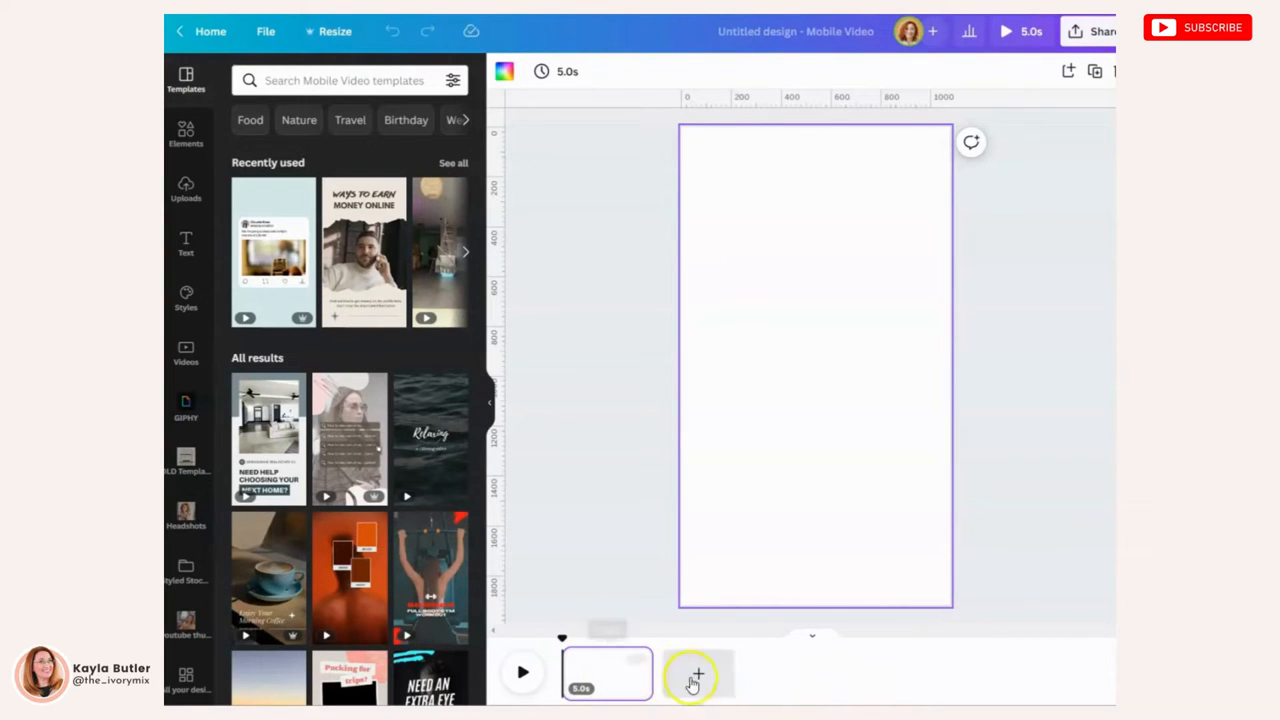
Add two blank 5-second pages, making three pages totalling 15 seconds.
{"action": "left_click", "coordinate": [698, 673]}
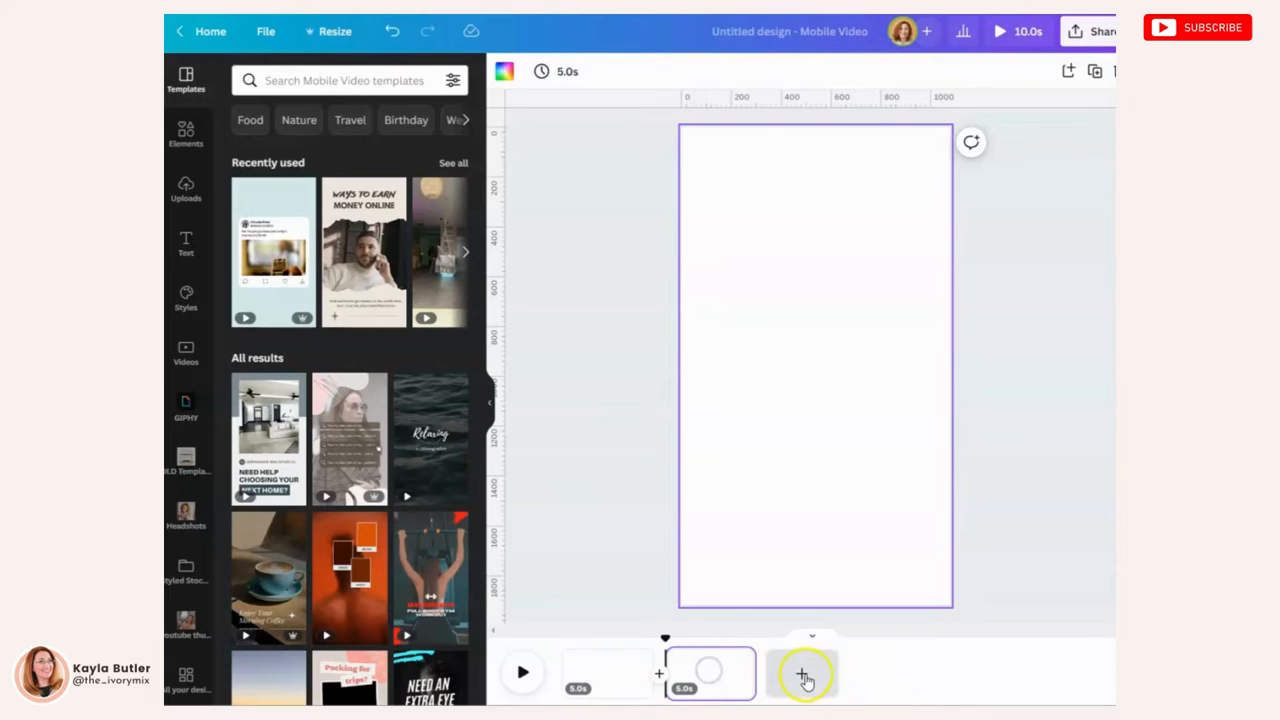
{"action": "left_click", "coordinate": [805, 674]}
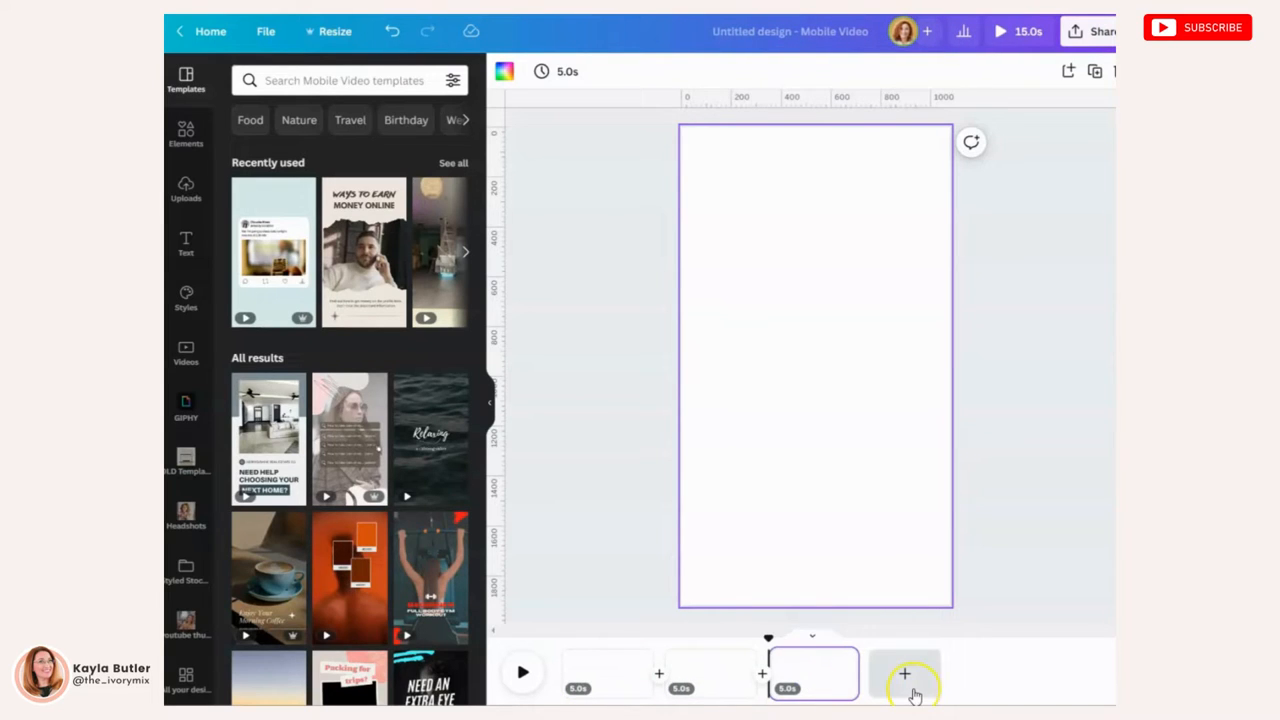
{"action": "mouse_move", "coordinate": [904, 673]}
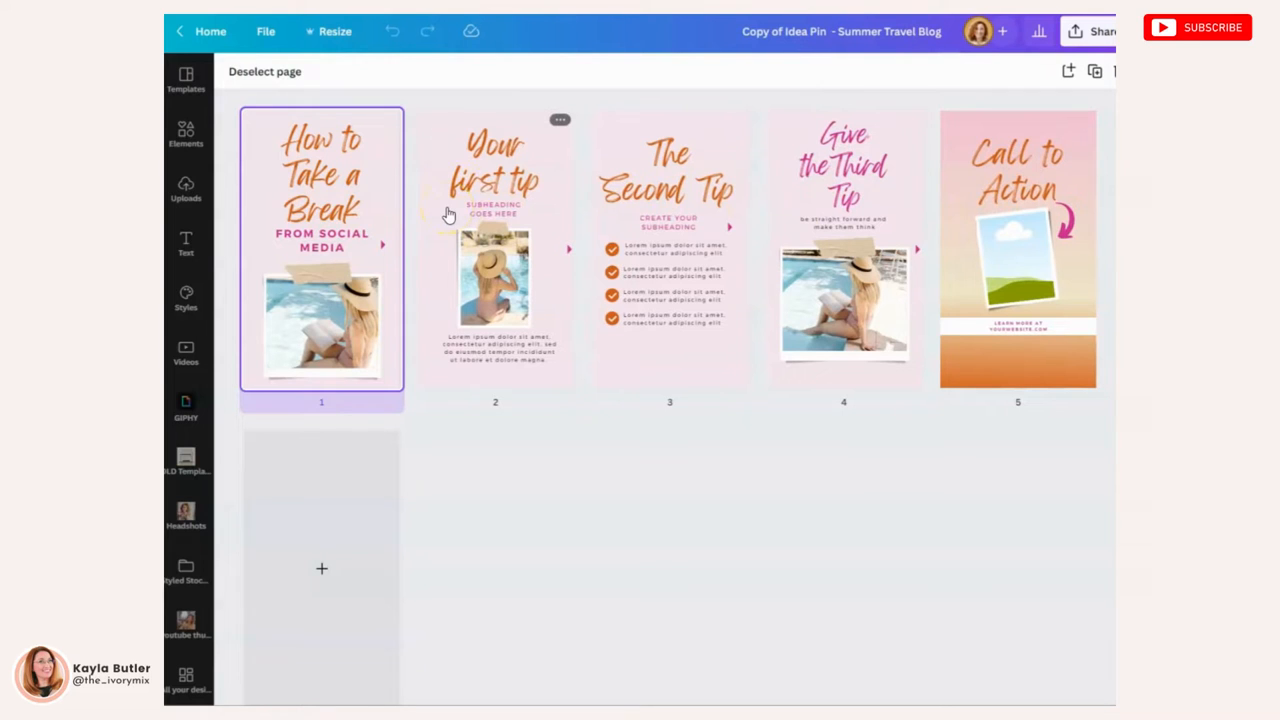
{"action": "mouse_move", "coordinate": [618, 460]}
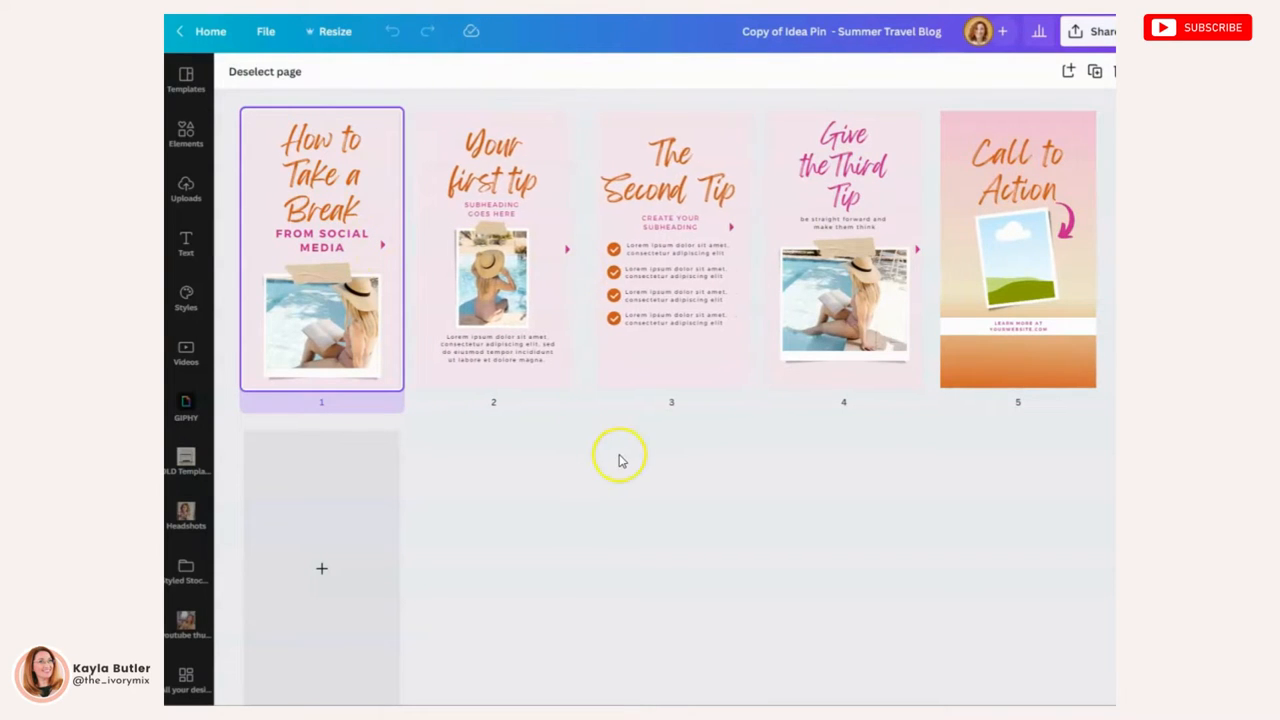
{"action": "mouse_move", "coordinate": [608, 474]}
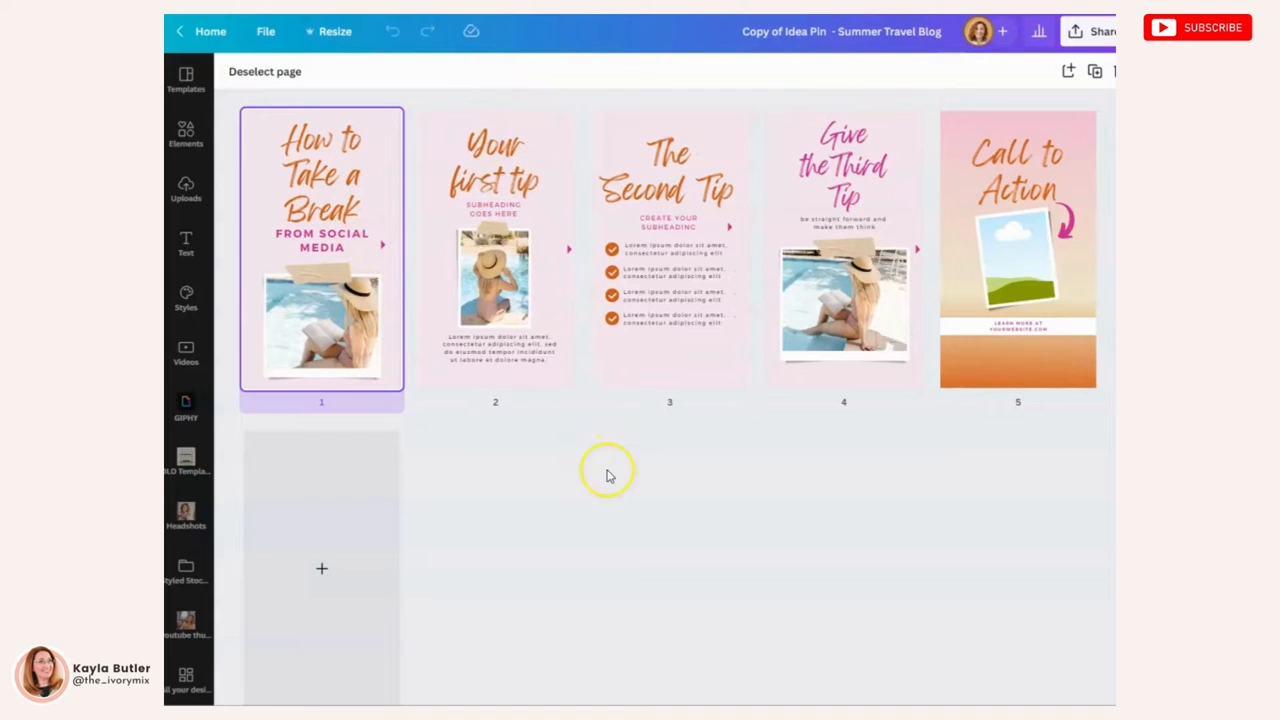
{"action": "mouse_move", "coordinate": [505, 588]}
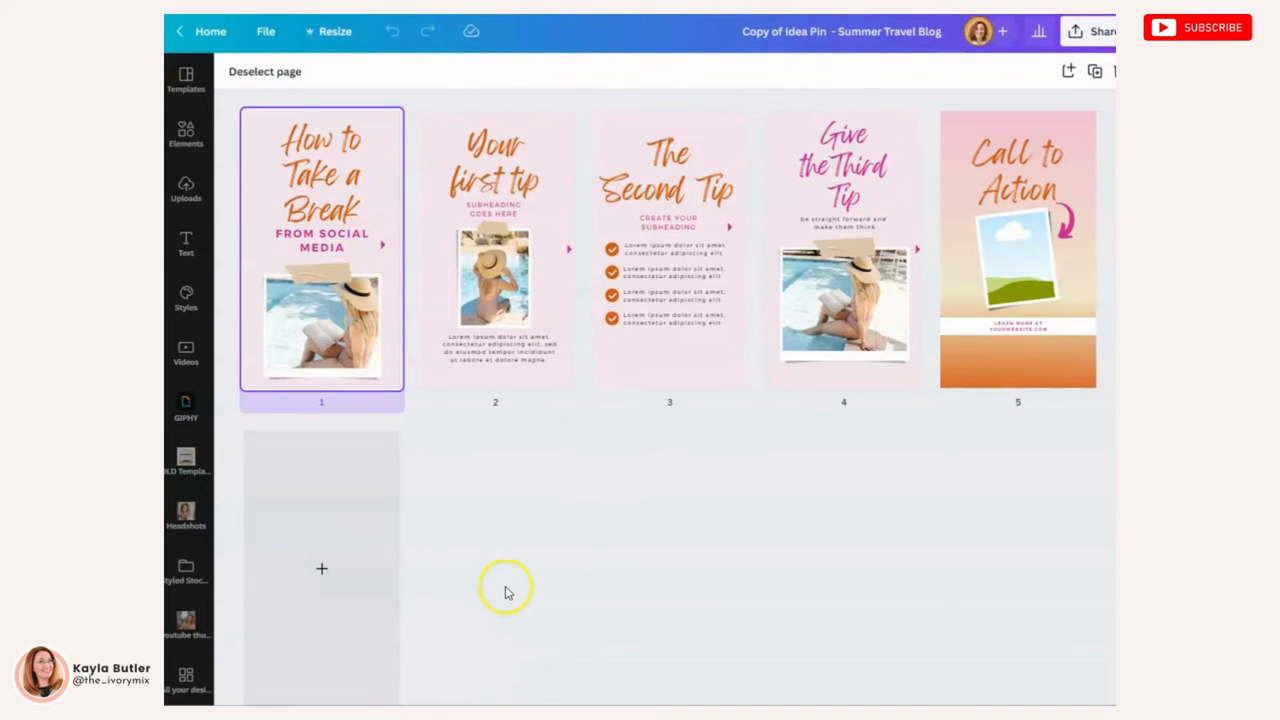
{"action": "mouse_move", "coordinate": [450, 430]}
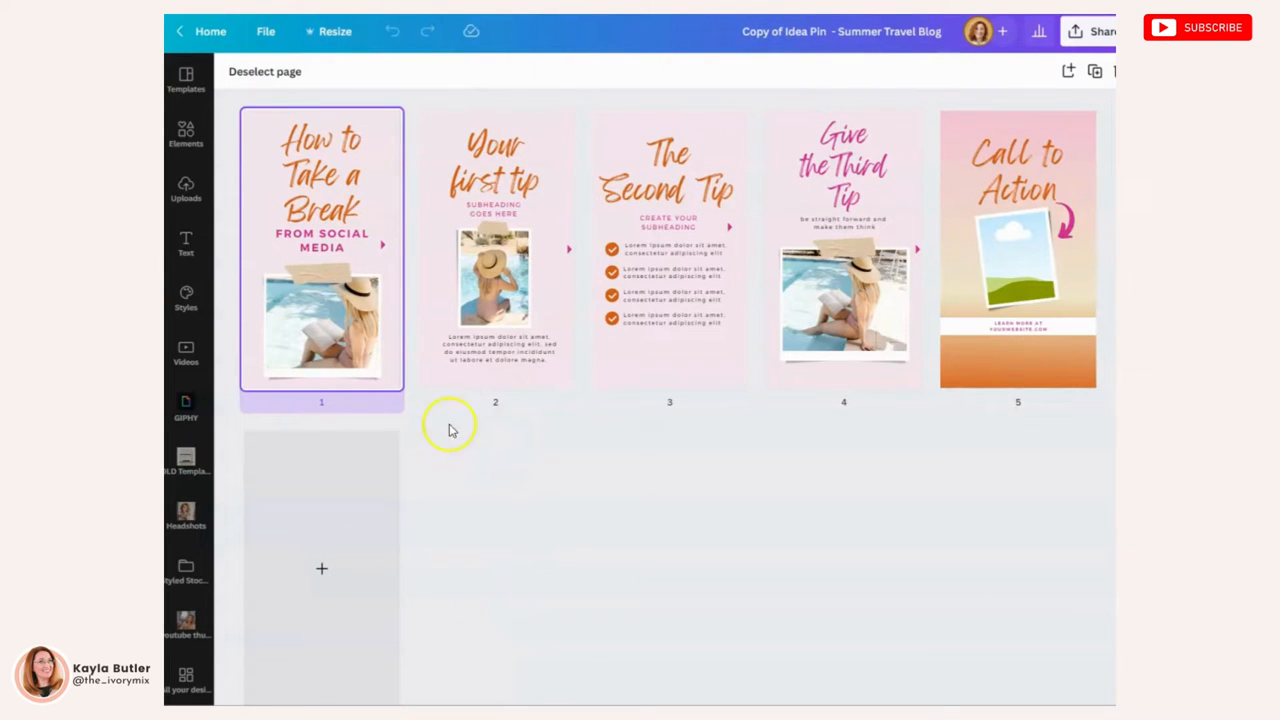
Resize the Summer Travel Blog Idea Pin to Mobile Video, giving five 5-second pages.
{"action": "left_click", "coordinate": [335, 31]}
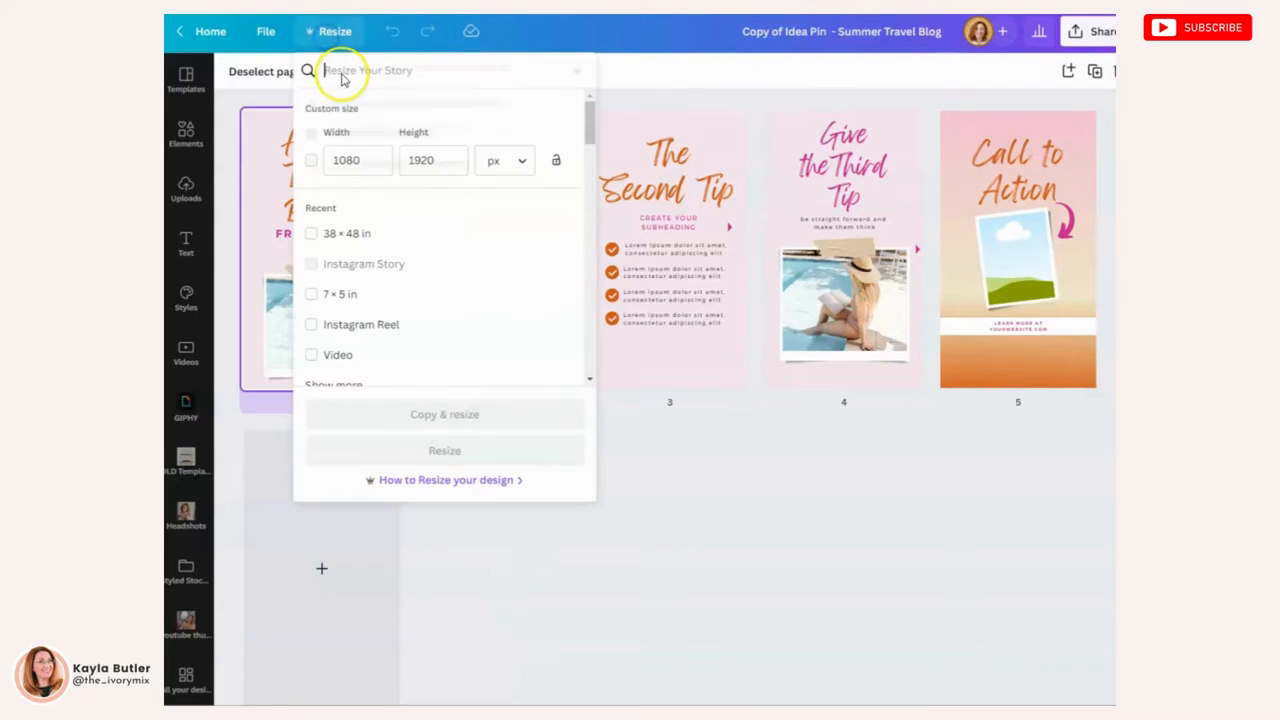
{"action": "type", "text": "mobile"}
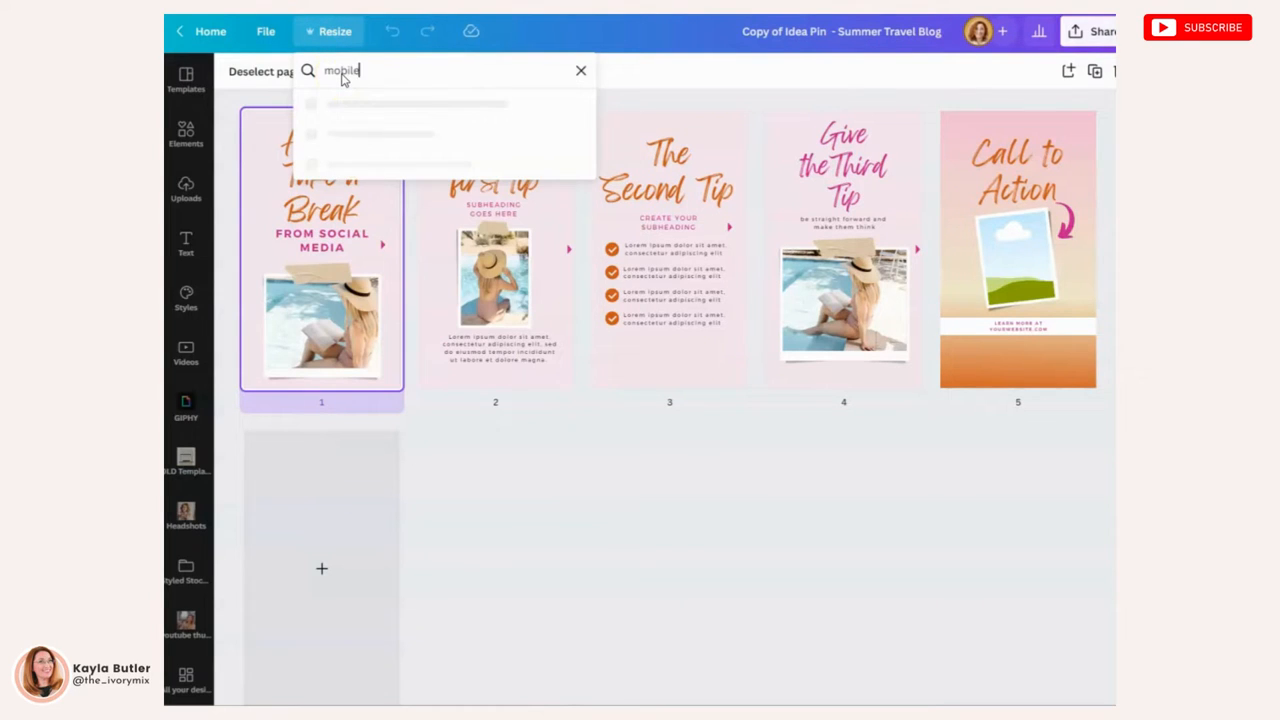
{"action": "type", "text": "video"}
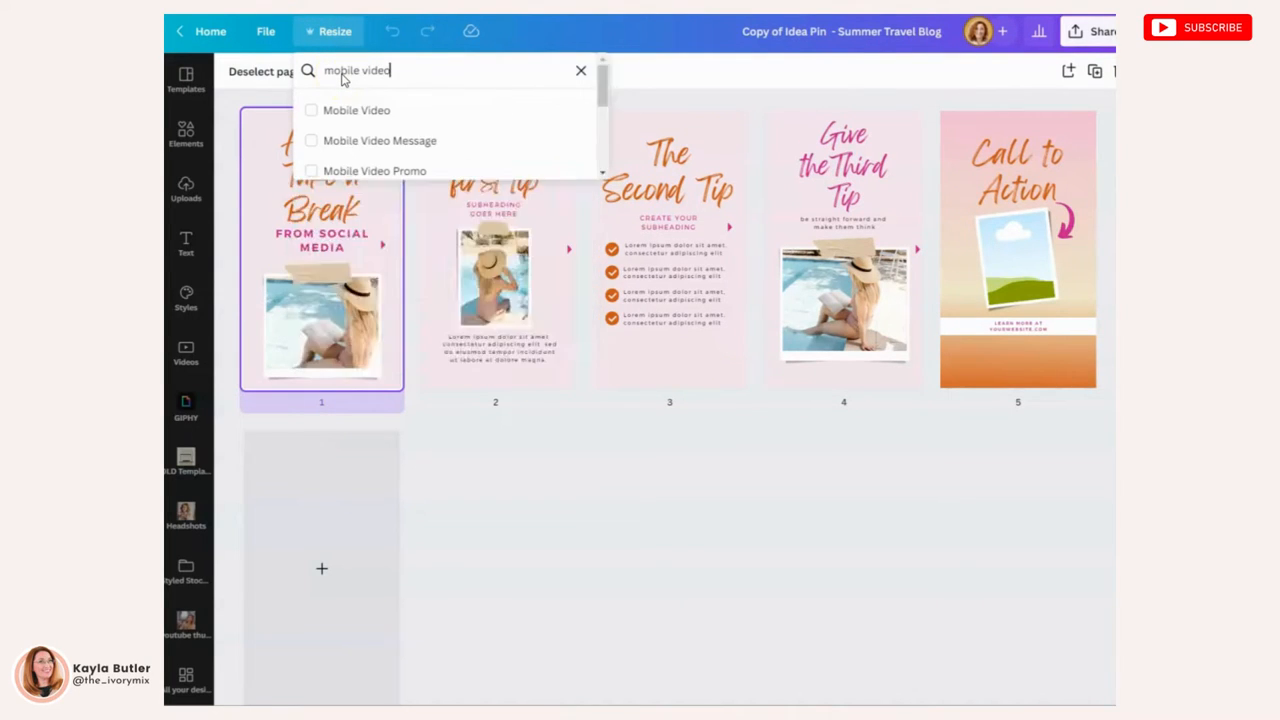
{"action": "left_click", "coordinate": [311, 110]}
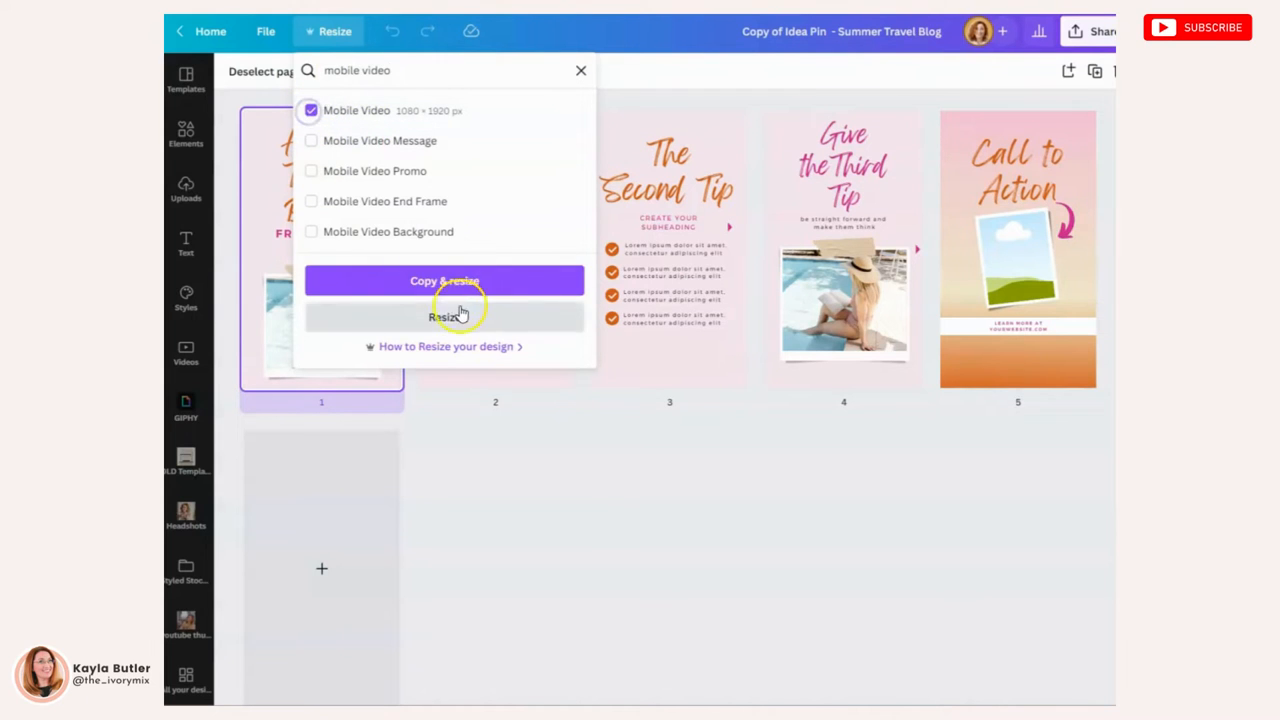
{"action": "left_click", "coordinate": [444, 281]}
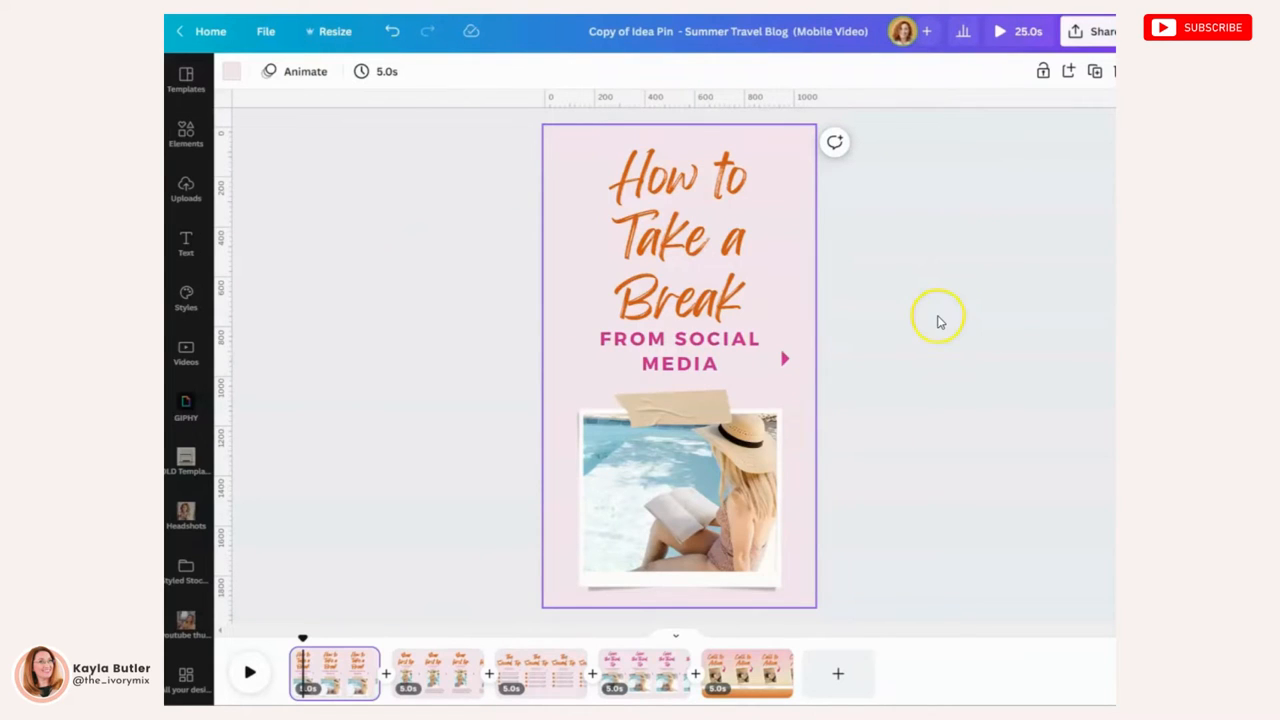
{"action": "left_click", "coordinate": [680, 235]}
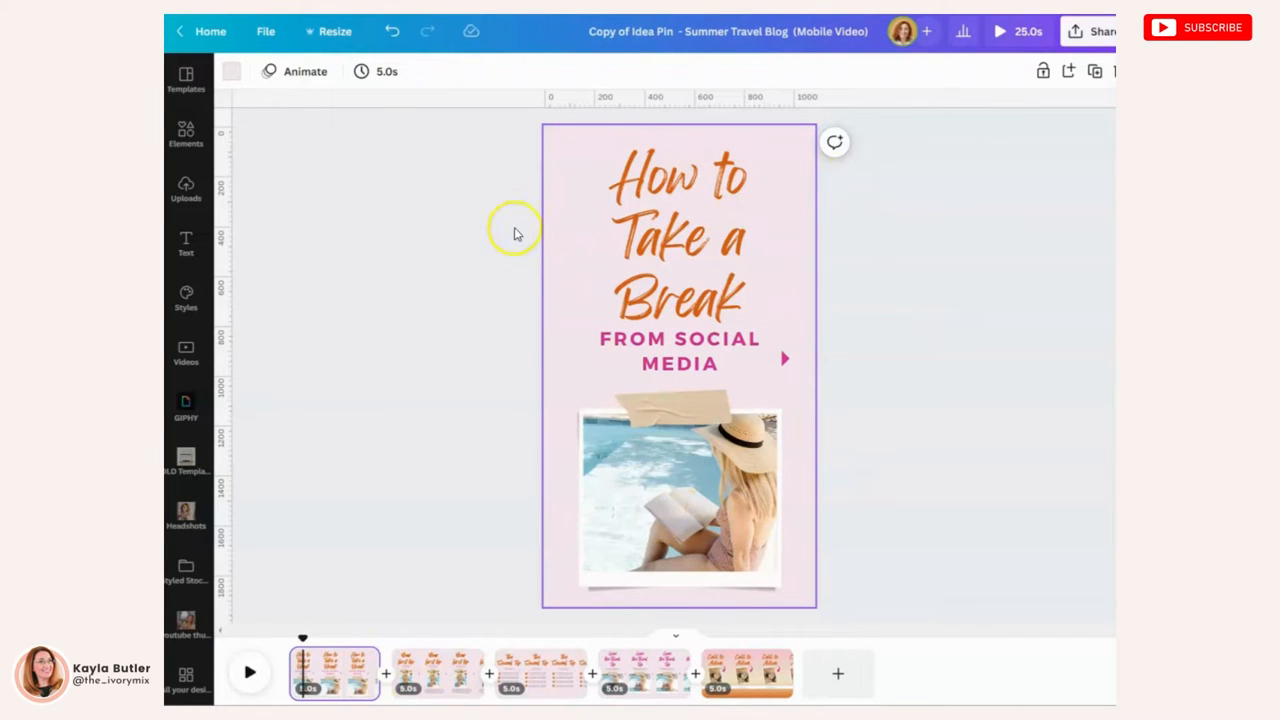
{"action": "left_click", "coordinate": [186, 135]}
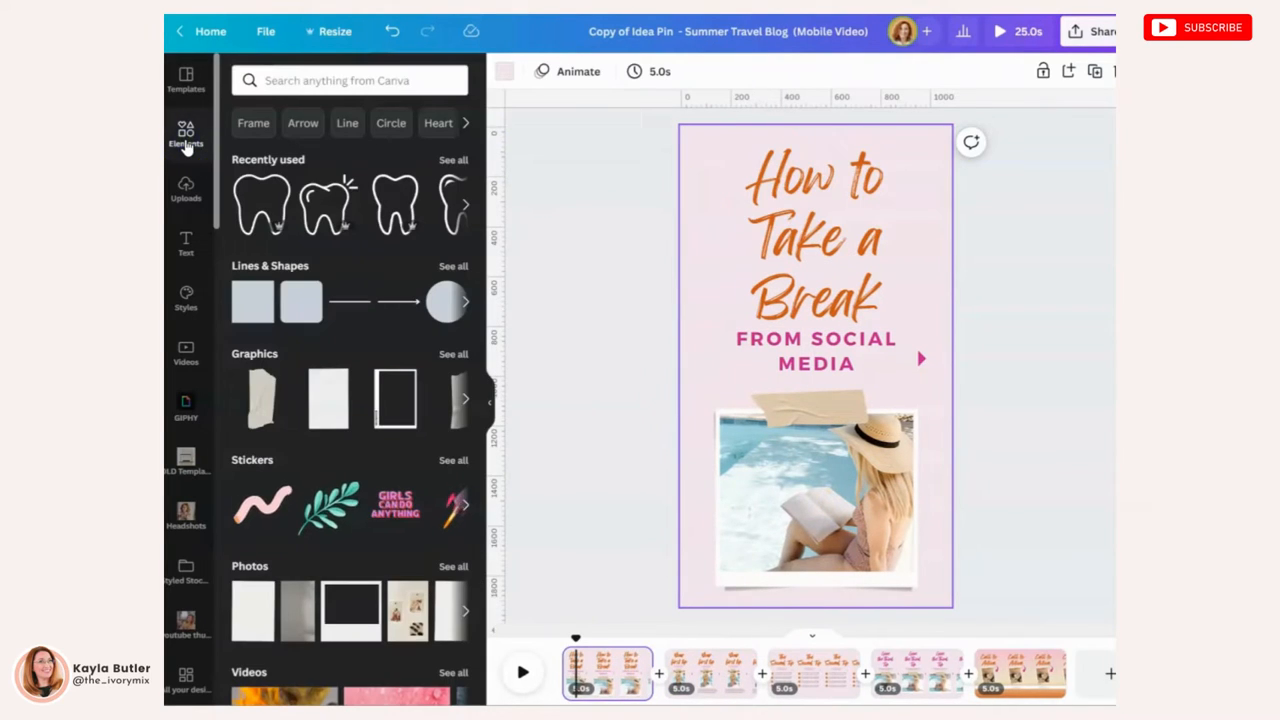
{"action": "scroll", "scroll_direction": "down", "scroll_amount": 3}
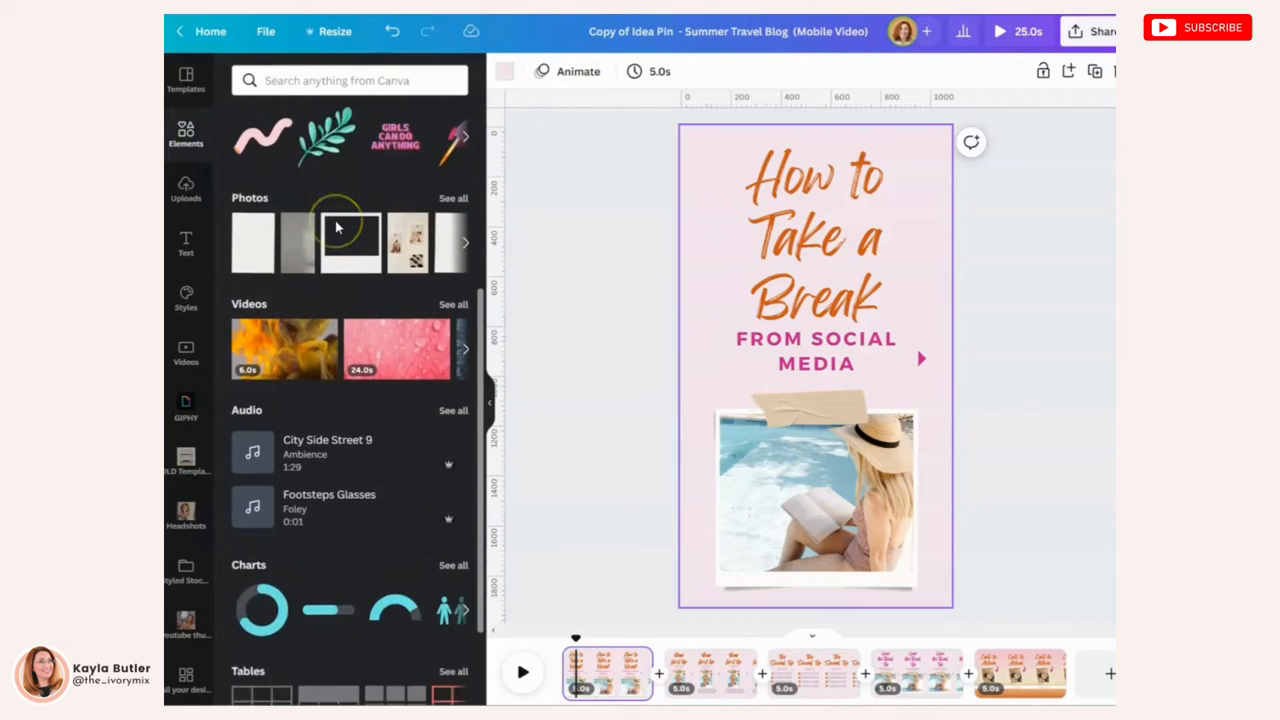
{"action": "scroll", "scroll_direction": "down", "scroll_amount": 3}
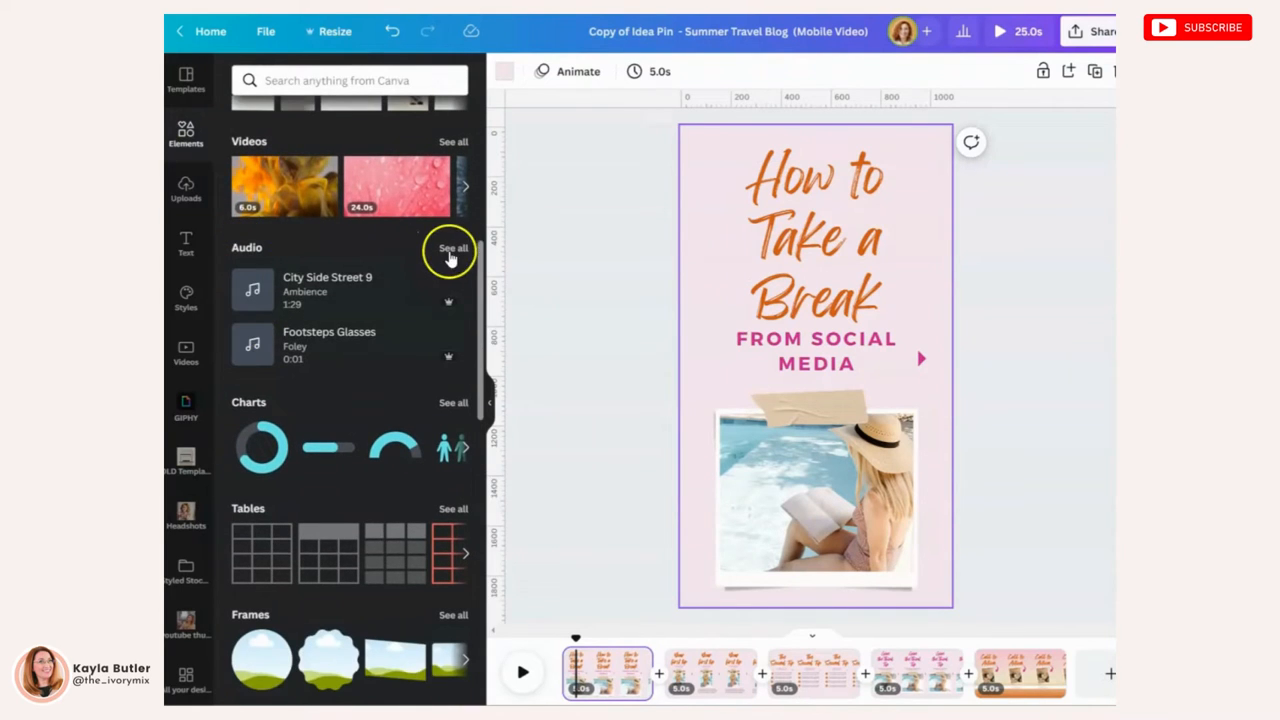
{"action": "left_click", "coordinate": [453, 248]}
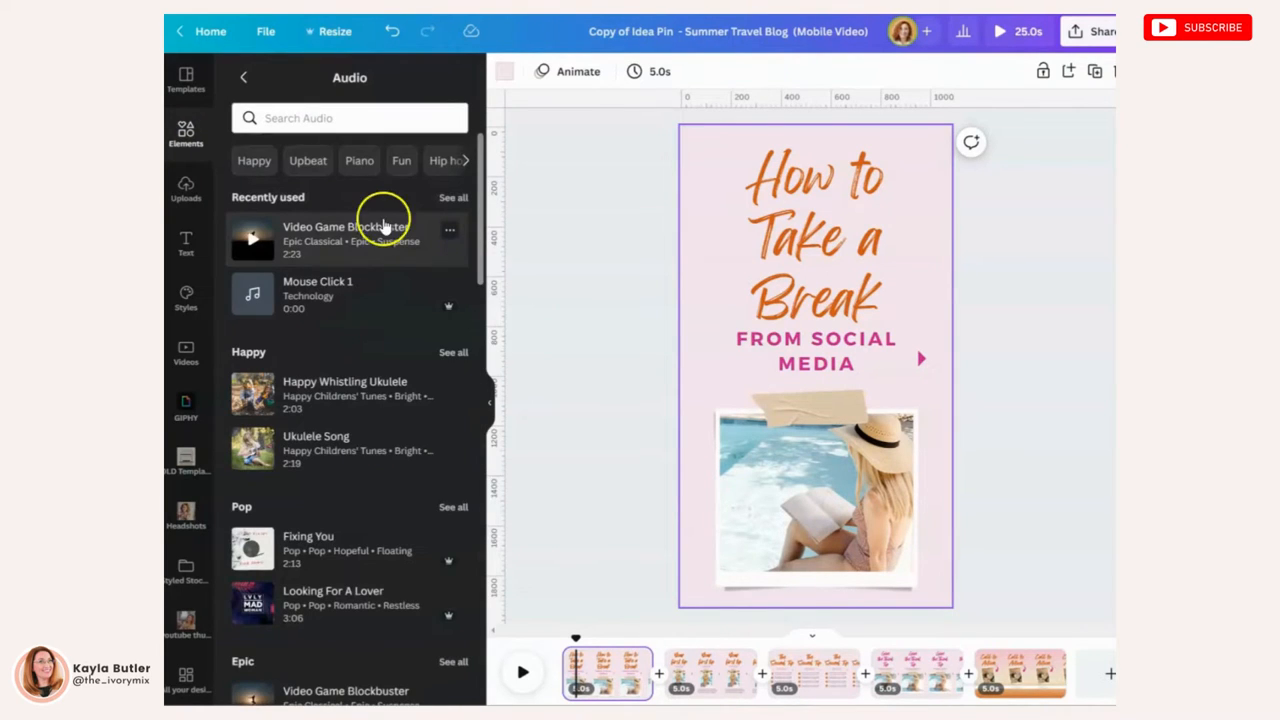
{"action": "scroll", "scroll_direction": "down", "scroll_amount": 3}
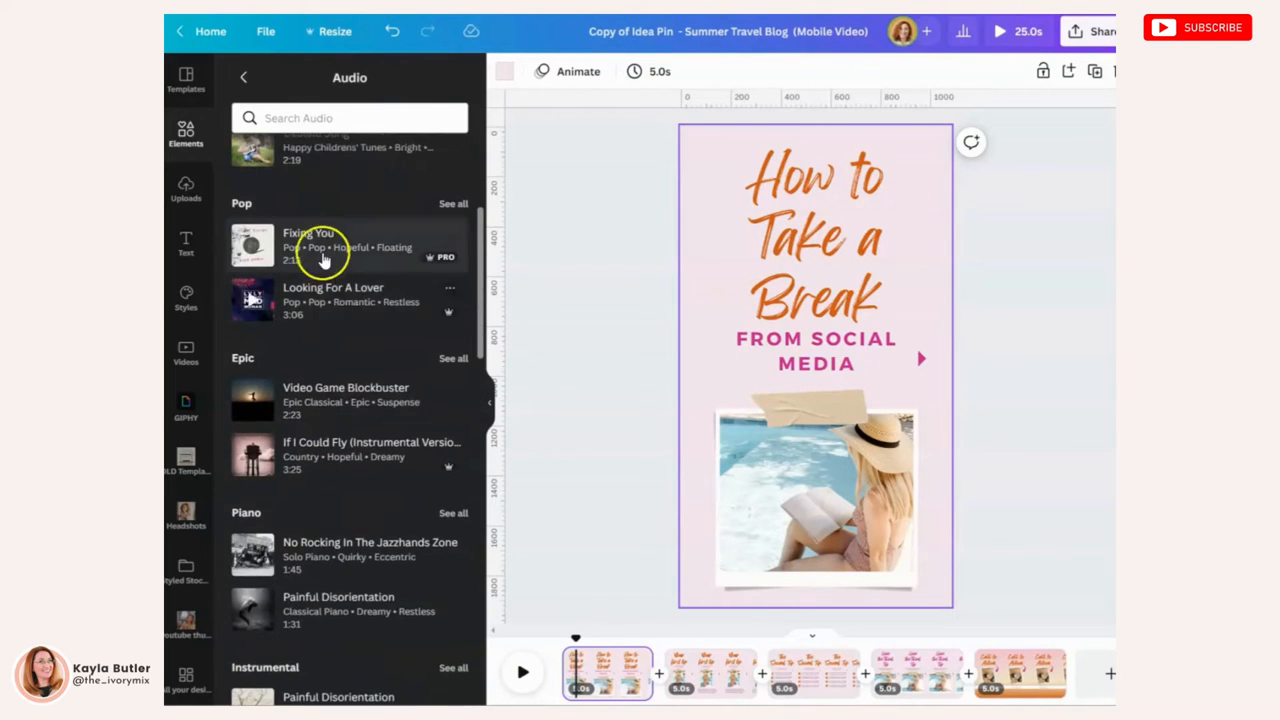
{"action": "scroll", "scroll_direction": "up", "scroll_amount": 3}
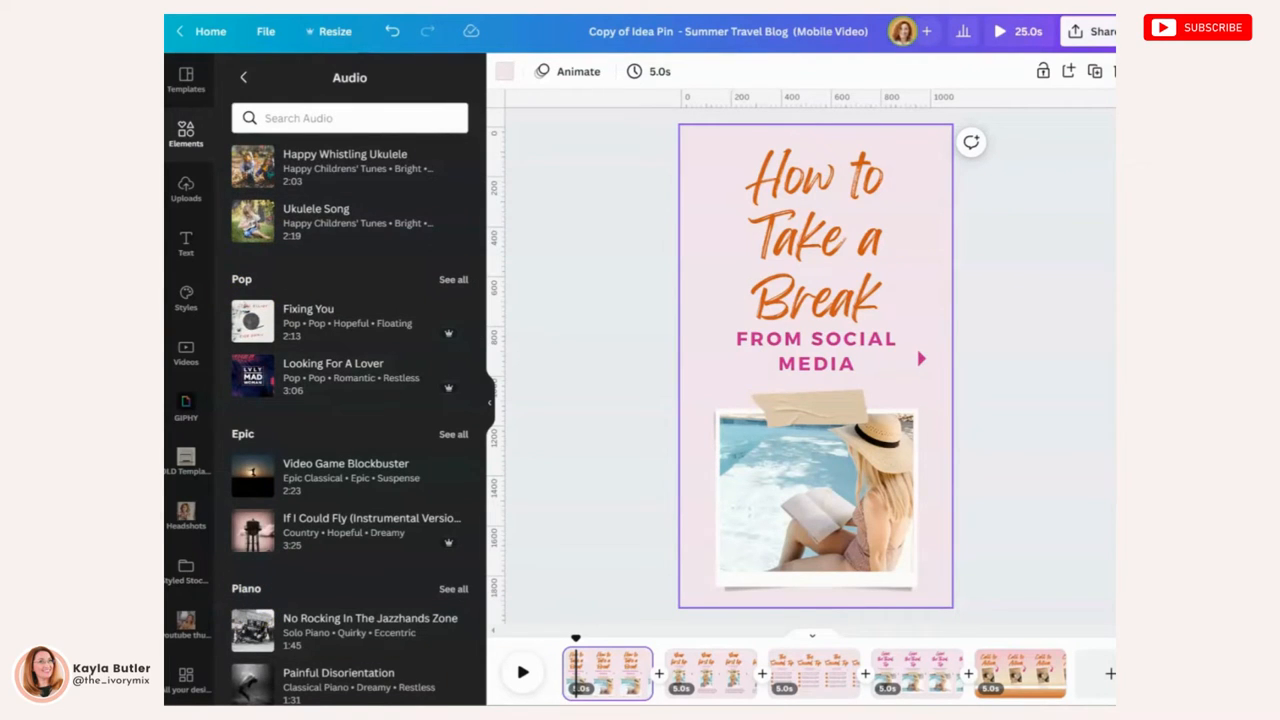
{"action": "mouse_move", "coordinate": [330, 322]}
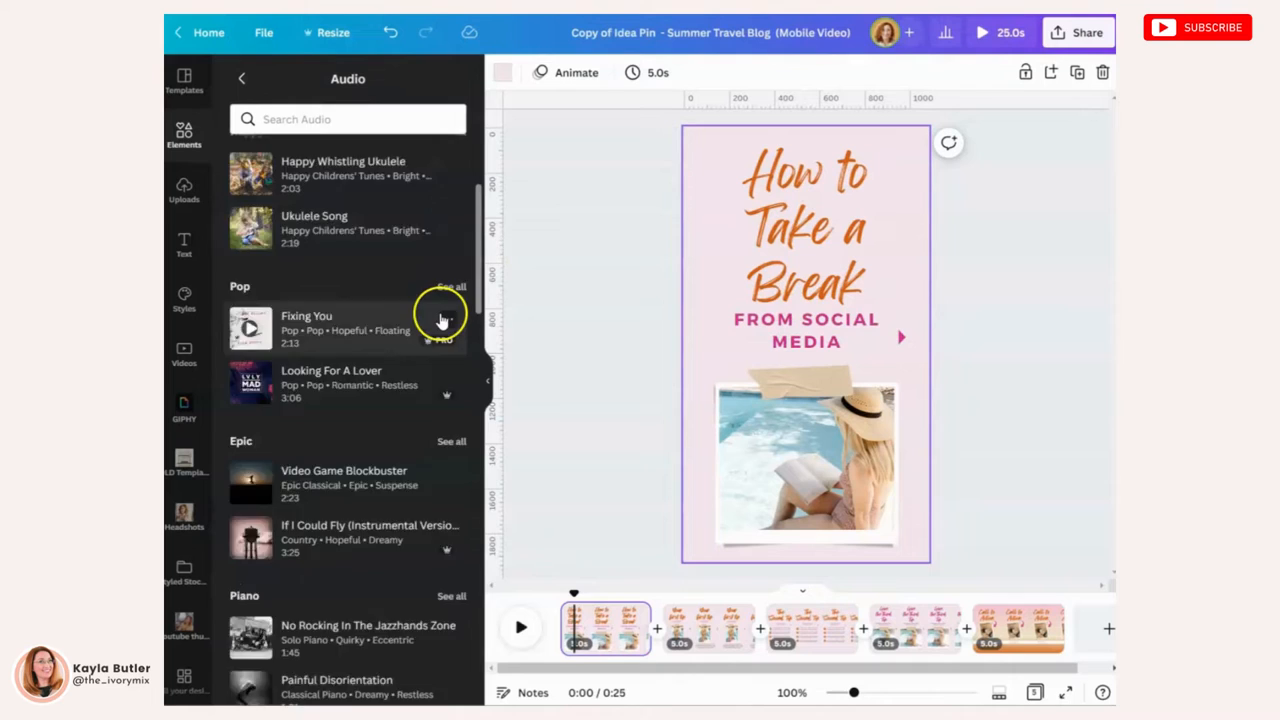
{"action": "scroll", "scroll_direction": "up", "scroll_amount": 3}
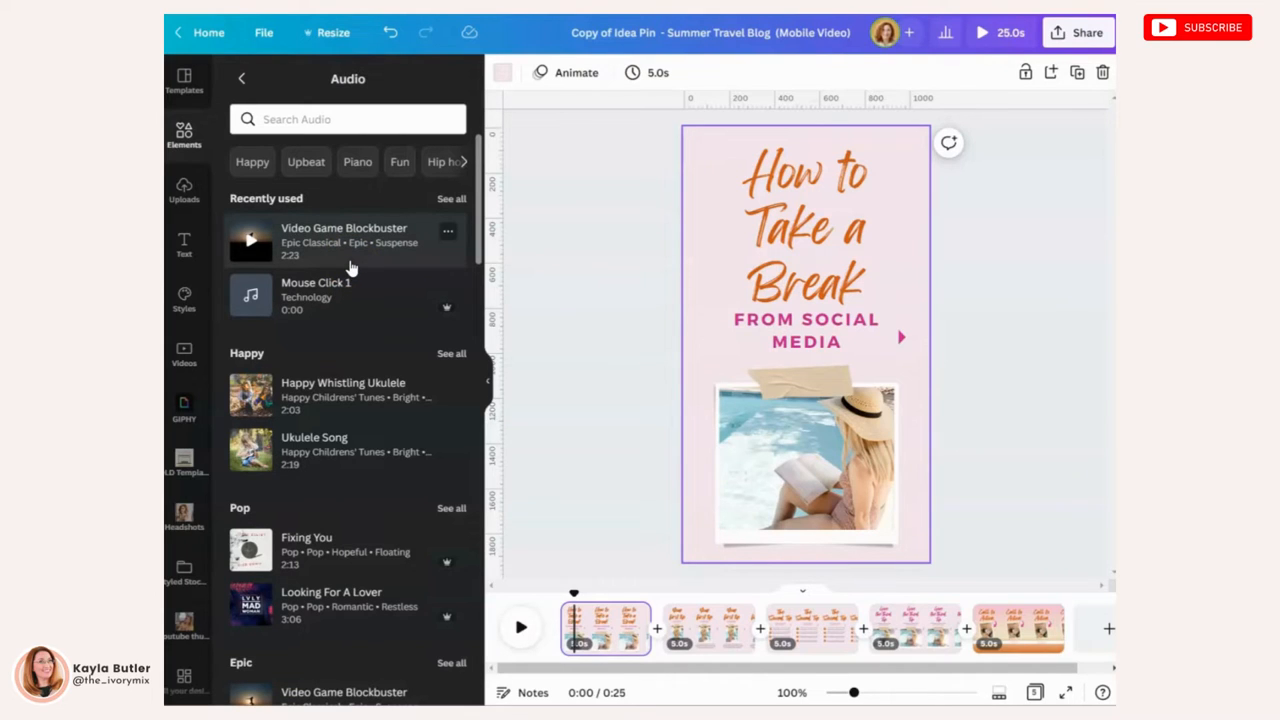
{"action": "left_click", "coordinate": [785, 530]}
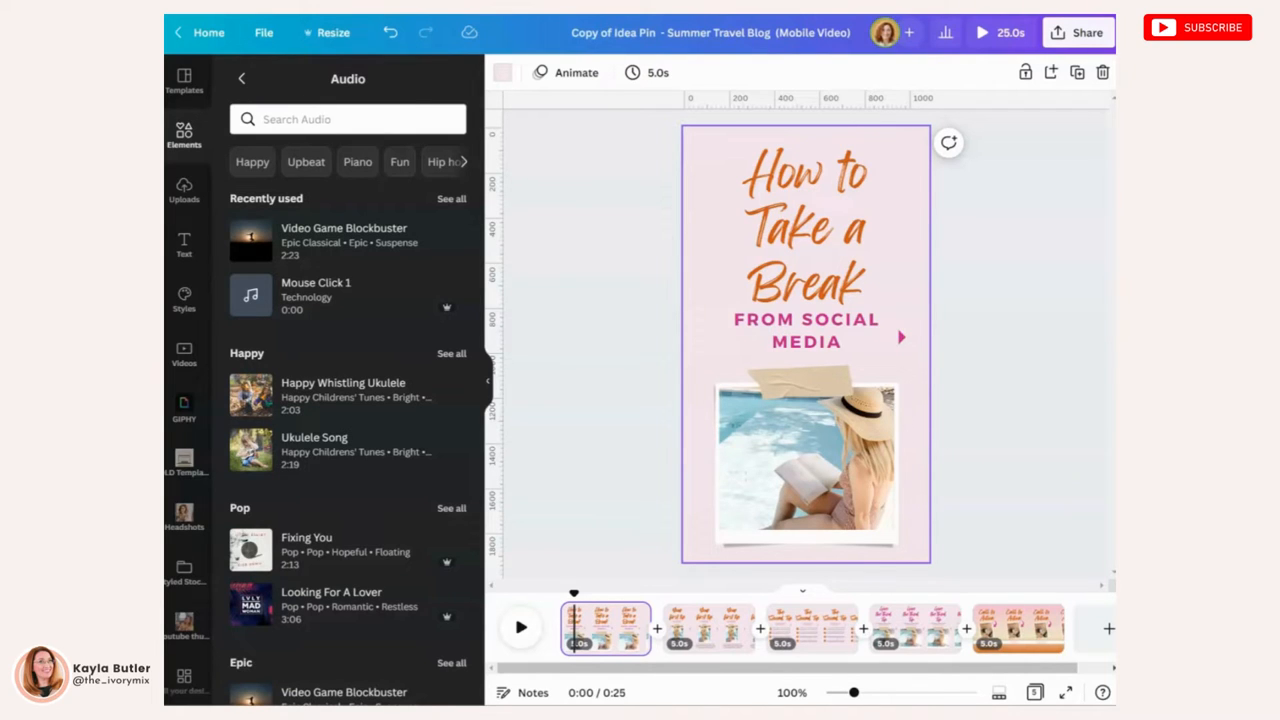
Search the audio library for 'retro' and scroll the results for Ukulele Song.
{"action": "type", "text": "retro"}
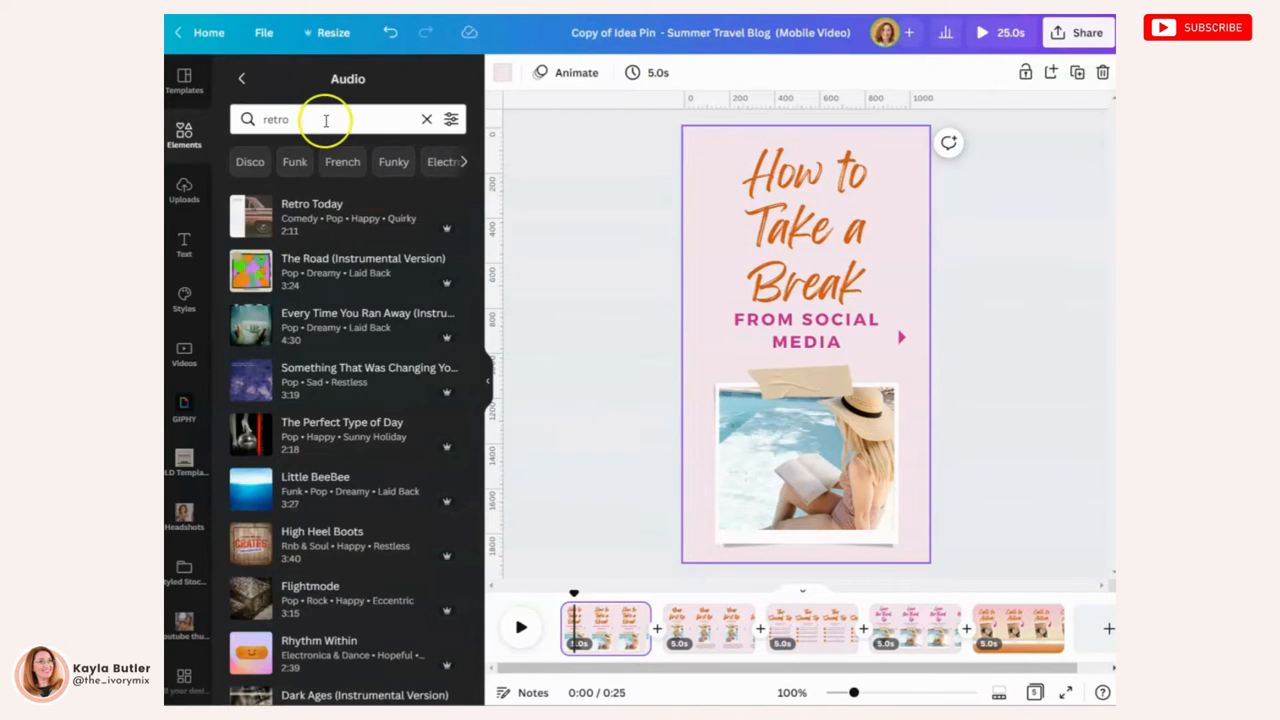
{"action": "mouse_move", "coordinate": [365, 205]}
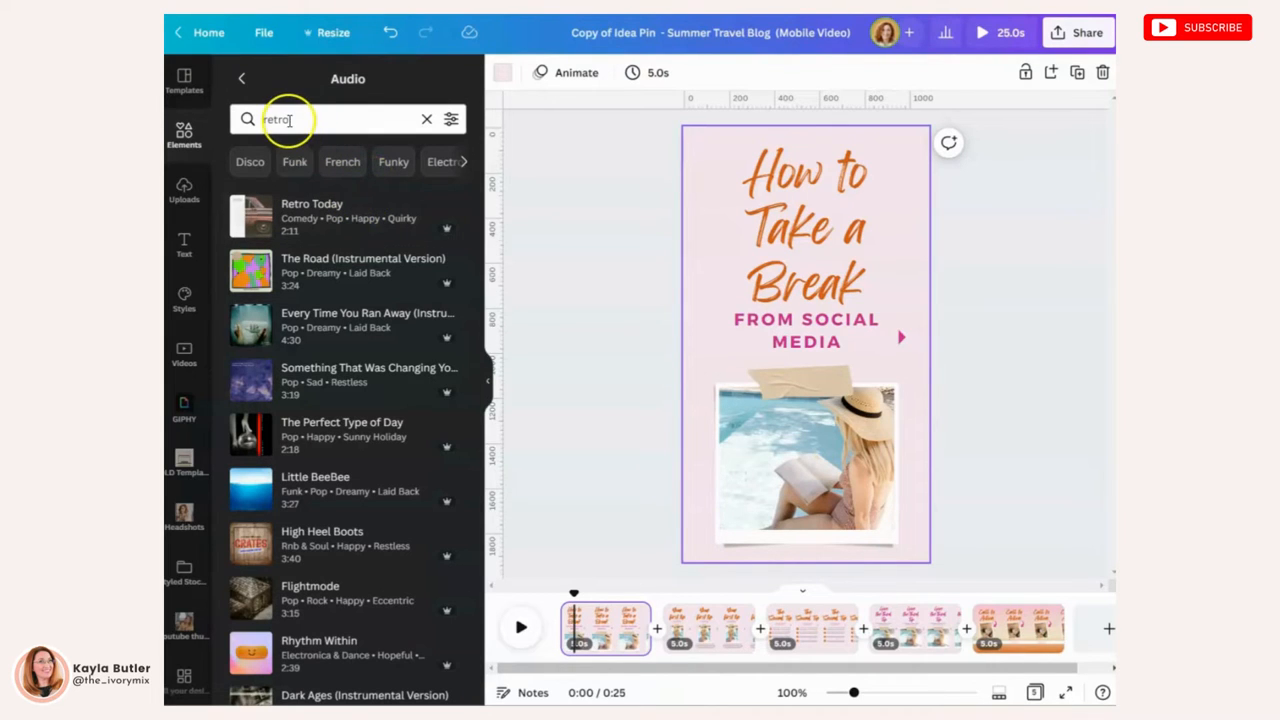
{"action": "mouse_move", "coordinate": [328, 462]}
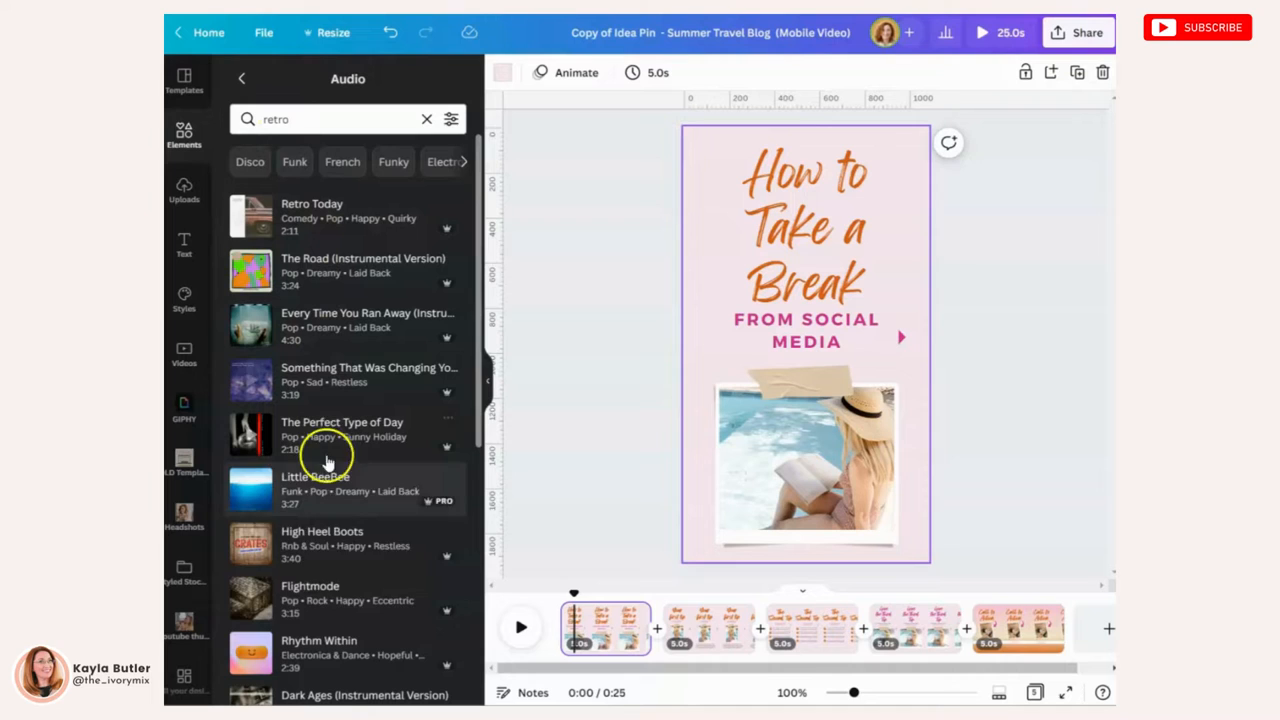
{"action": "scroll", "scroll_direction": "down", "scroll_amount": 3}
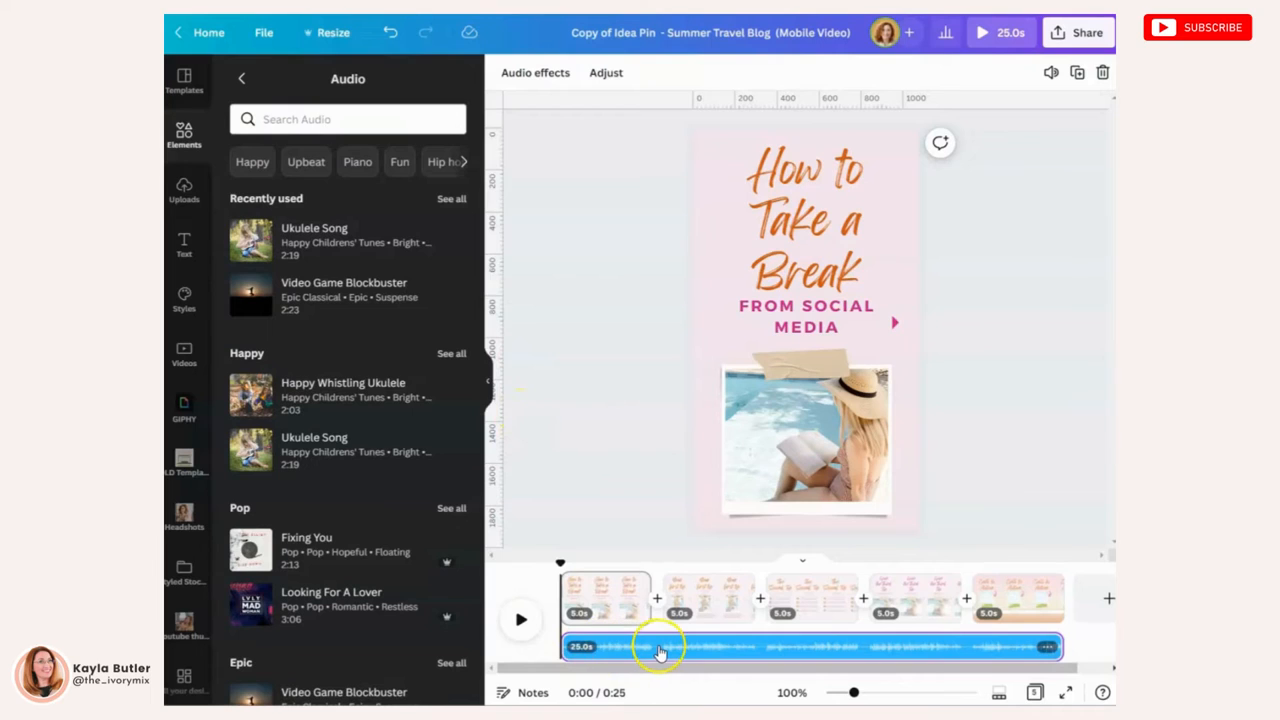
{"action": "right_click", "coordinate": [660, 647]}
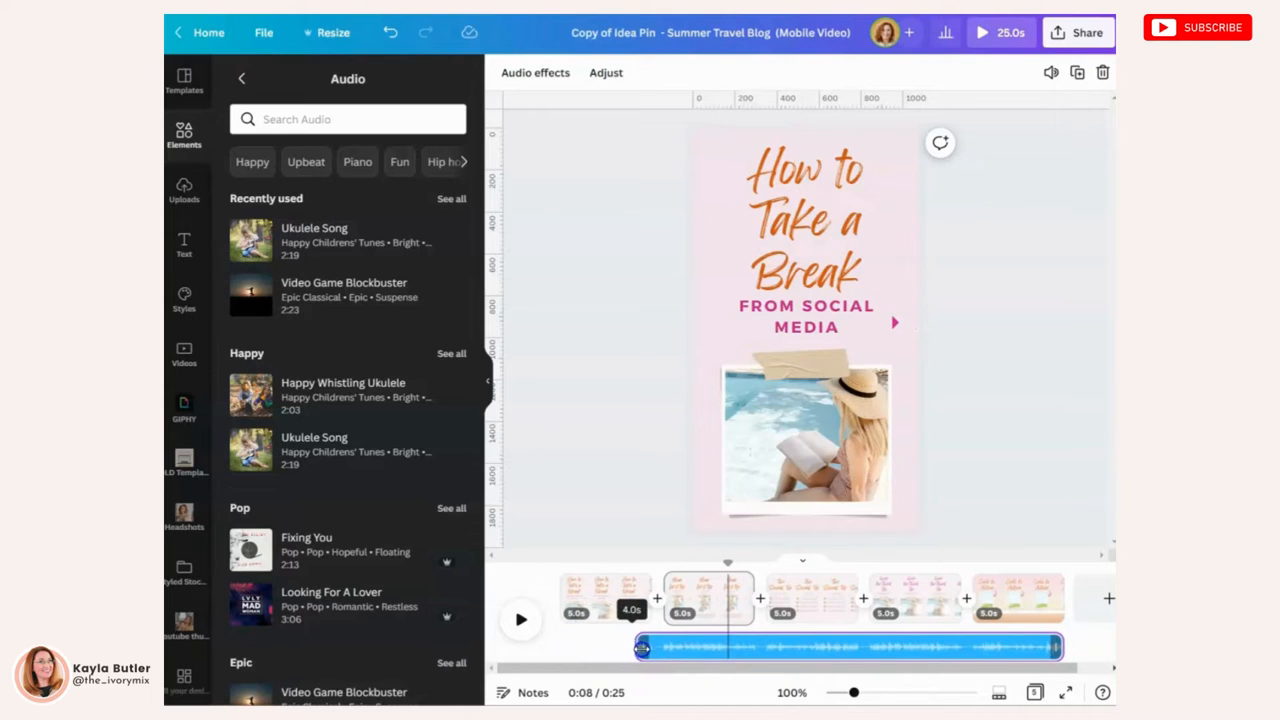
{"action": "left_click_drag", "start_coordinate": [640, 647], "coordinate": [560, 647]}
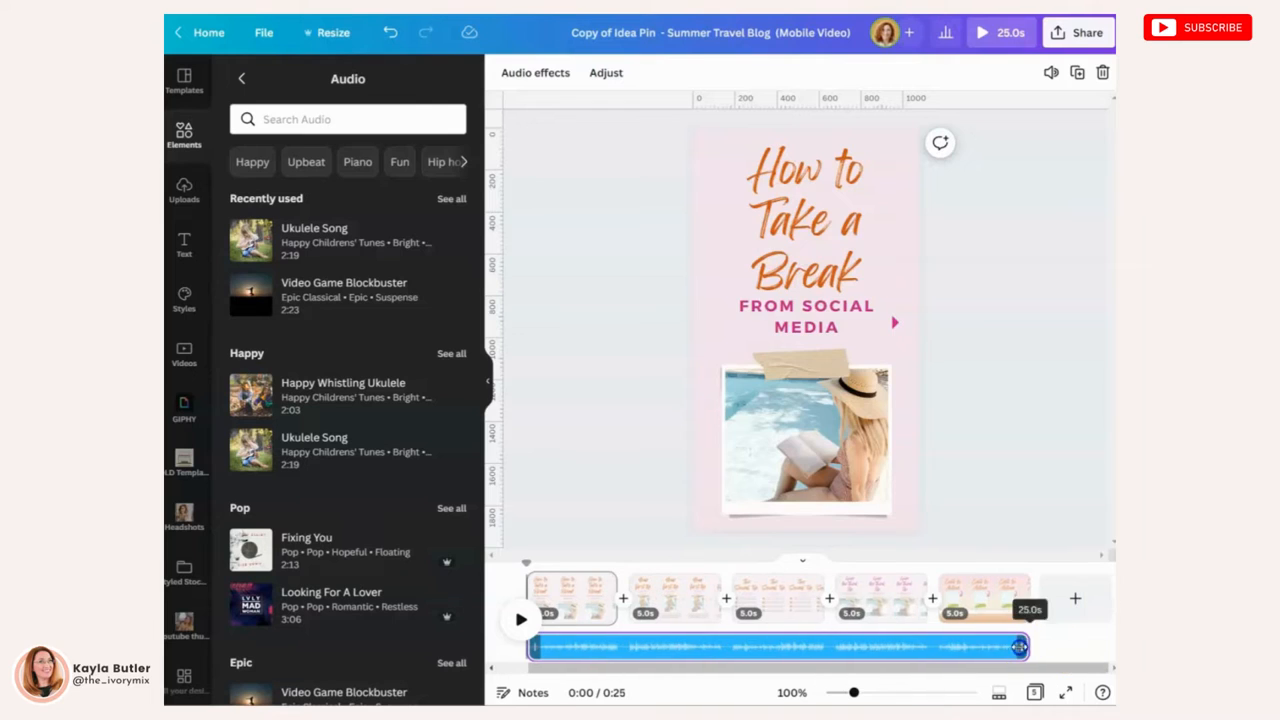
{"action": "left_click_drag", "start_coordinate": [1018, 646], "coordinate": [725, 650]}
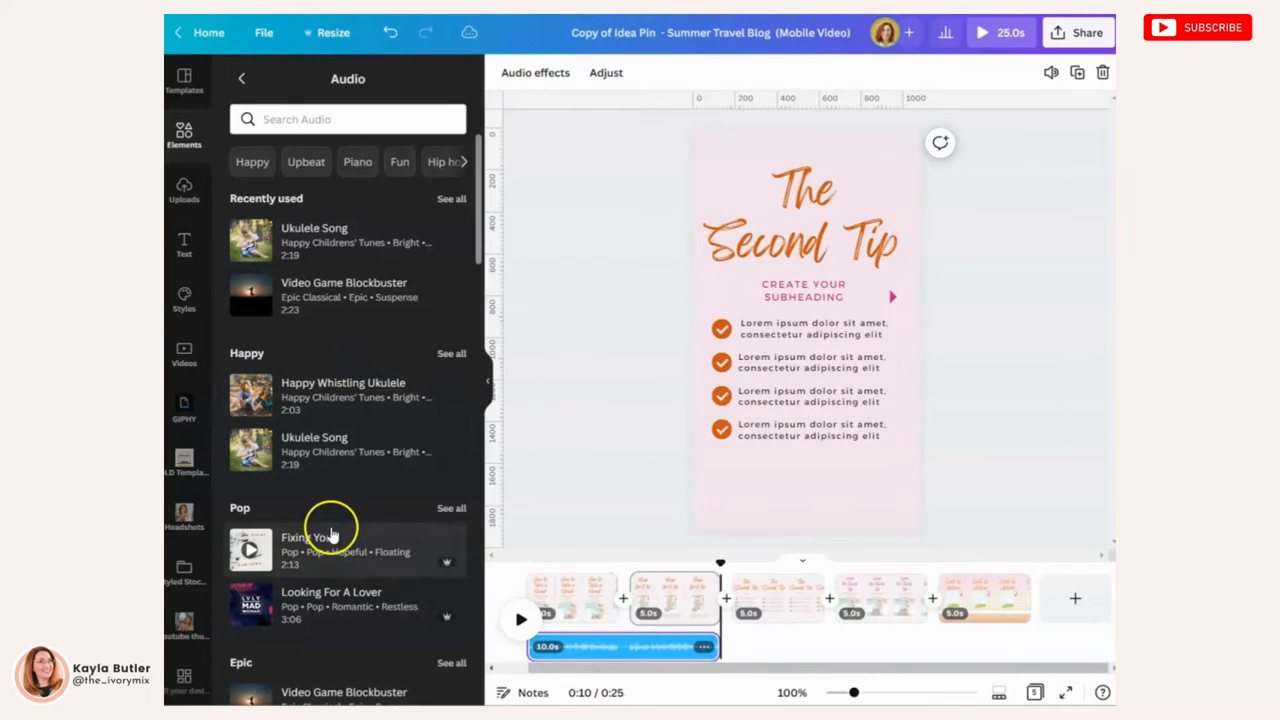
{"action": "mouse_move", "coordinate": [1000, 630]}
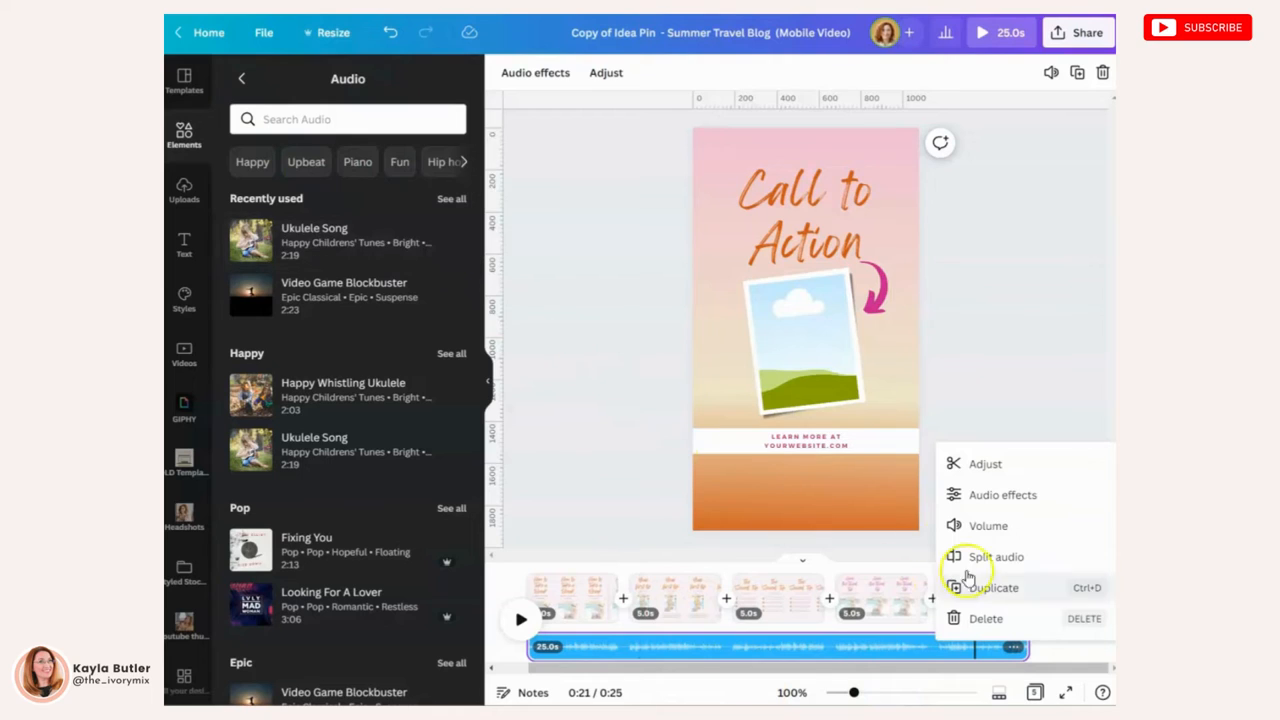
{"action": "mouse_move", "coordinate": [988, 525]}
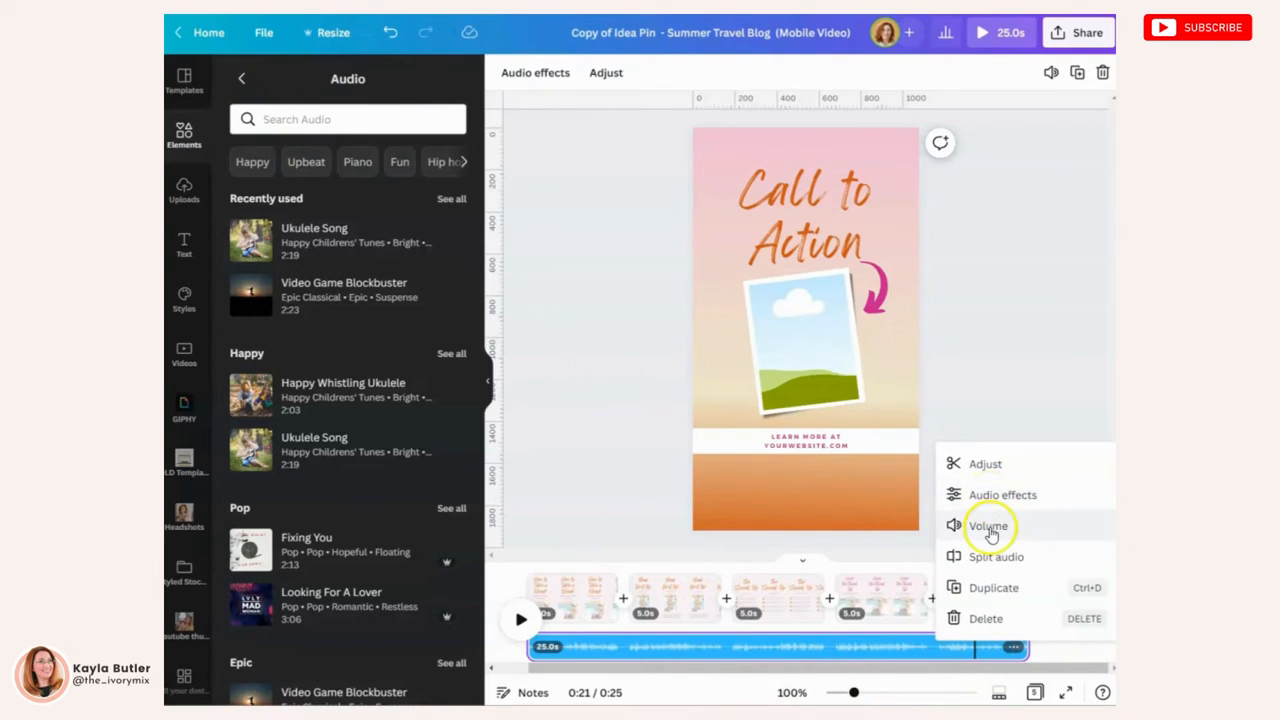
{"action": "mouse_move", "coordinate": [988, 528]}
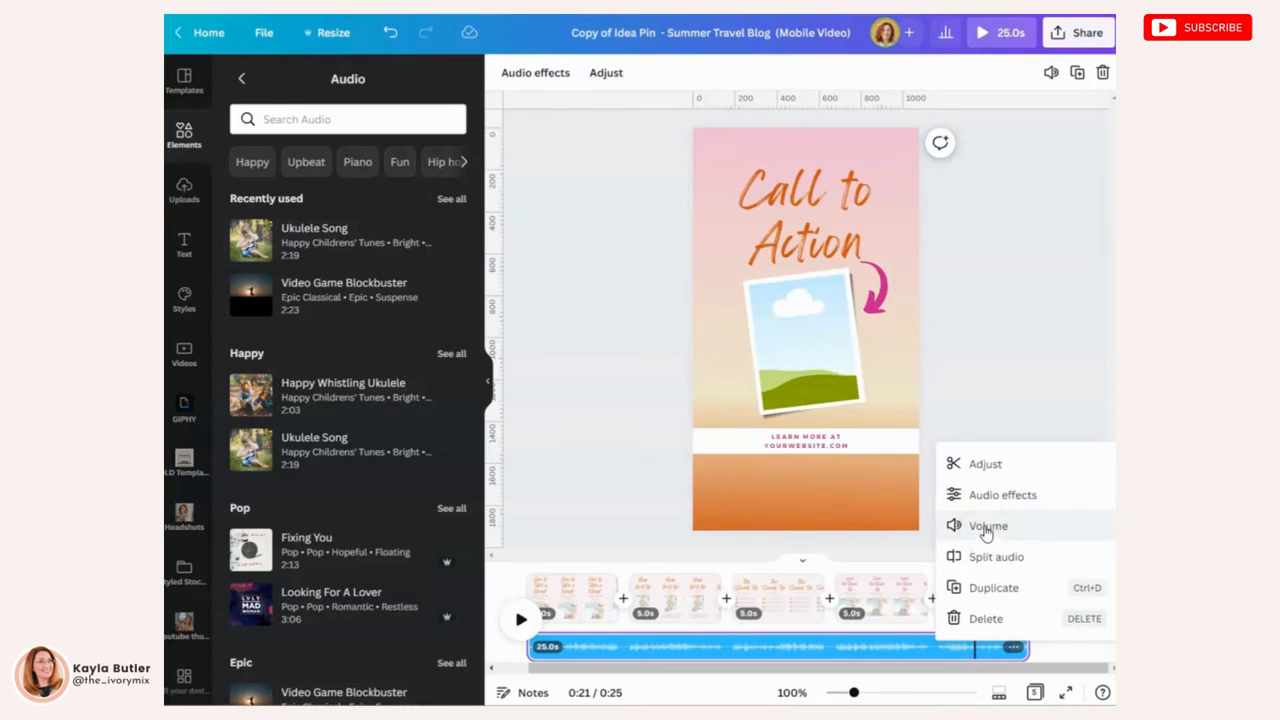
Show the music track's Fade in and Fade out settings, both at 0.
{"action": "left_click", "coordinate": [1002, 494]}
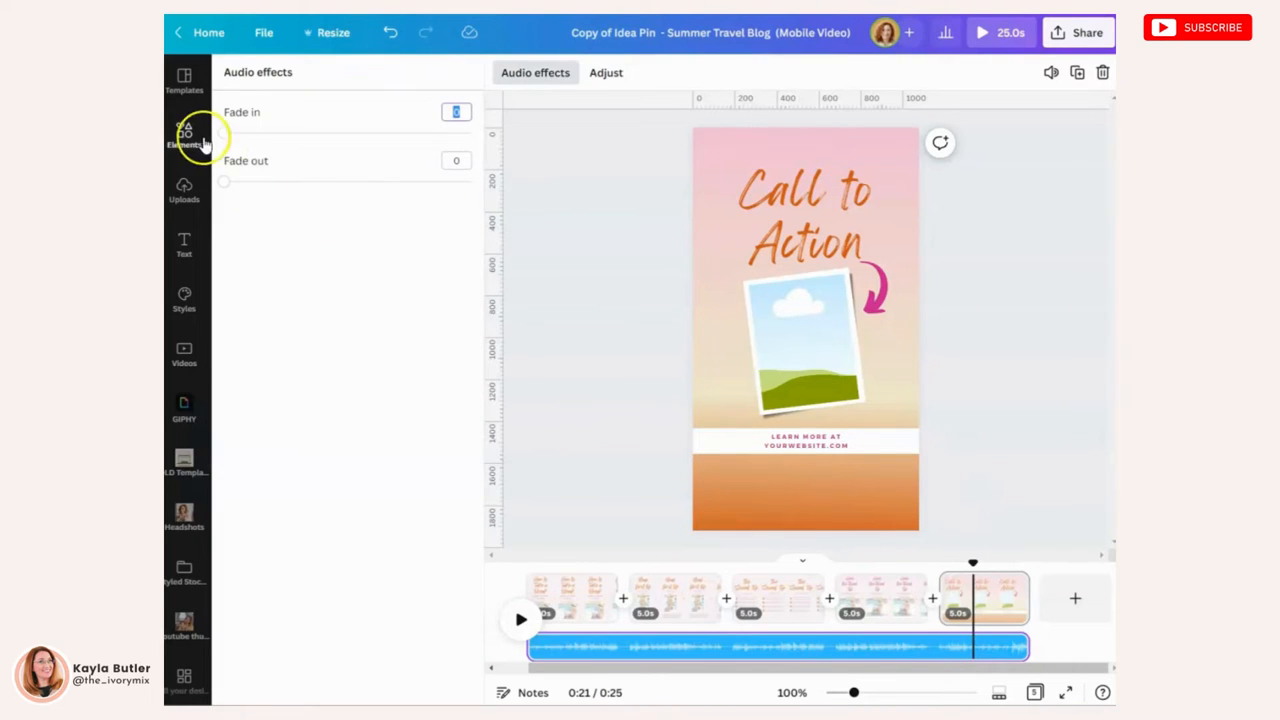
{"action": "mouse_move", "coordinate": [350, 193]}
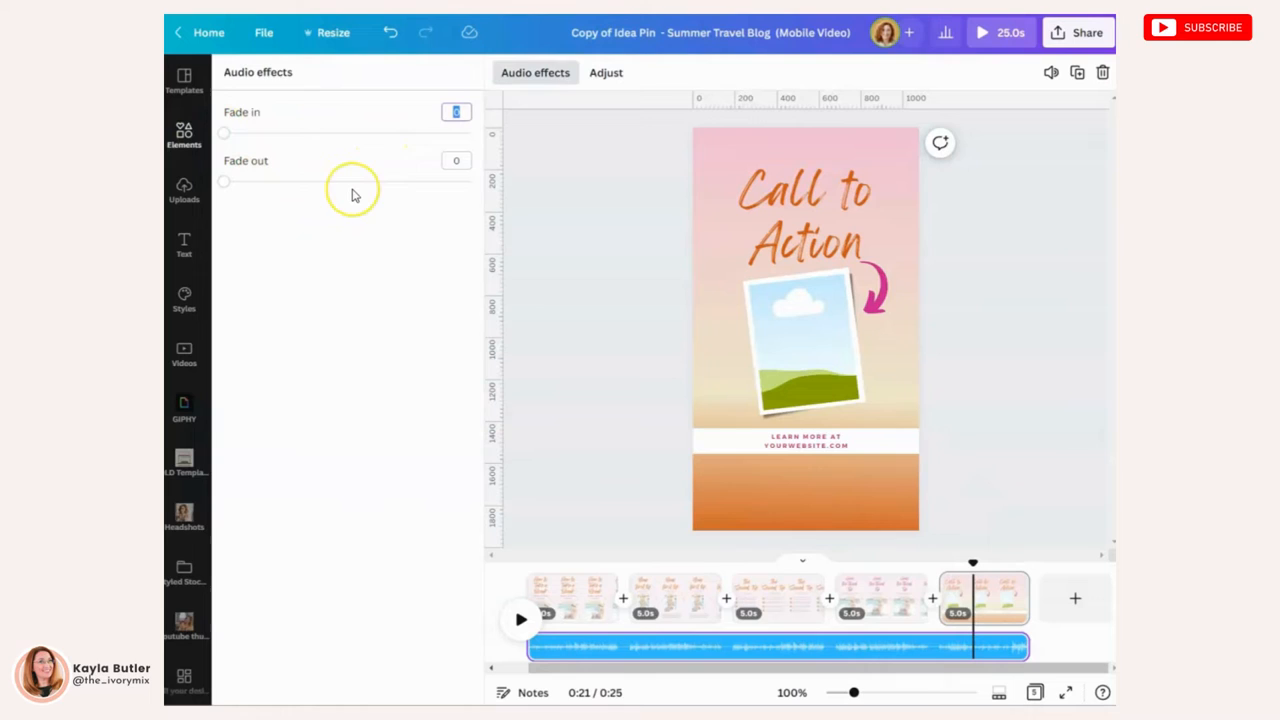
{"action": "mouse_move", "coordinate": [352, 195]}
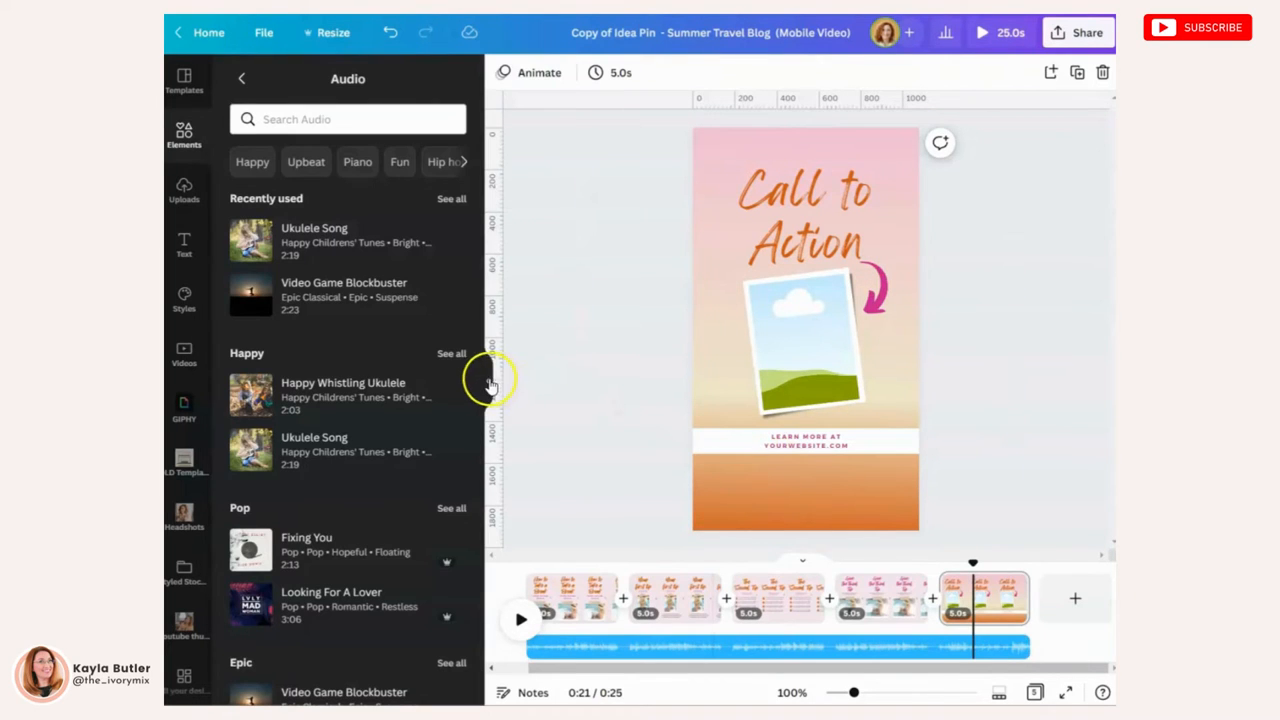
Hide the side panel and close the full-screen preview of the 25-second video.
{"action": "left_click", "coordinate": [241, 78]}
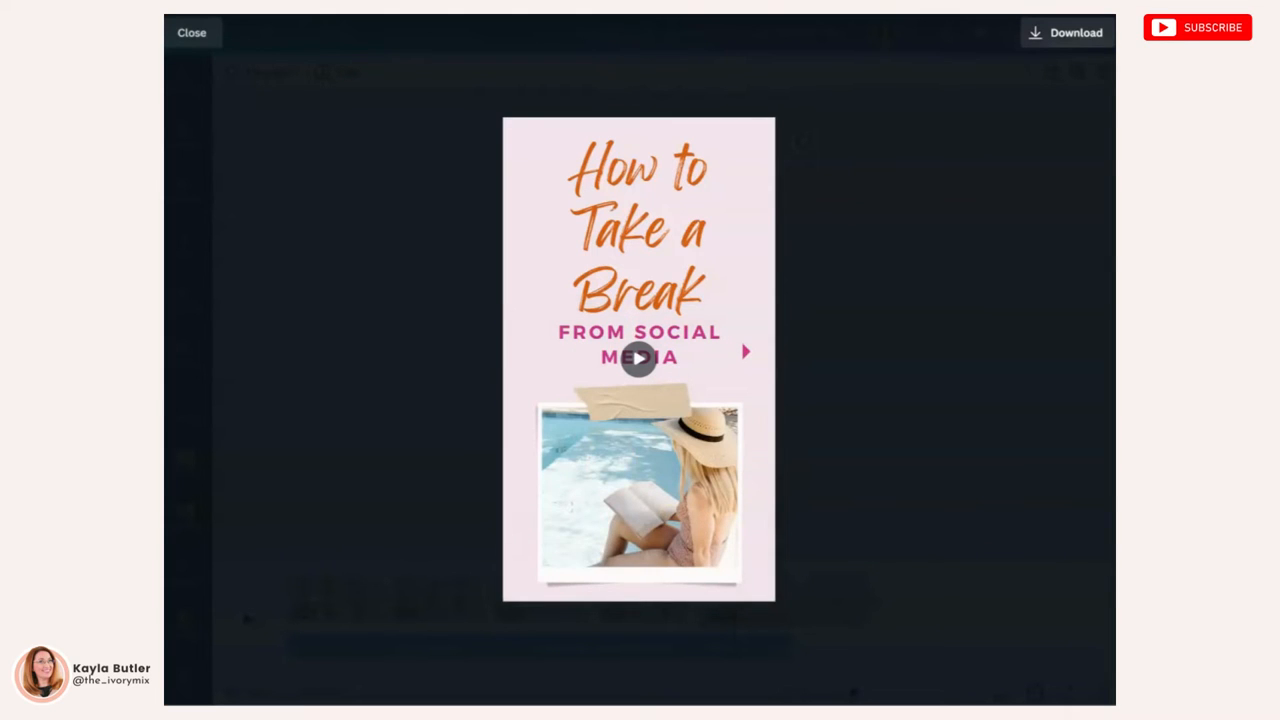
{"action": "left_click", "coordinate": [191, 32]}
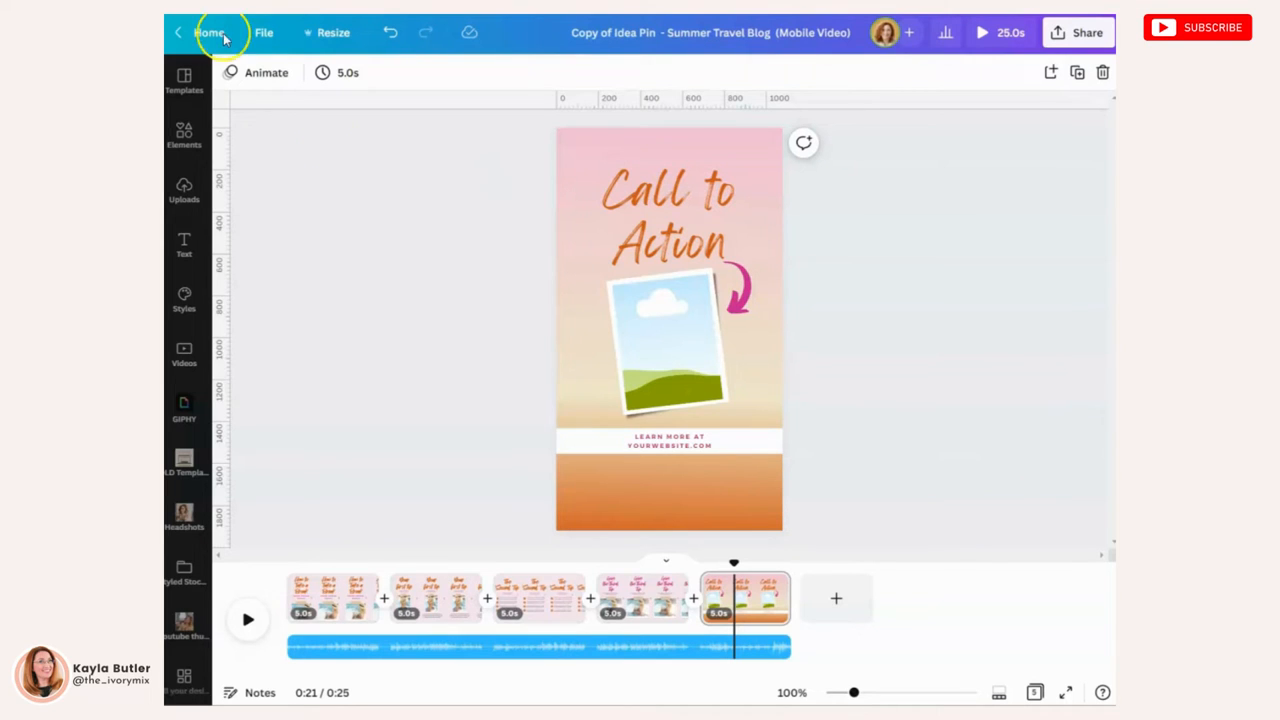
{"action": "mouse_move", "coordinate": [520, 412]}
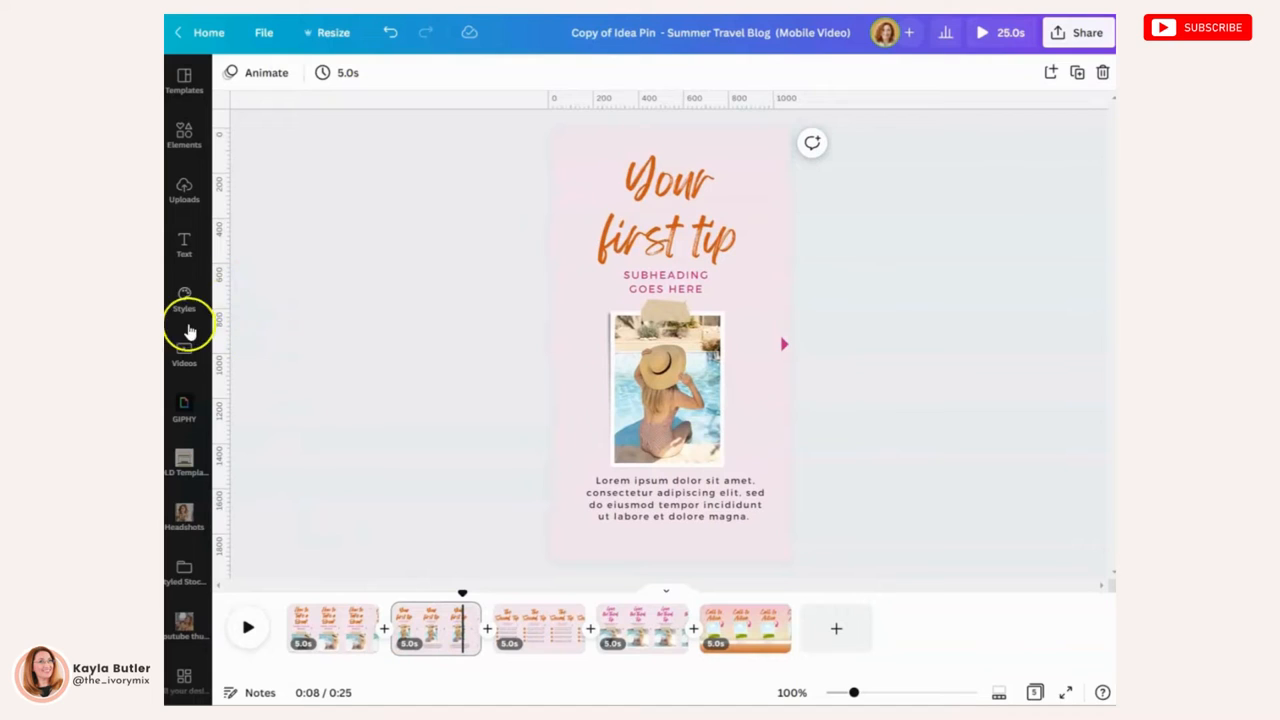
{"action": "mouse_move", "coordinate": [184, 190]}
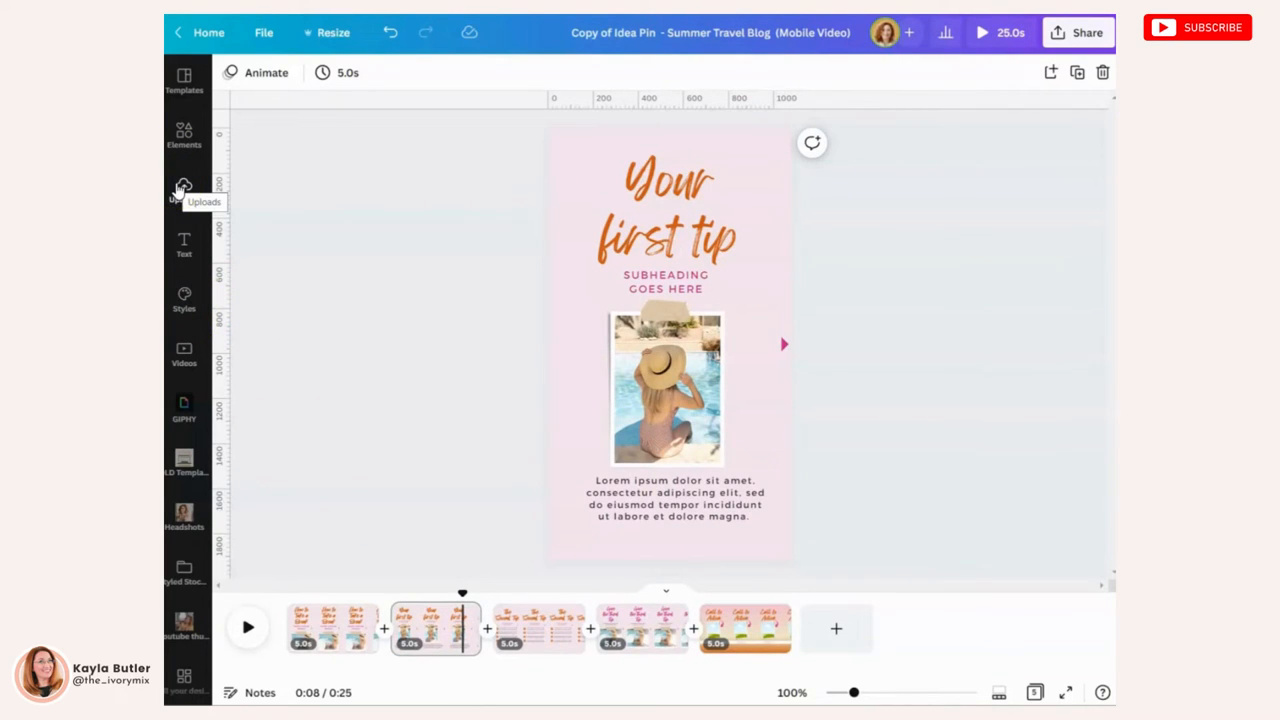
Launch the Record yourself studio from Uploads for the five-page video.
{"action": "left_click", "coordinate": [184, 190]}
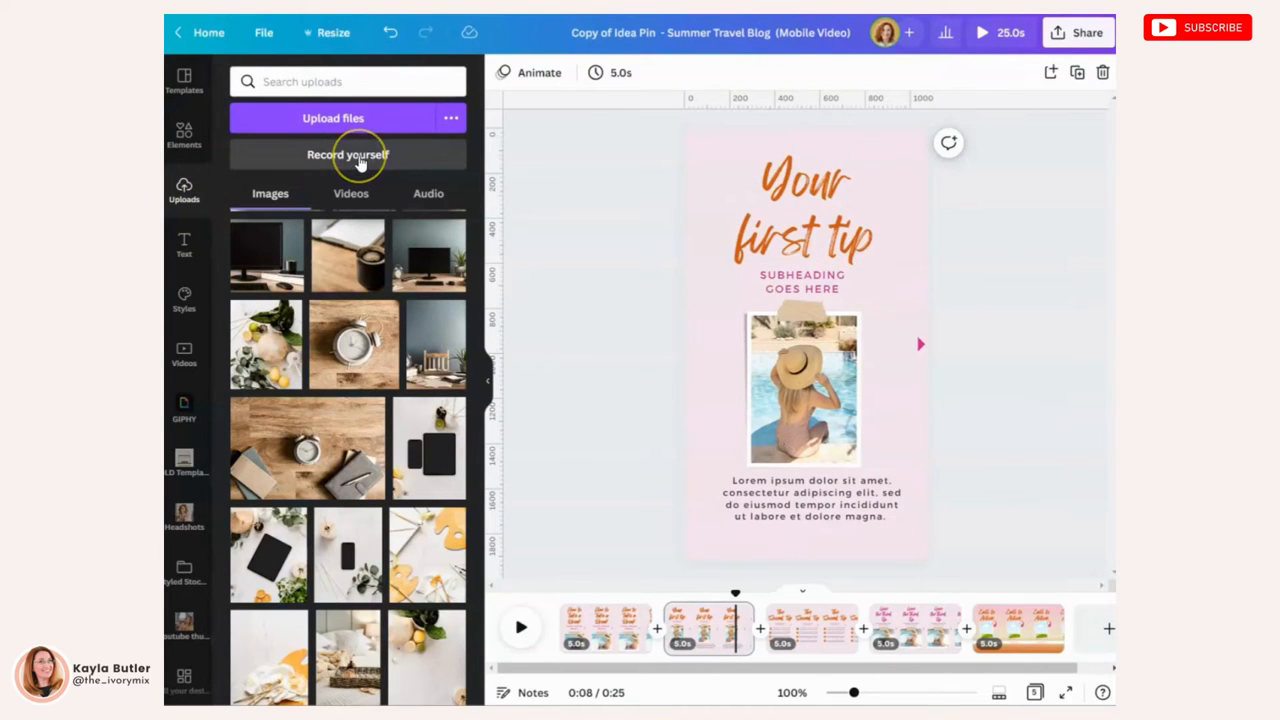
{"action": "left_click", "coordinate": [347, 154]}
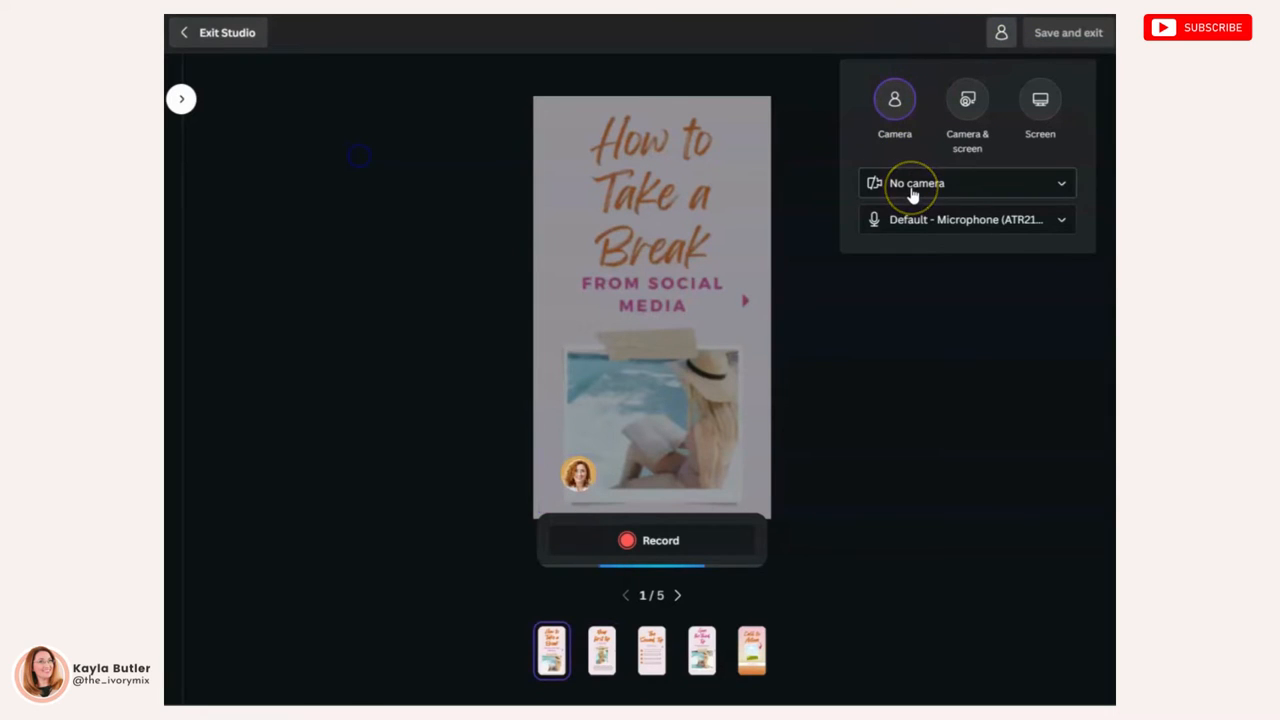
{"action": "mouse_move", "coordinate": [930, 219]}
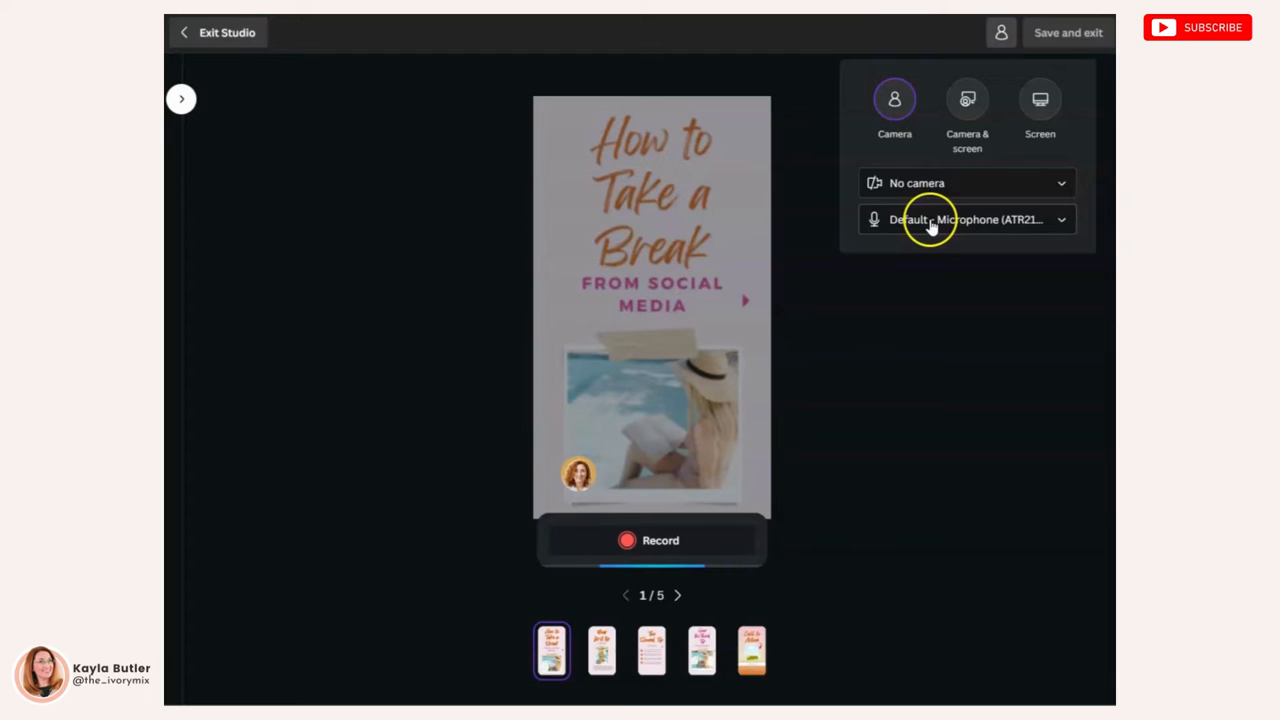
Record a short clip over slide 1 with the default microphone, then save and exit.
{"action": "left_click", "coordinate": [965, 219]}
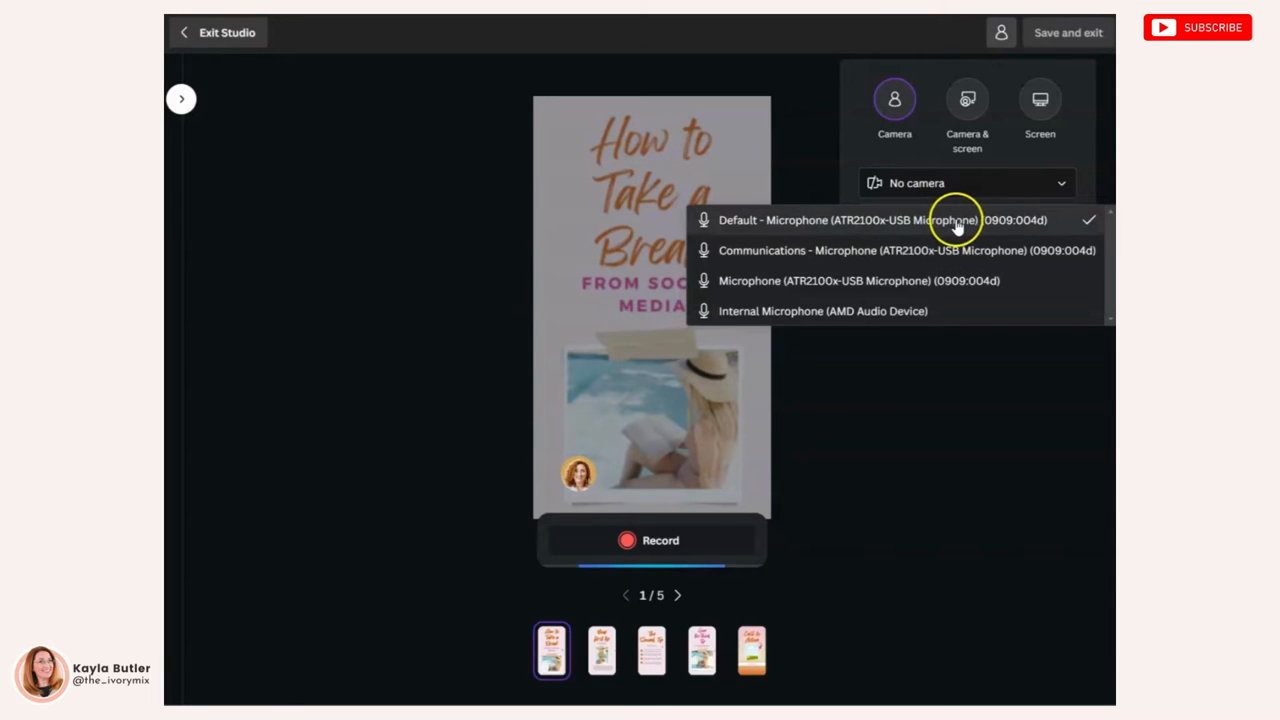
{"action": "left_click", "coordinate": [850, 220]}
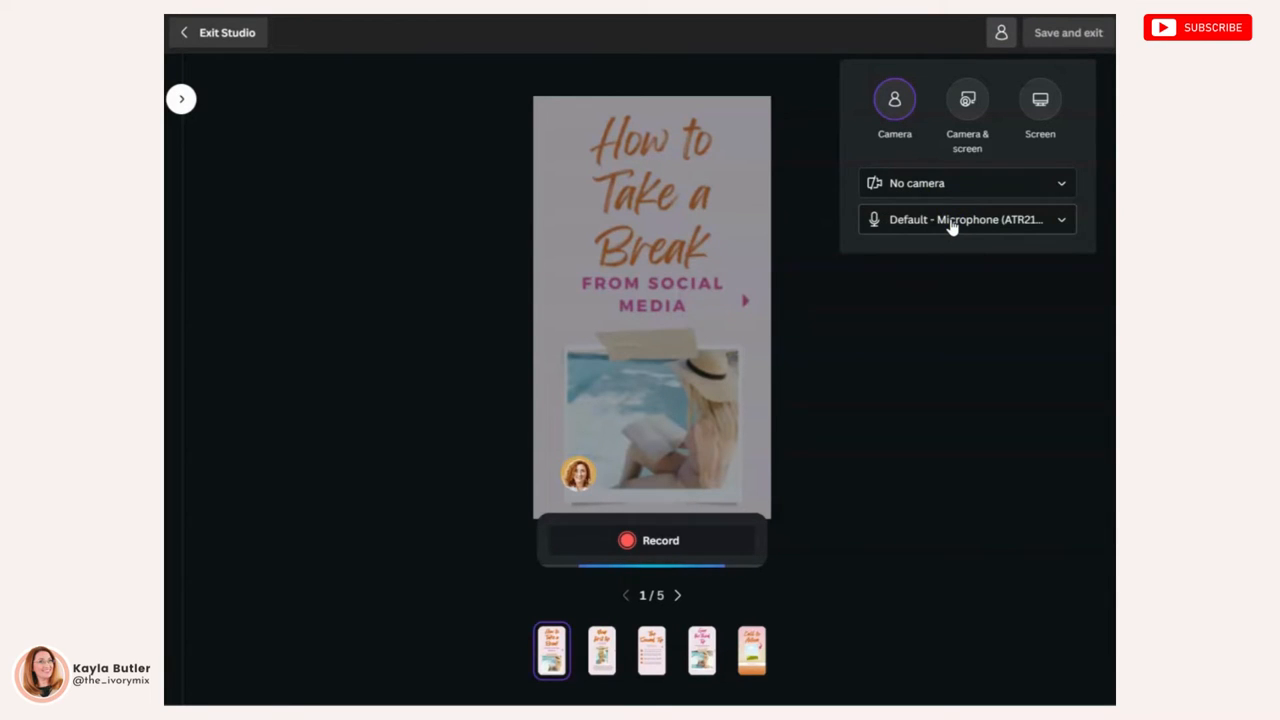
{"action": "mouse_move", "coordinate": [948, 232]}
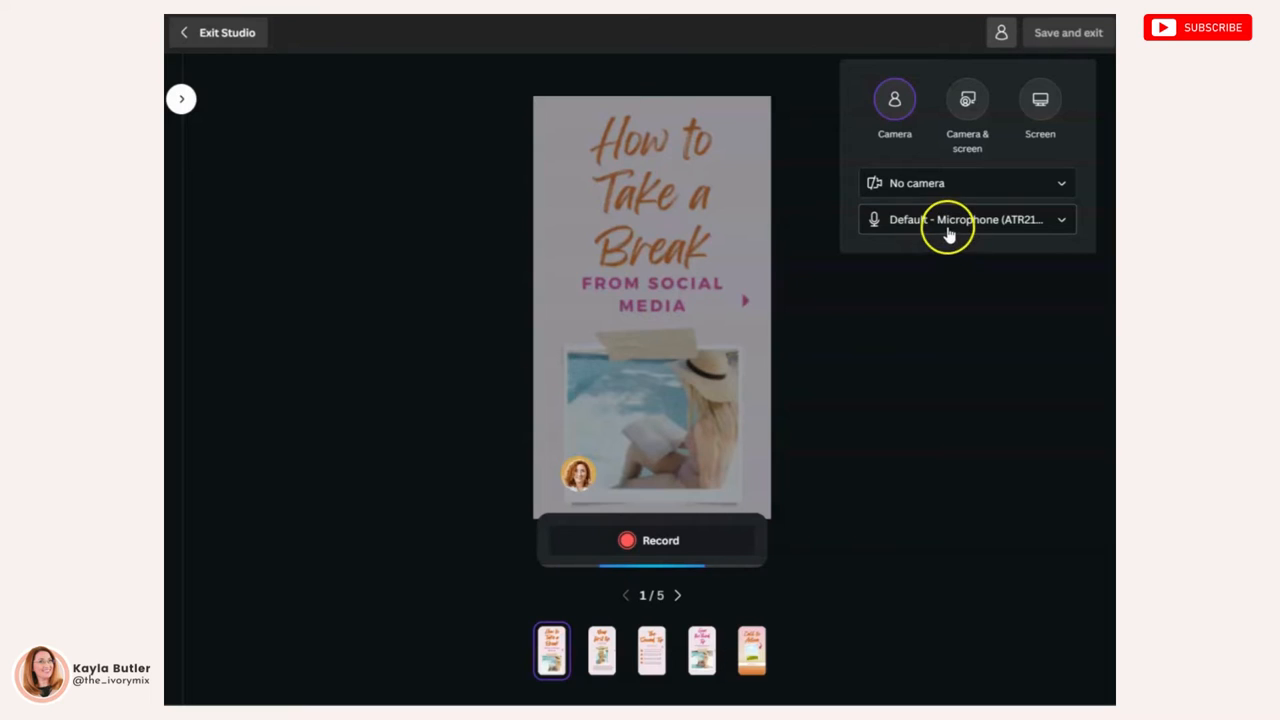
{"action": "mouse_move", "coordinate": [595, 490]}
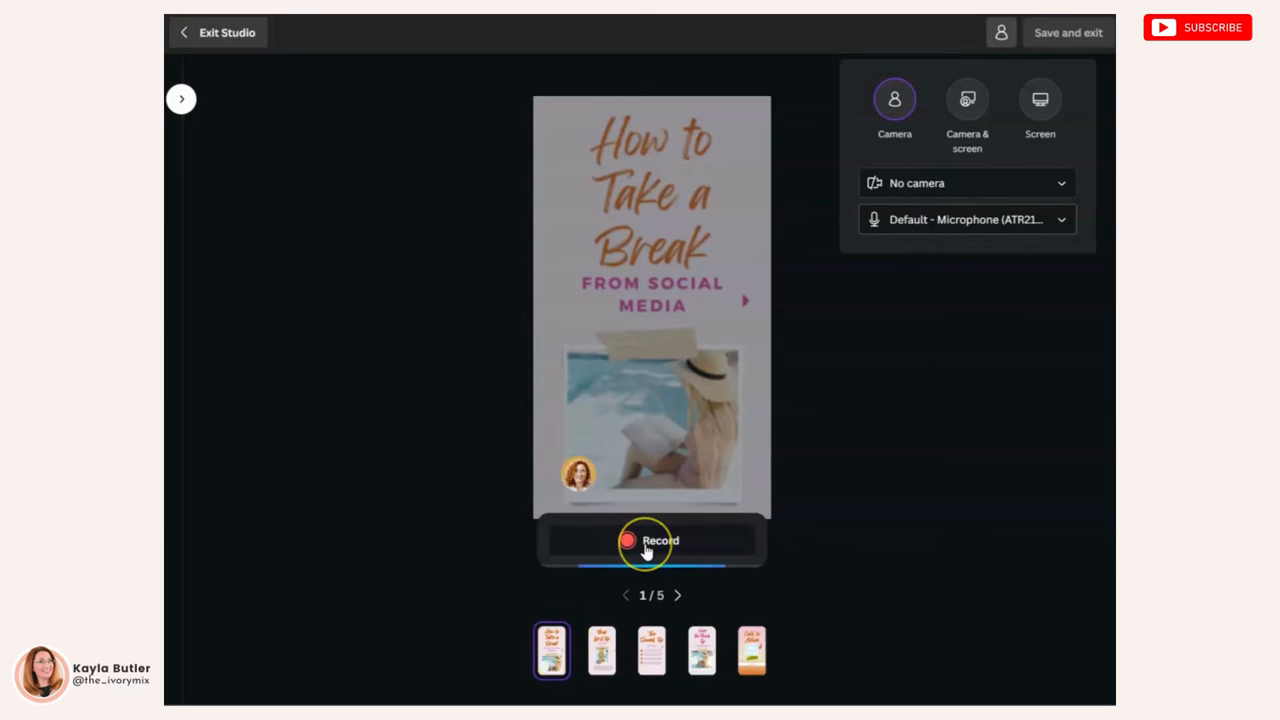
{"action": "left_click", "coordinate": [627, 541]}
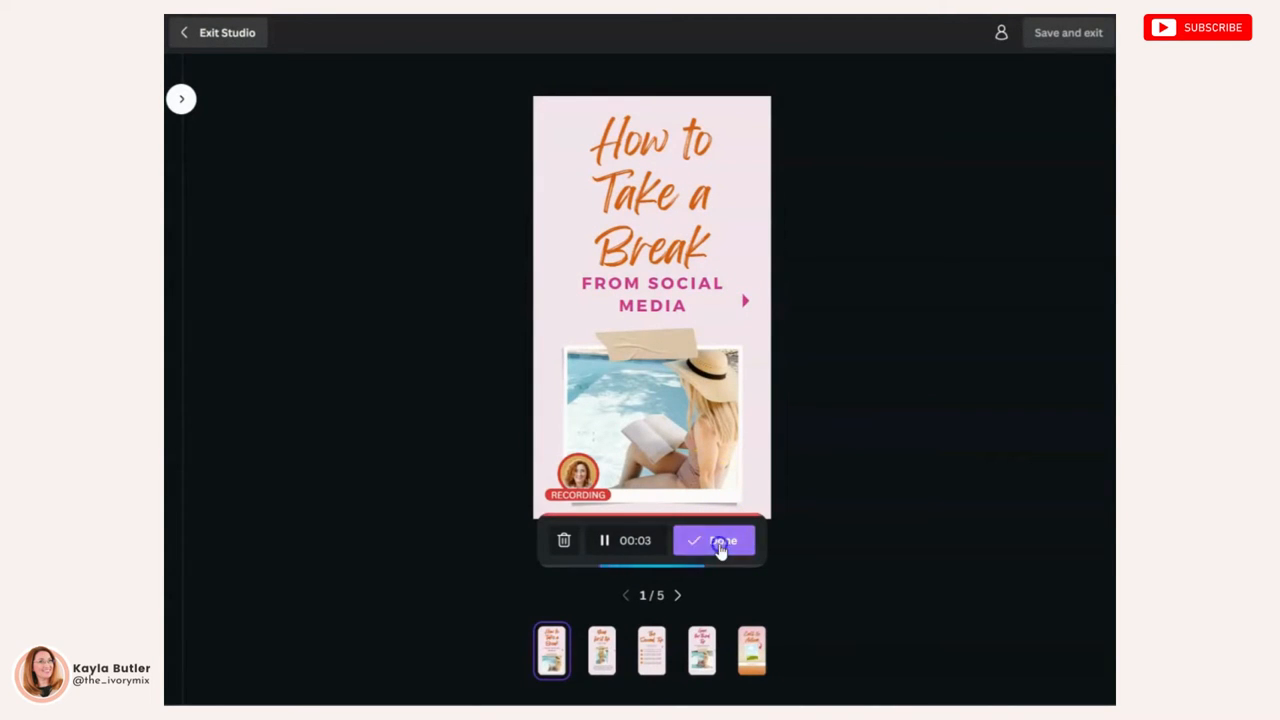
{"action": "left_click", "coordinate": [714, 540]}
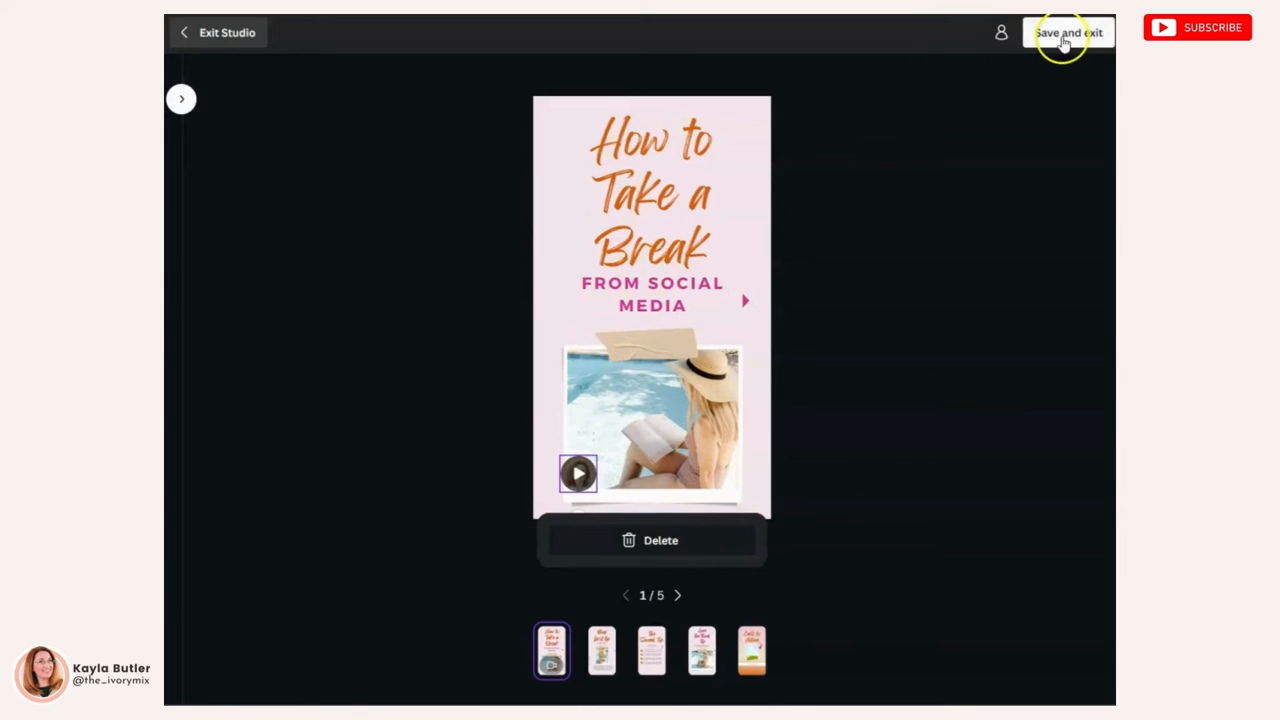
{"action": "left_click", "coordinate": [1068, 32]}
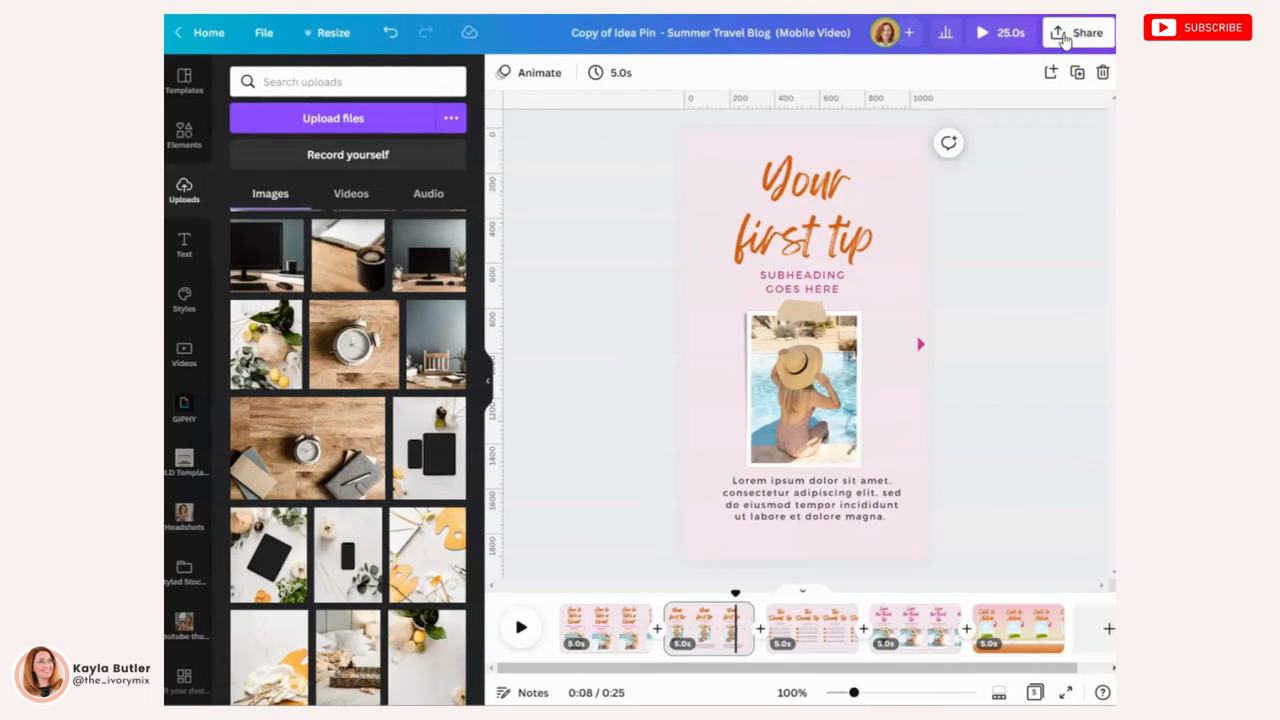
Select the presenter video bubble on the first slide and delete it.
{"action": "left_click", "coordinate": [351, 193]}
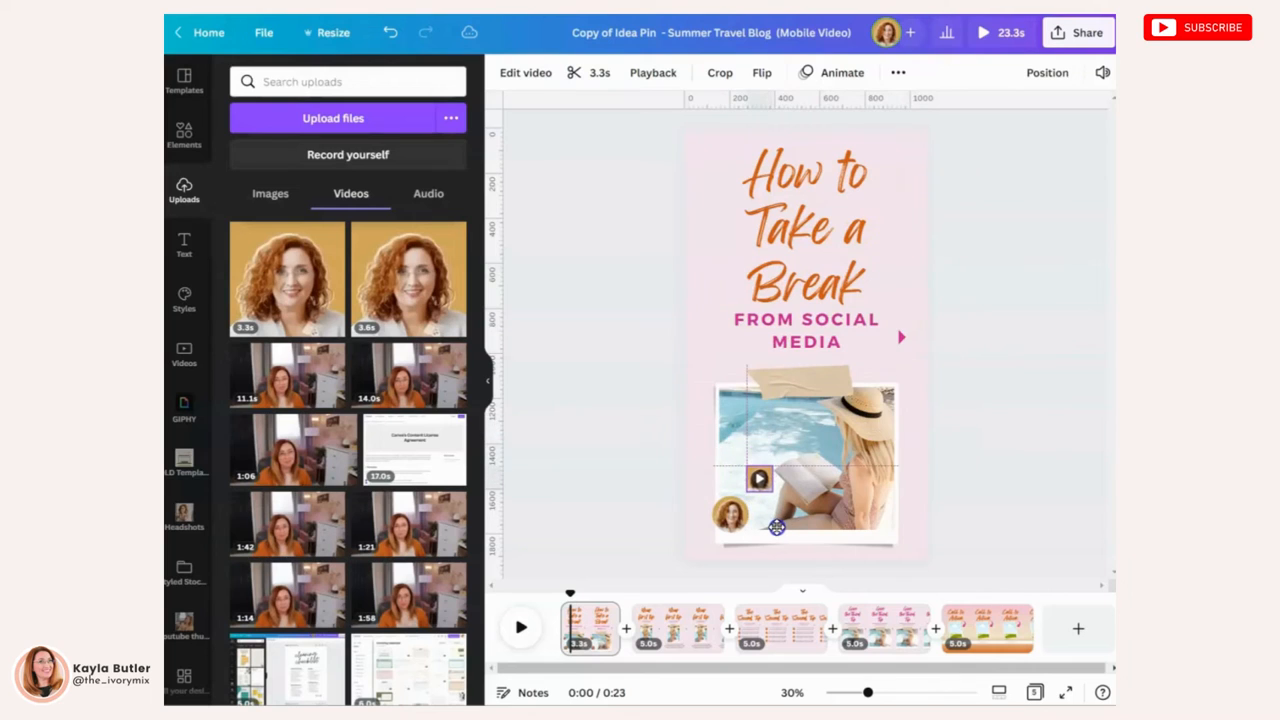
{"action": "left_click", "coordinate": [760, 480]}
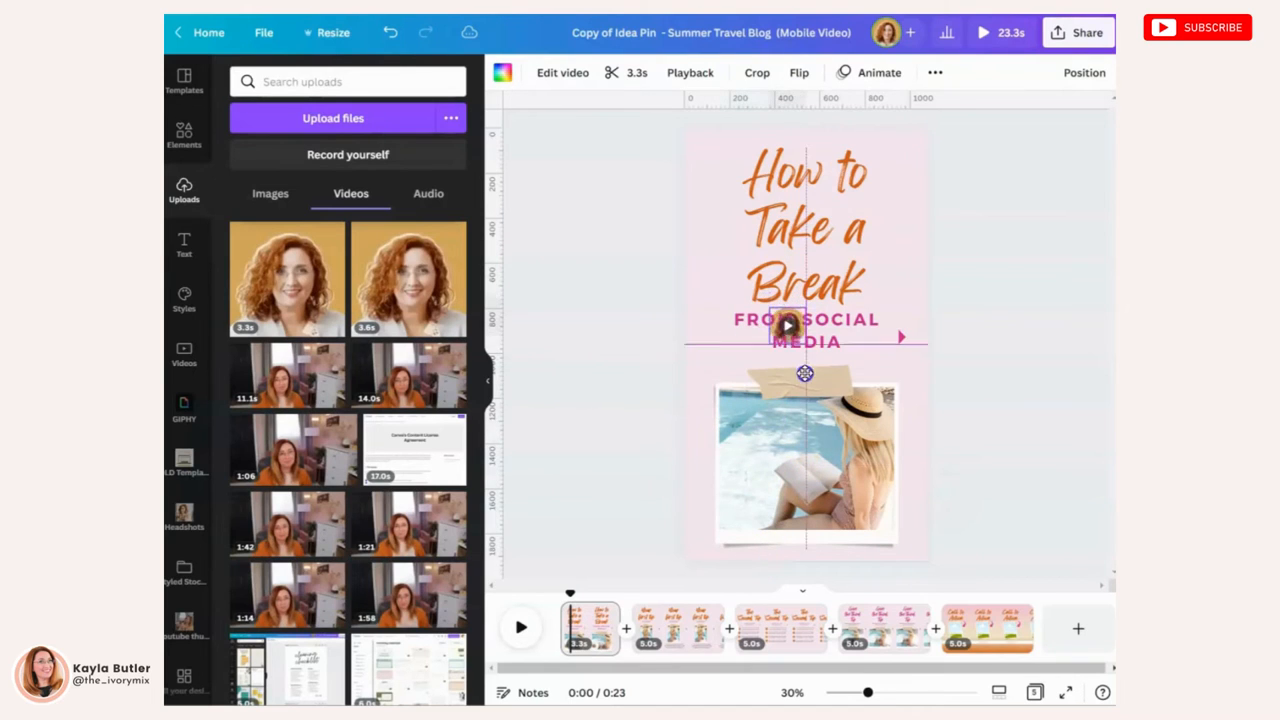
{"action": "left_click", "coordinate": [805, 465]}
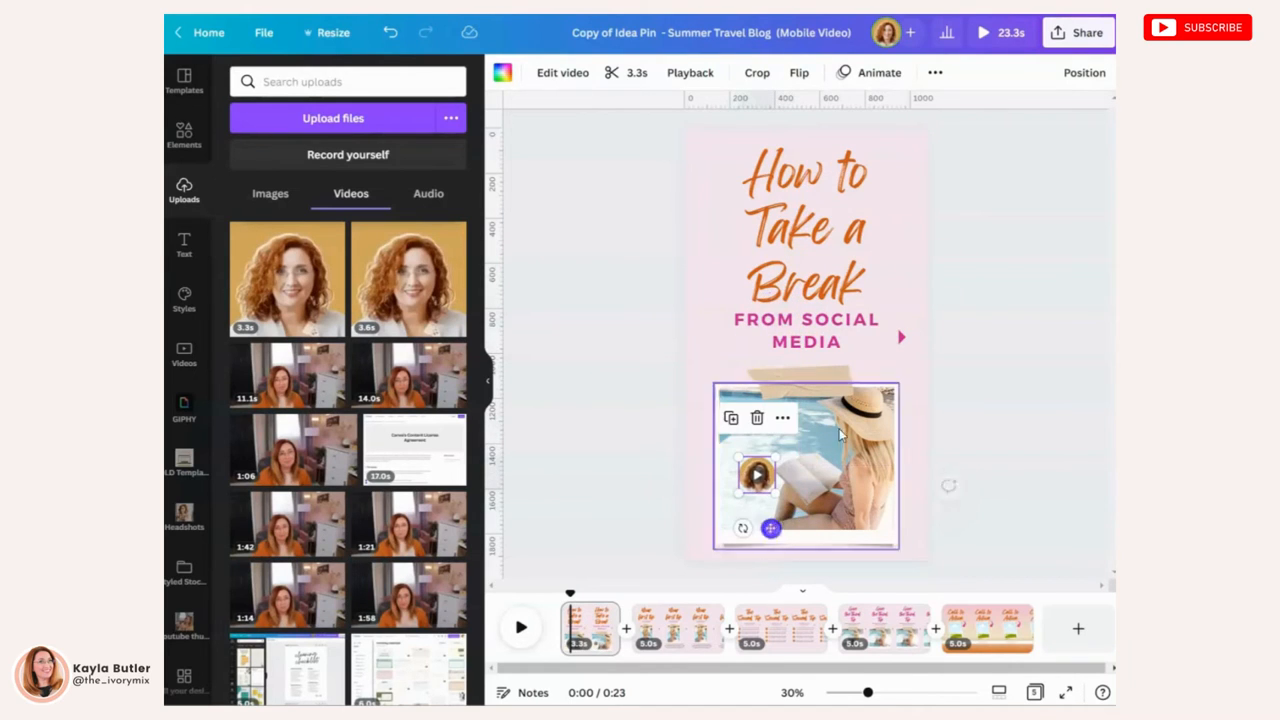
{"action": "left_click", "coordinate": [1084, 72]}
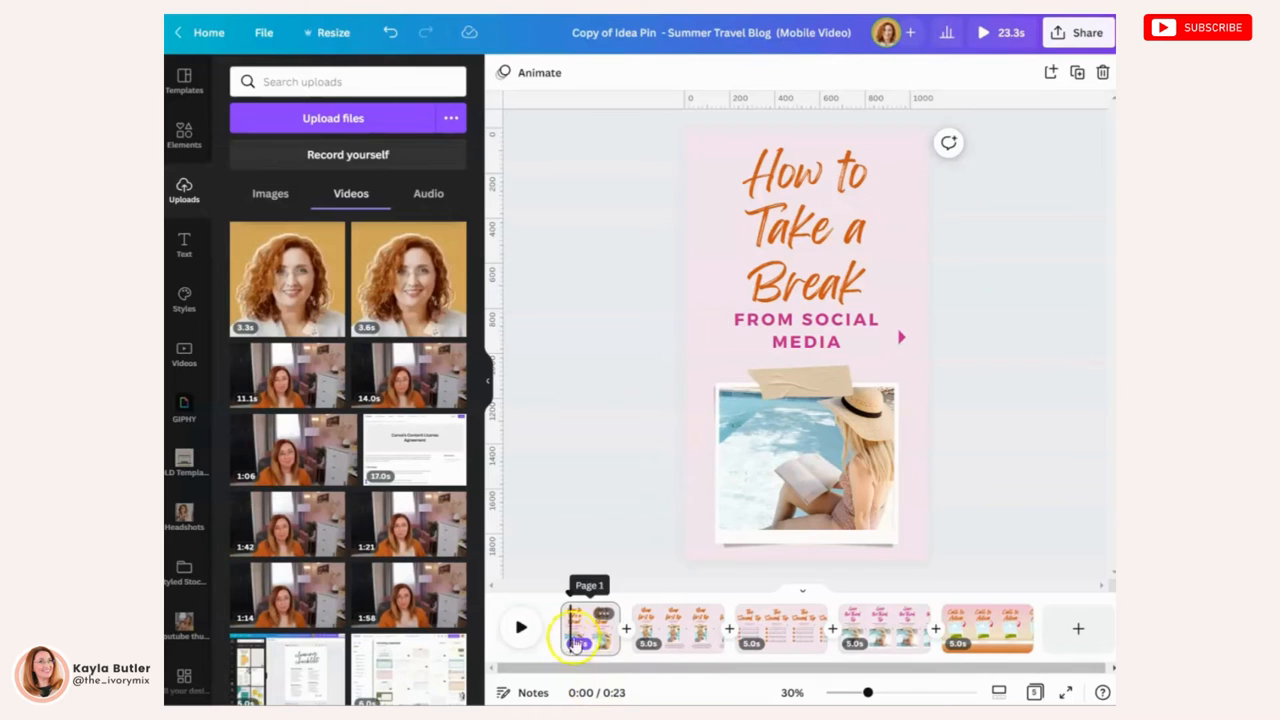
Restore the presenter bubble and move it left of the FROM SOCIAL MEDIA subheading.
{"action": "left_click", "coordinate": [787, 447]}
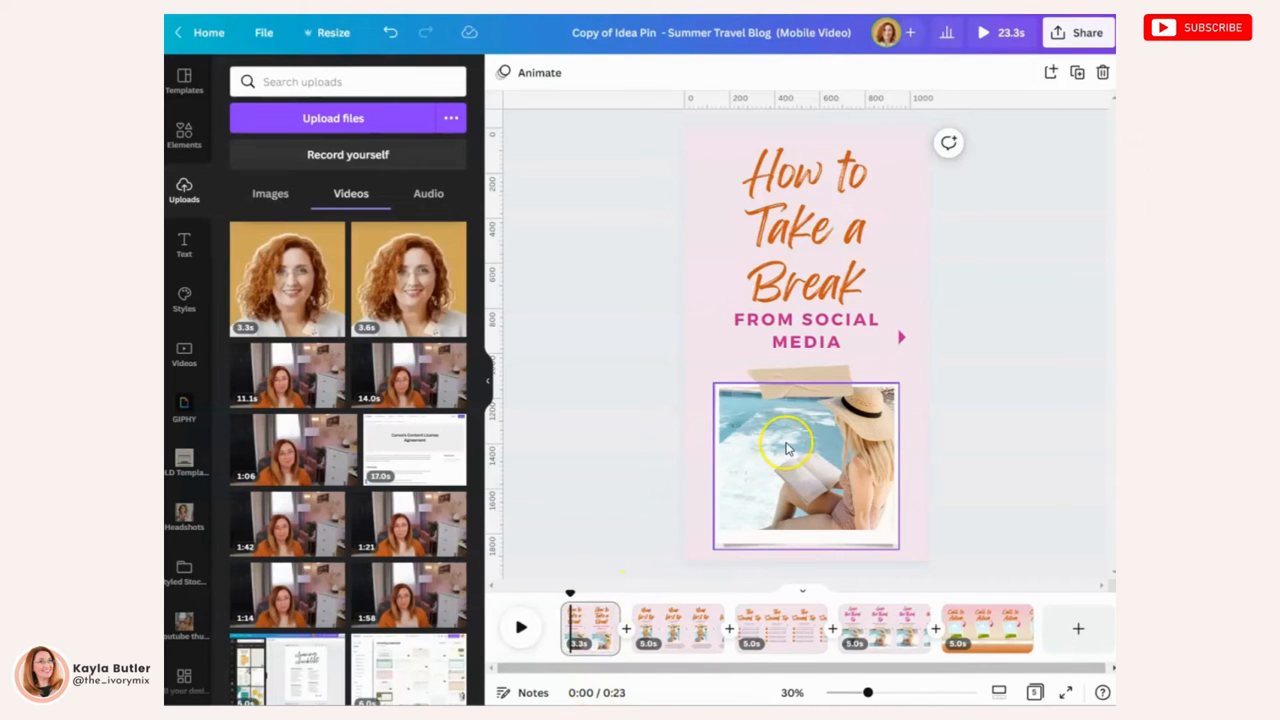
{"action": "mouse_move", "coordinate": [800, 458]}
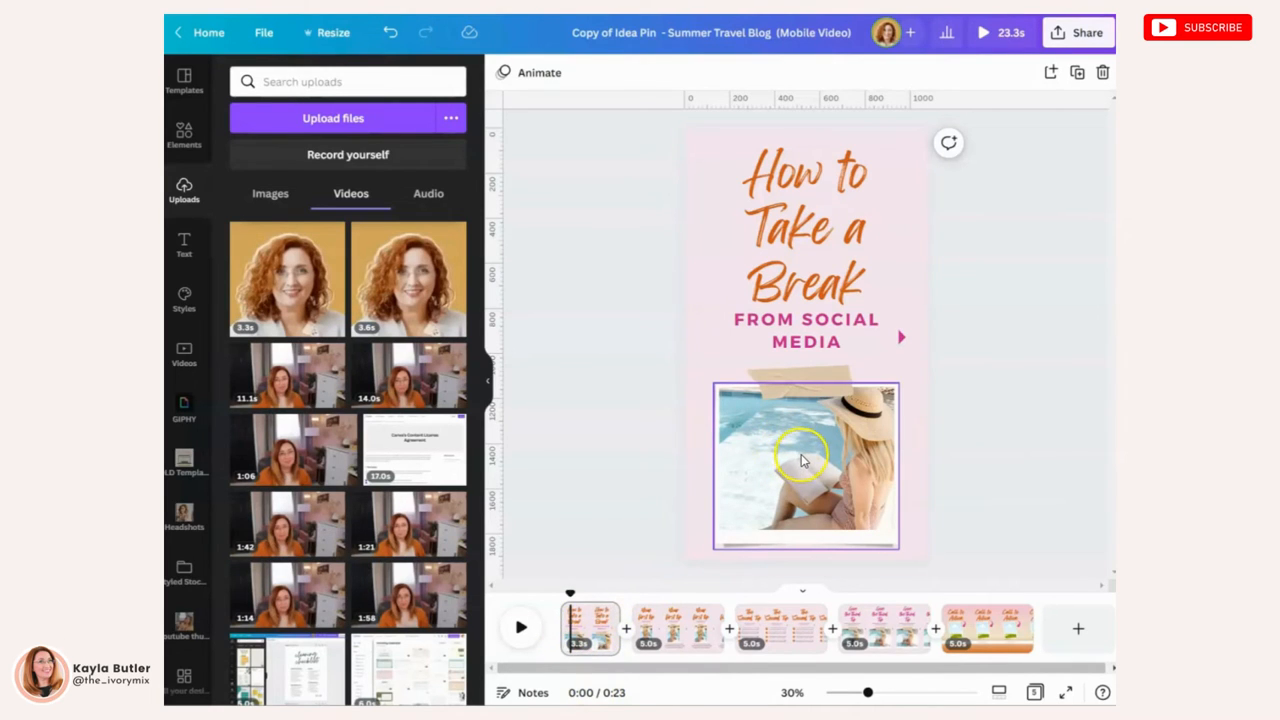
{"action": "mouse_move", "coordinate": [742, 450]}
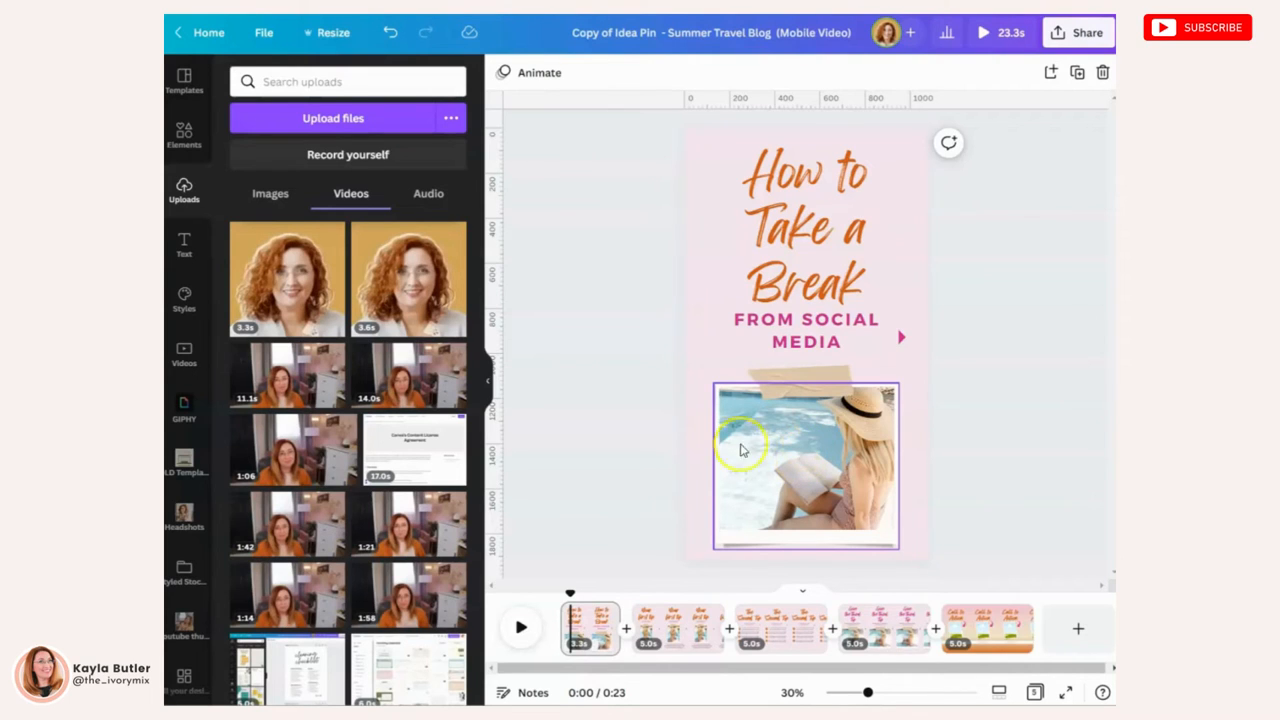
{"action": "mouse_move", "coordinate": [752, 407]}
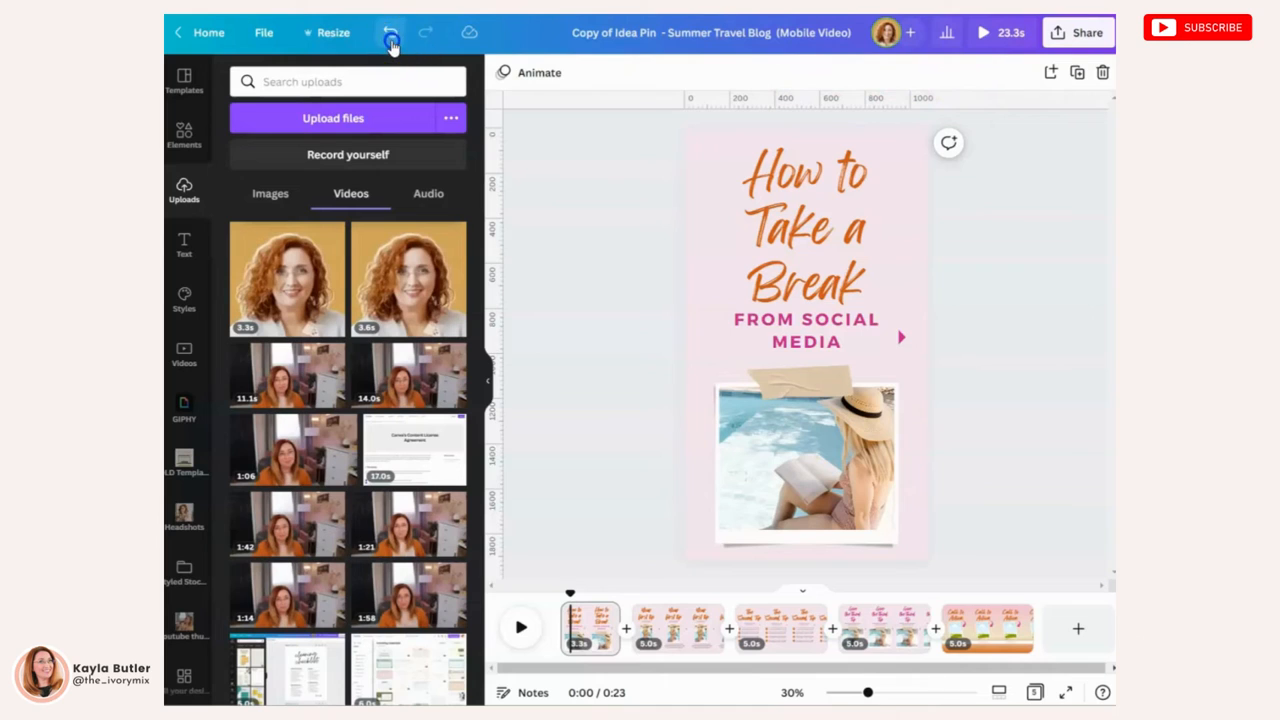
{"action": "left_click", "coordinate": [757, 477]}
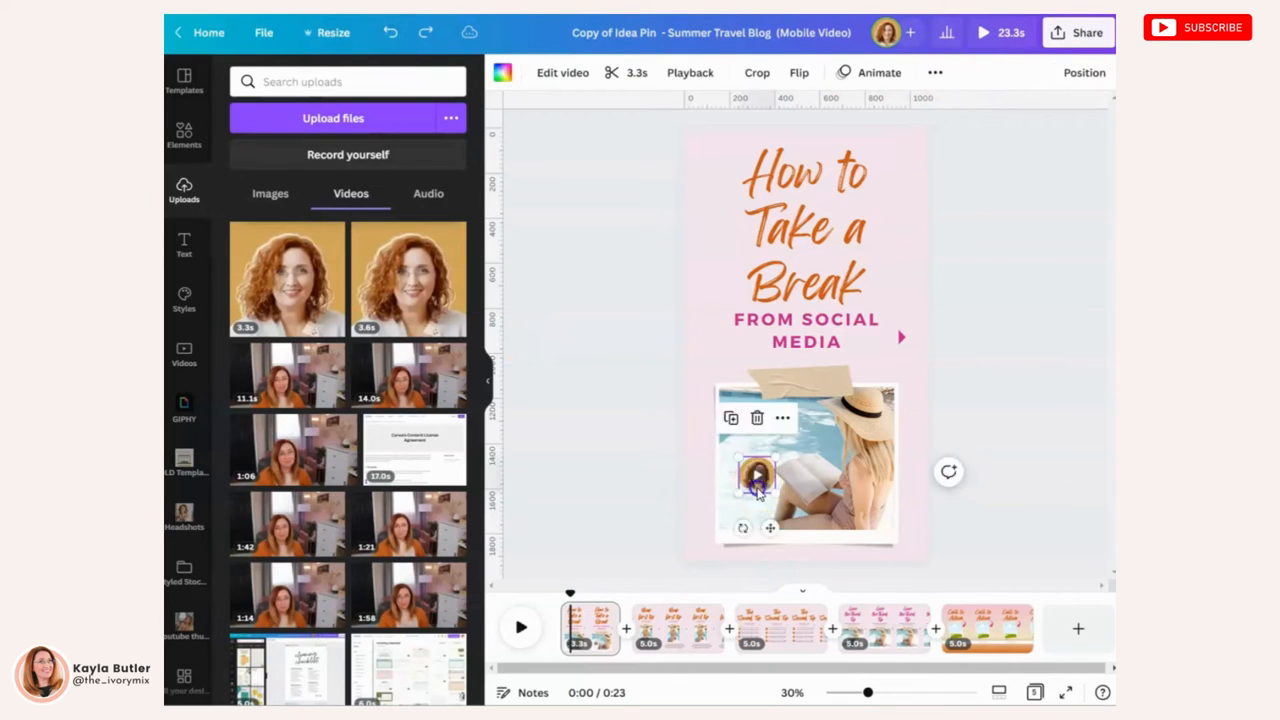
{"action": "left_click_drag", "start_coordinate": [757, 478], "coordinate": [708, 347]}
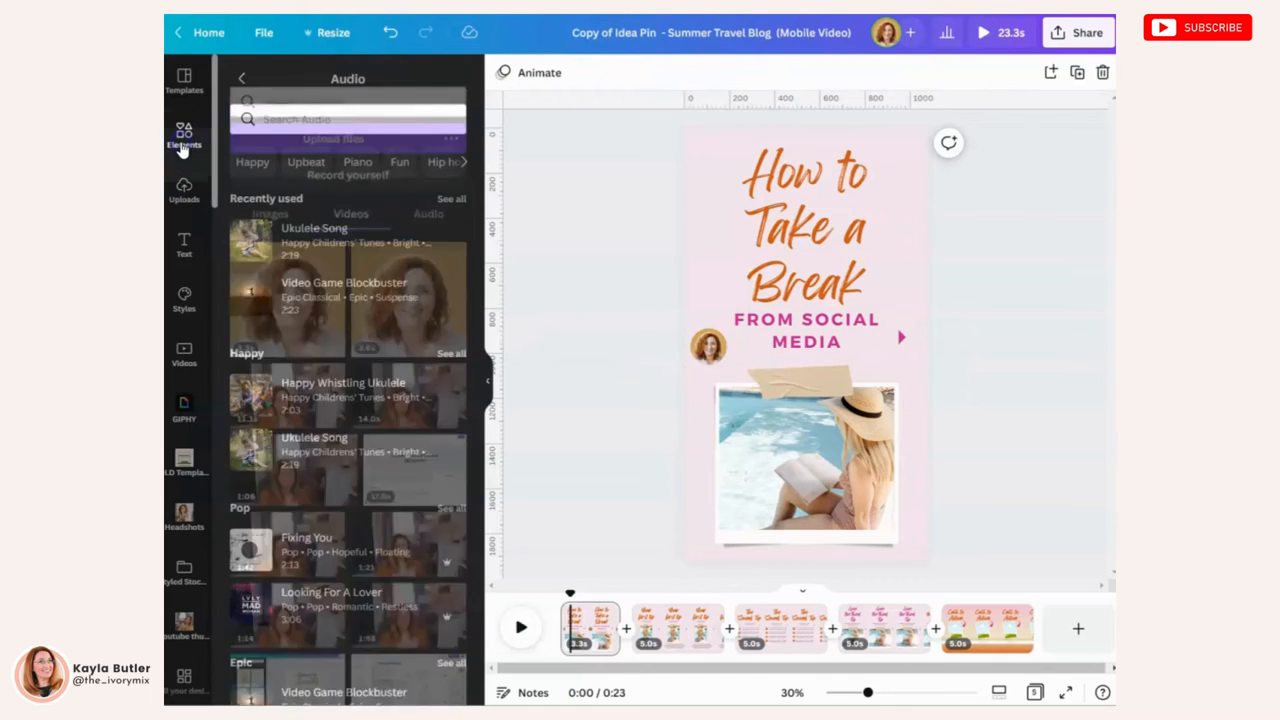
Cover the presenter bubble with a square filled in the pale pink background colour.
{"action": "left_click", "coordinate": [184, 135]}
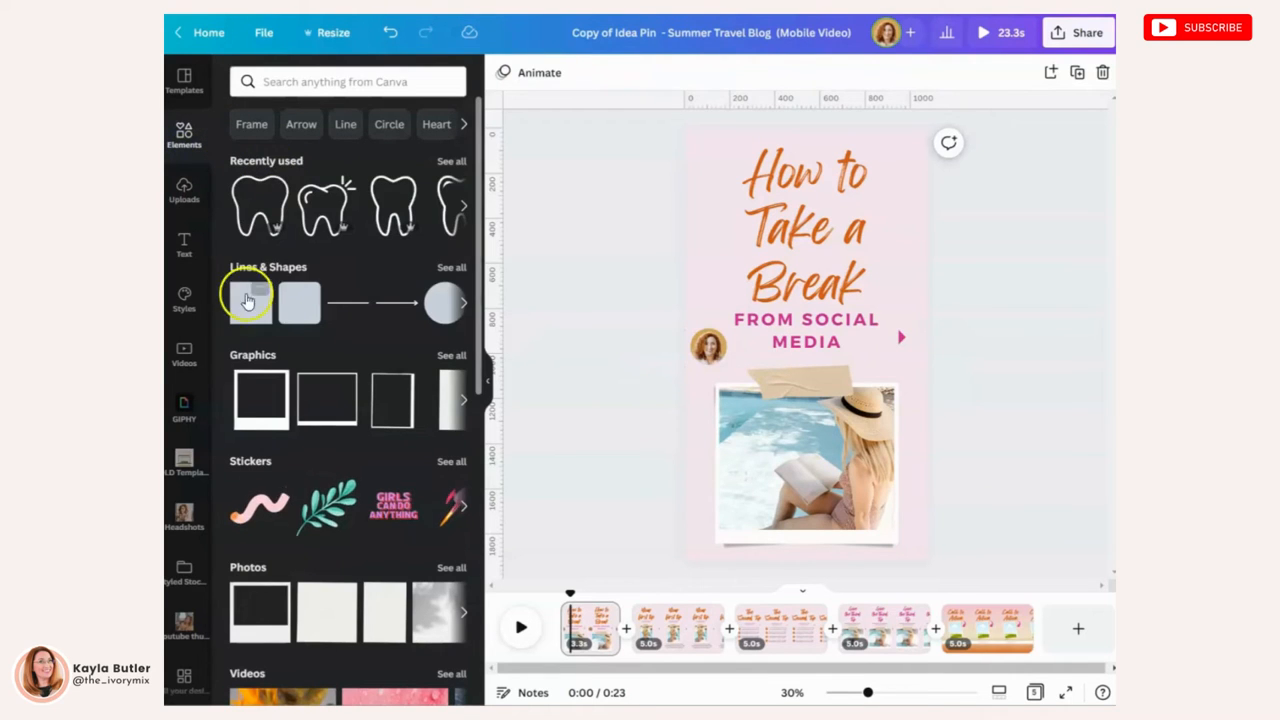
{"action": "left_click", "coordinate": [248, 302]}
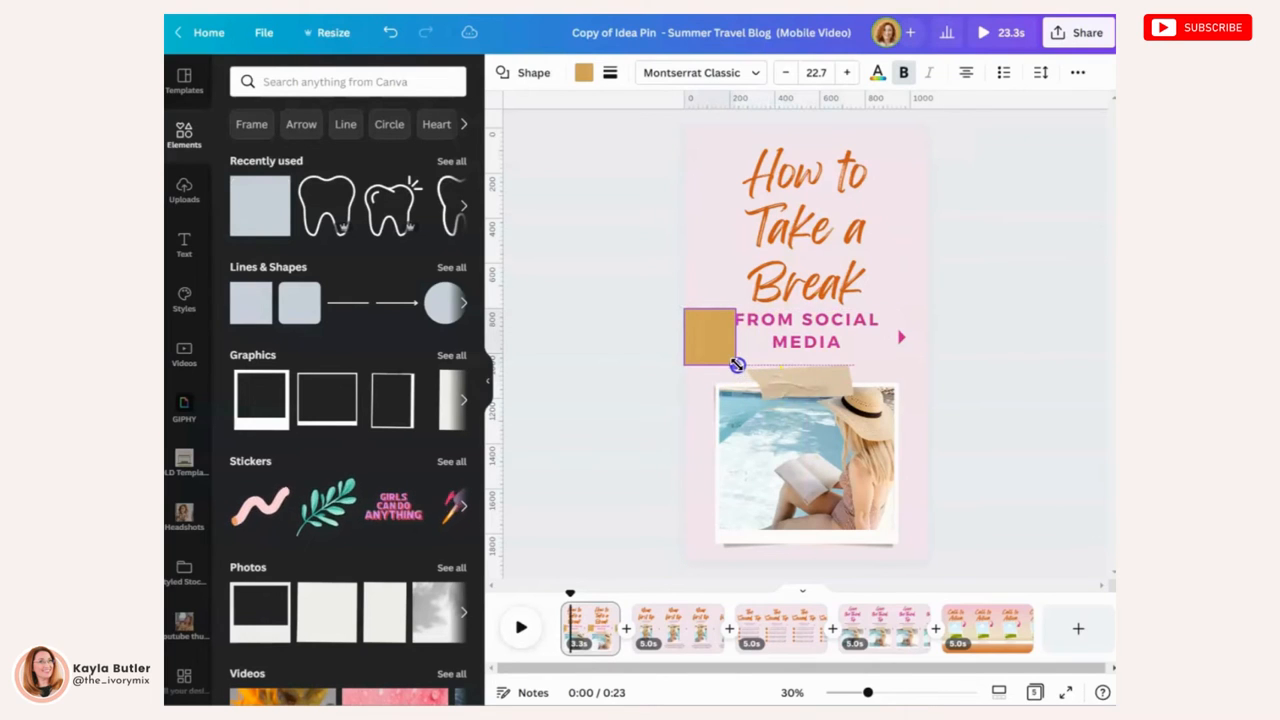
{"action": "left_click", "coordinate": [583, 72]}
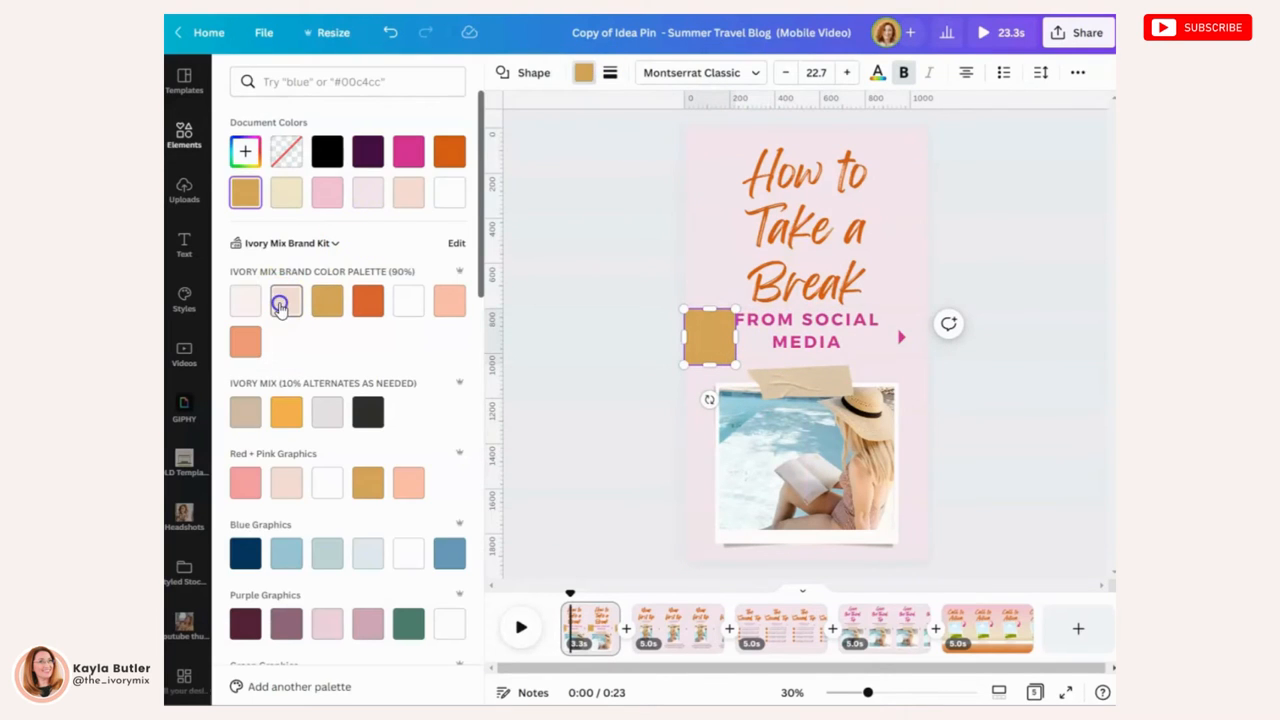
{"action": "left_click", "coordinate": [330, 192]}
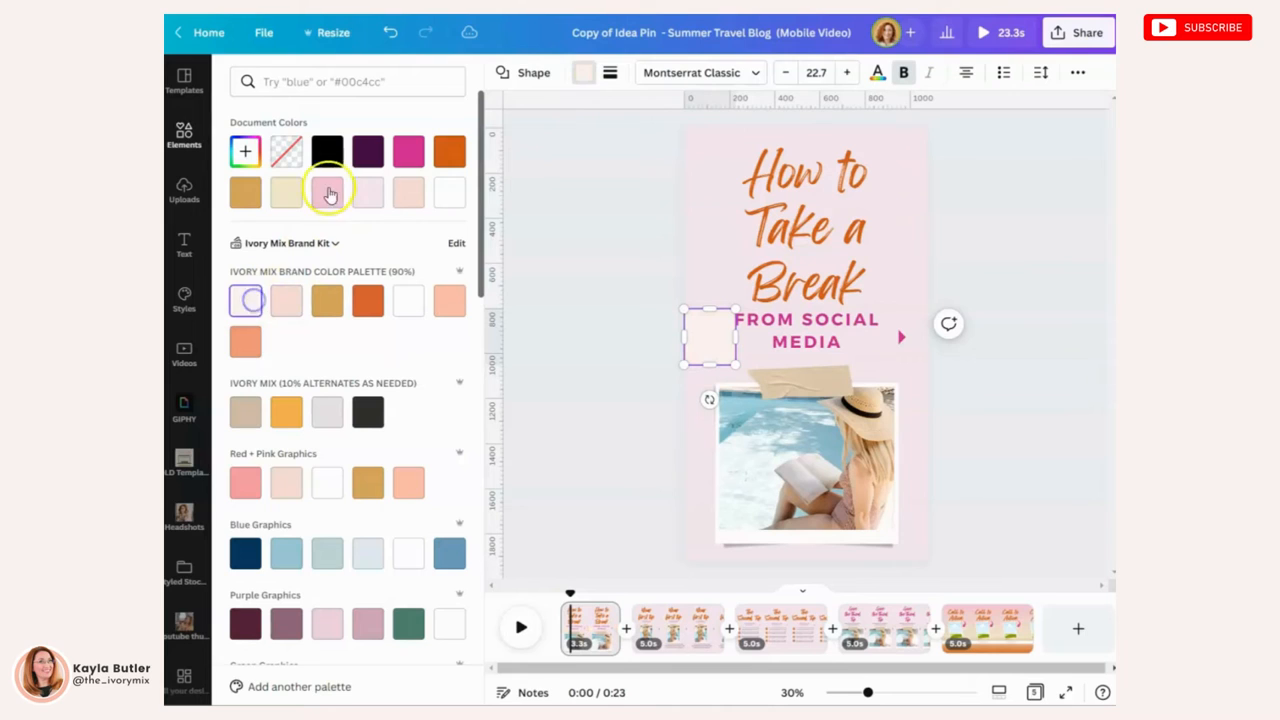
{"action": "left_click", "coordinate": [327, 192]}
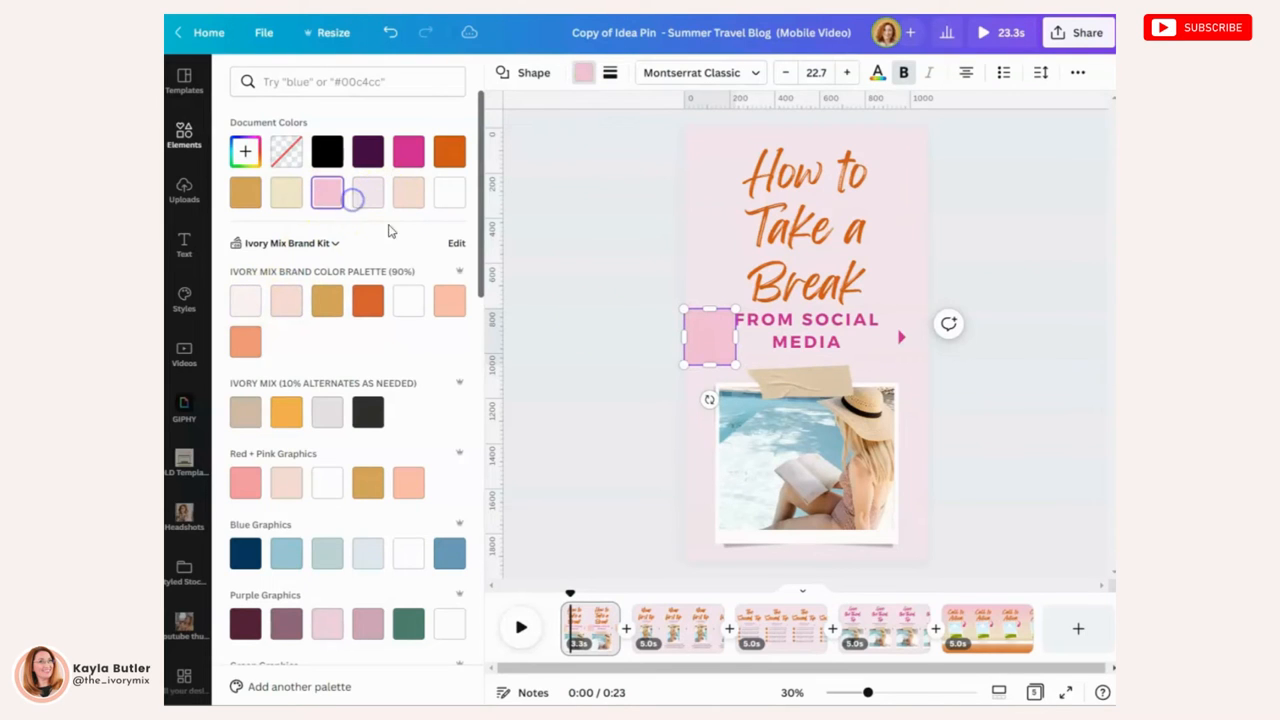
{"action": "left_click", "coordinate": [184, 135]}
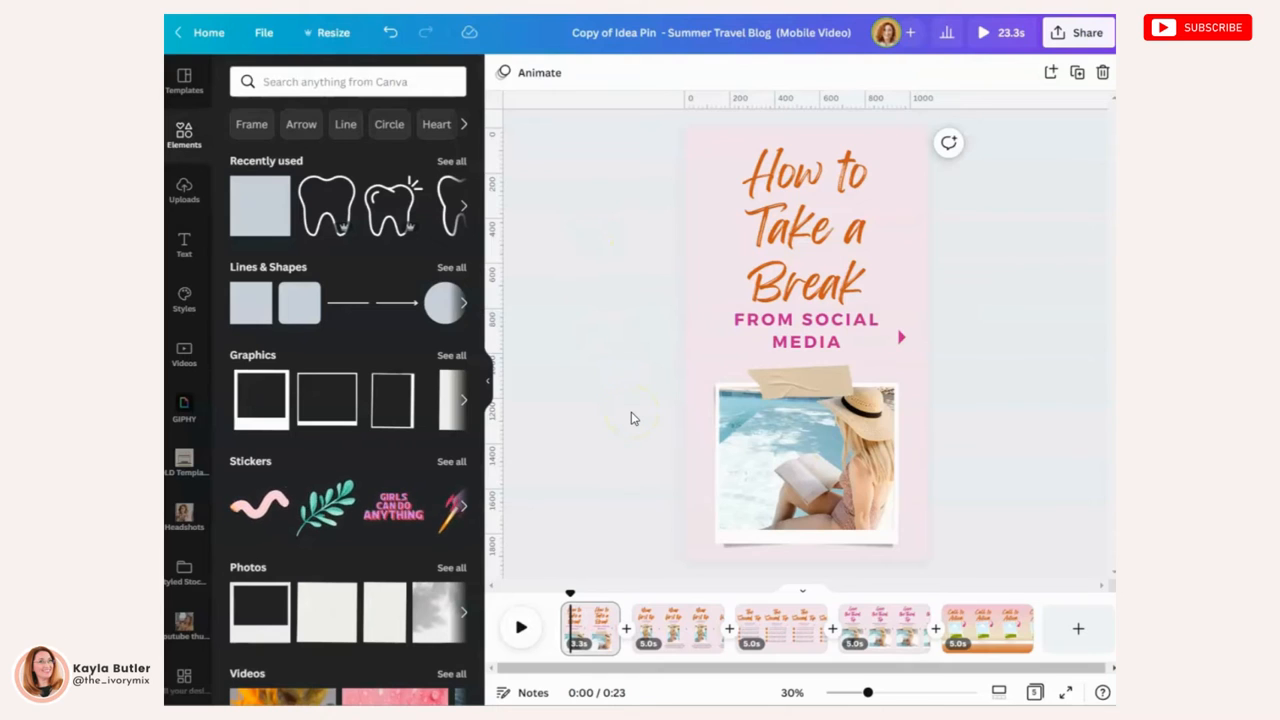
{"action": "left_click", "coordinate": [710, 337]}
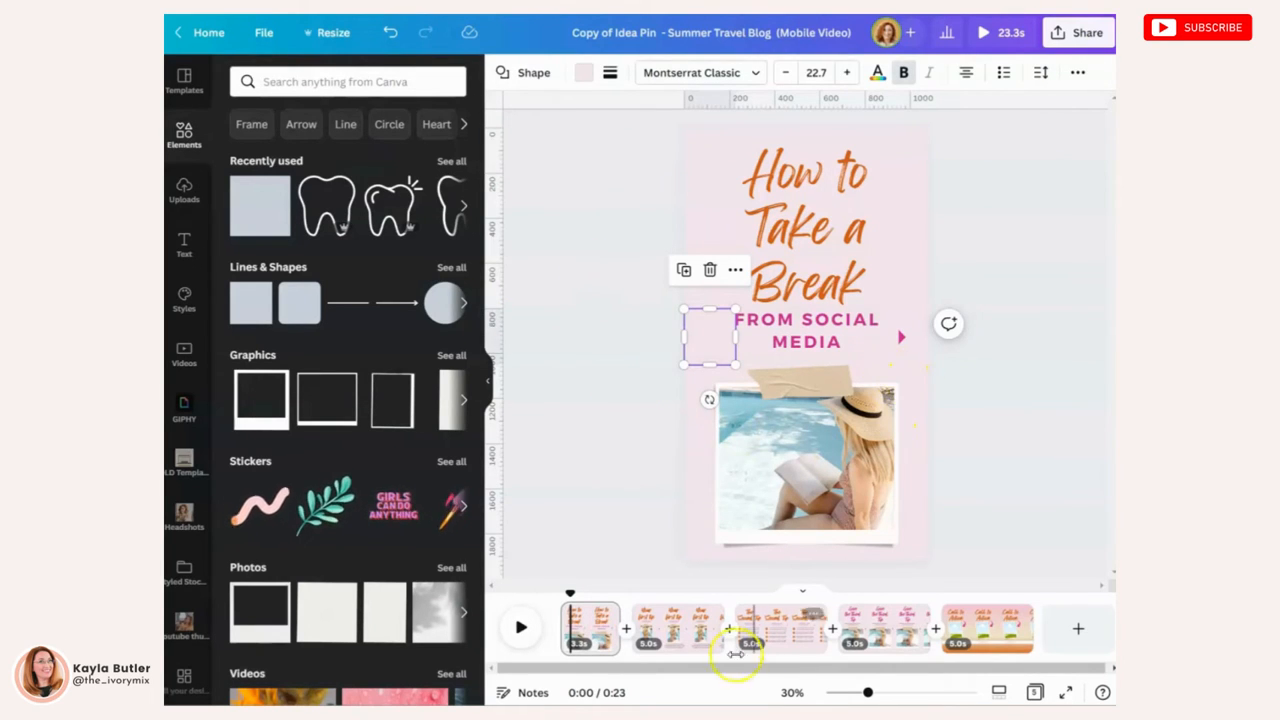
{"action": "left_click", "coordinate": [678, 628]}
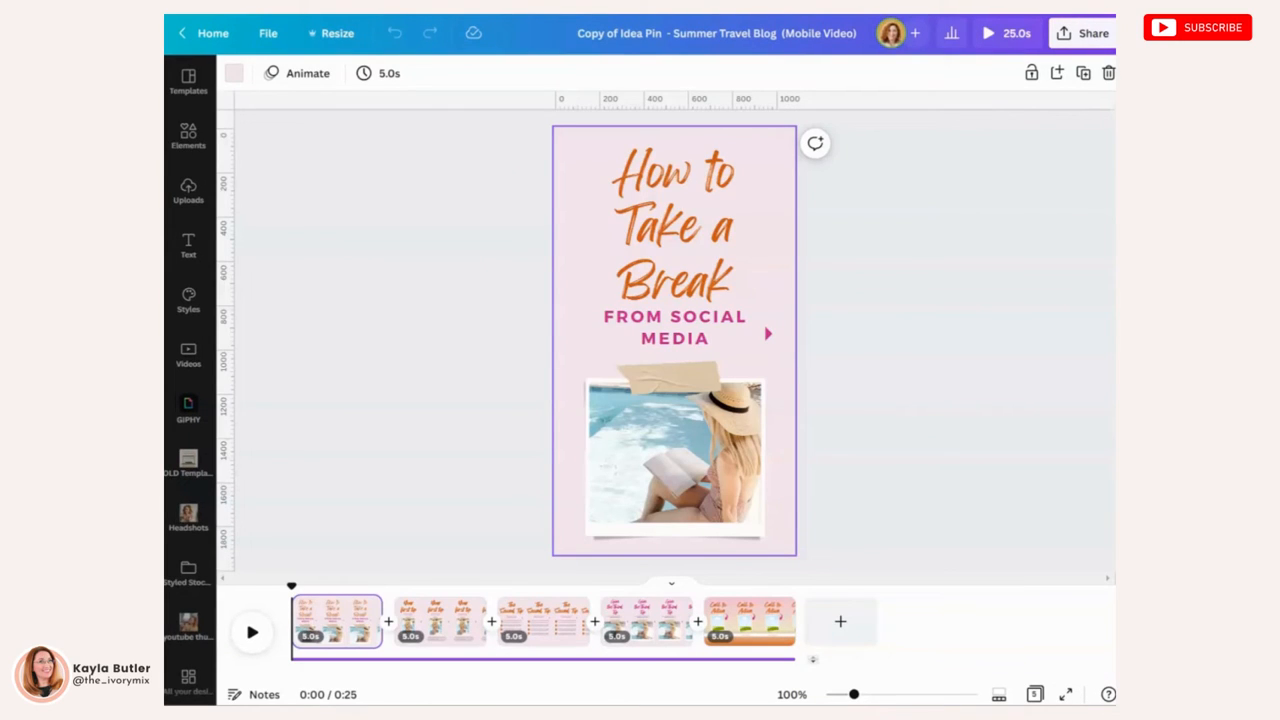
{"action": "mouse_move", "coordinate": [987, 290]}
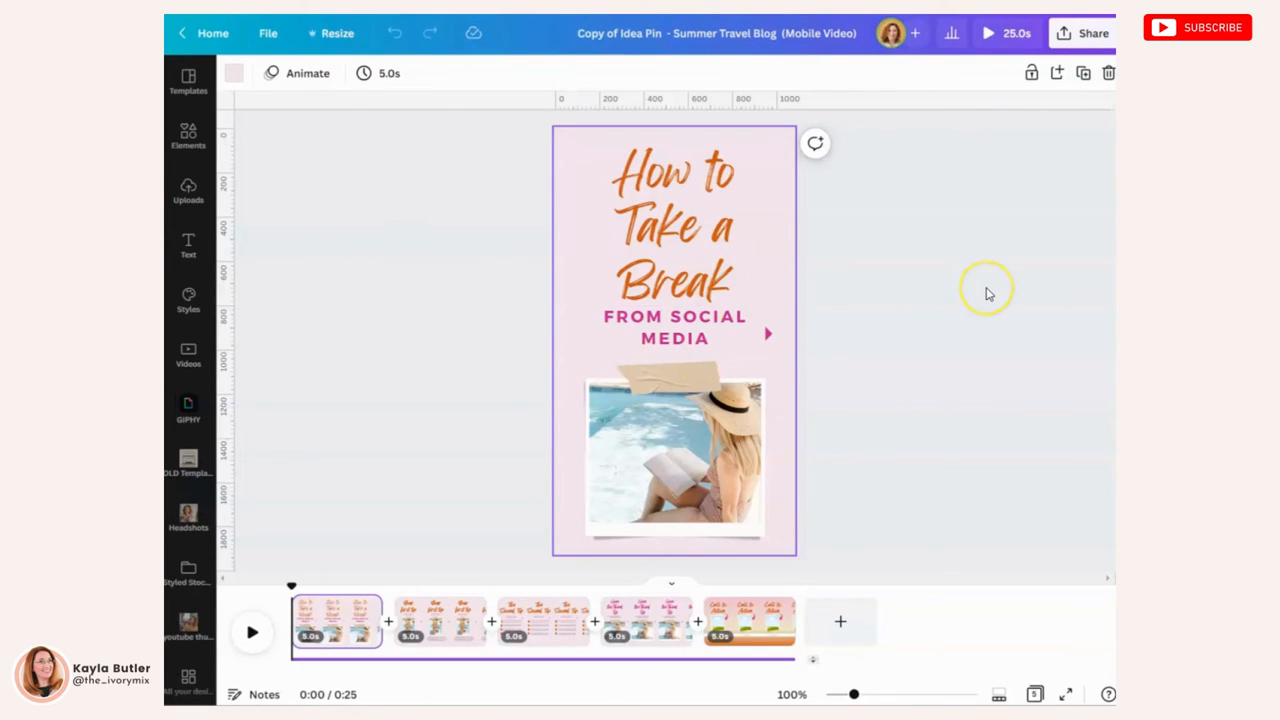
{"action": "mouse_move", "coordinate": [963, 309]}
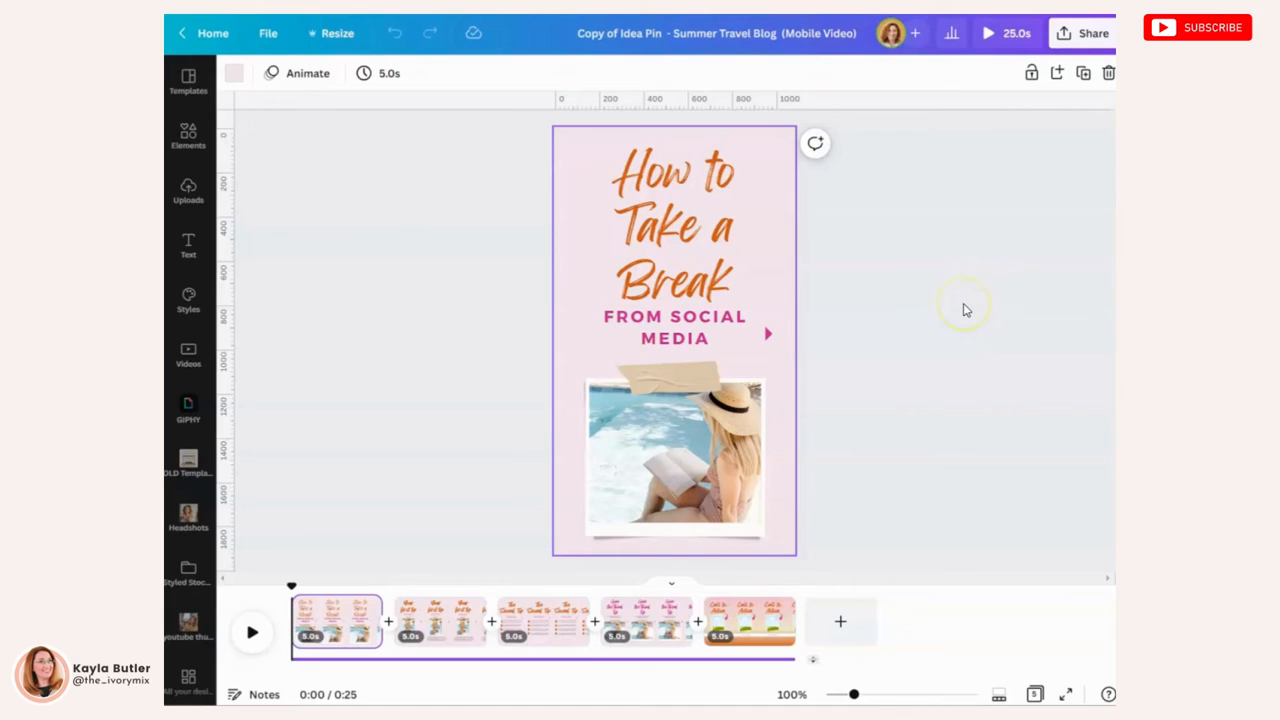
{"action": "mouse_move", "coordinate": [965, 308]}
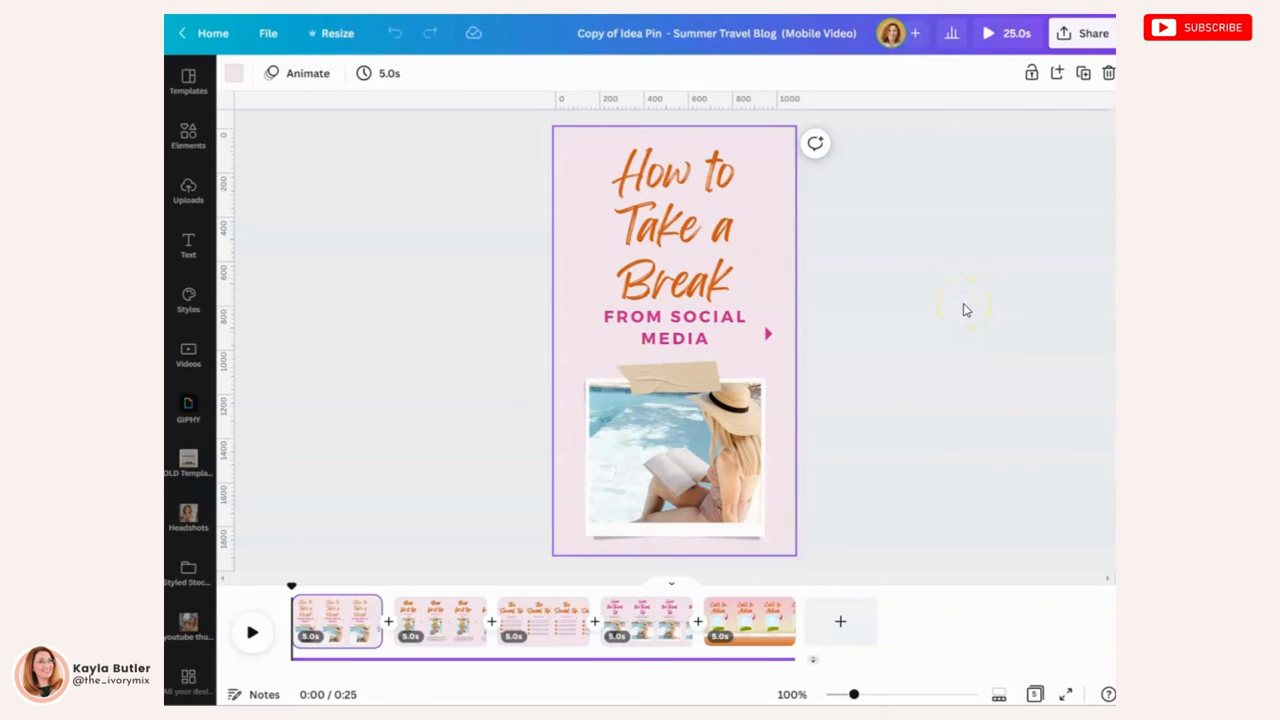
{"action": "mouse_move", "coordinate": [947, 203]}
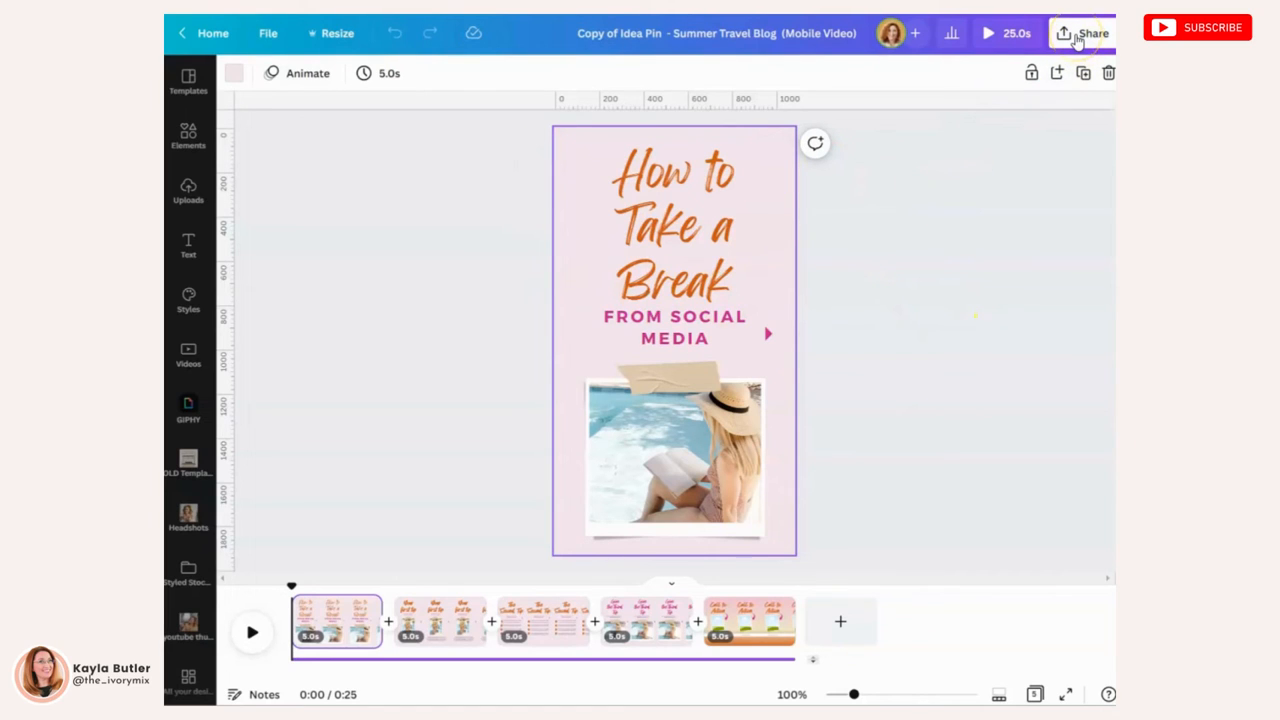
Reopen Canva's recording studio through Present and record in the sharing options.
{"action": "left_click", "coordinate": [1092, 33]}
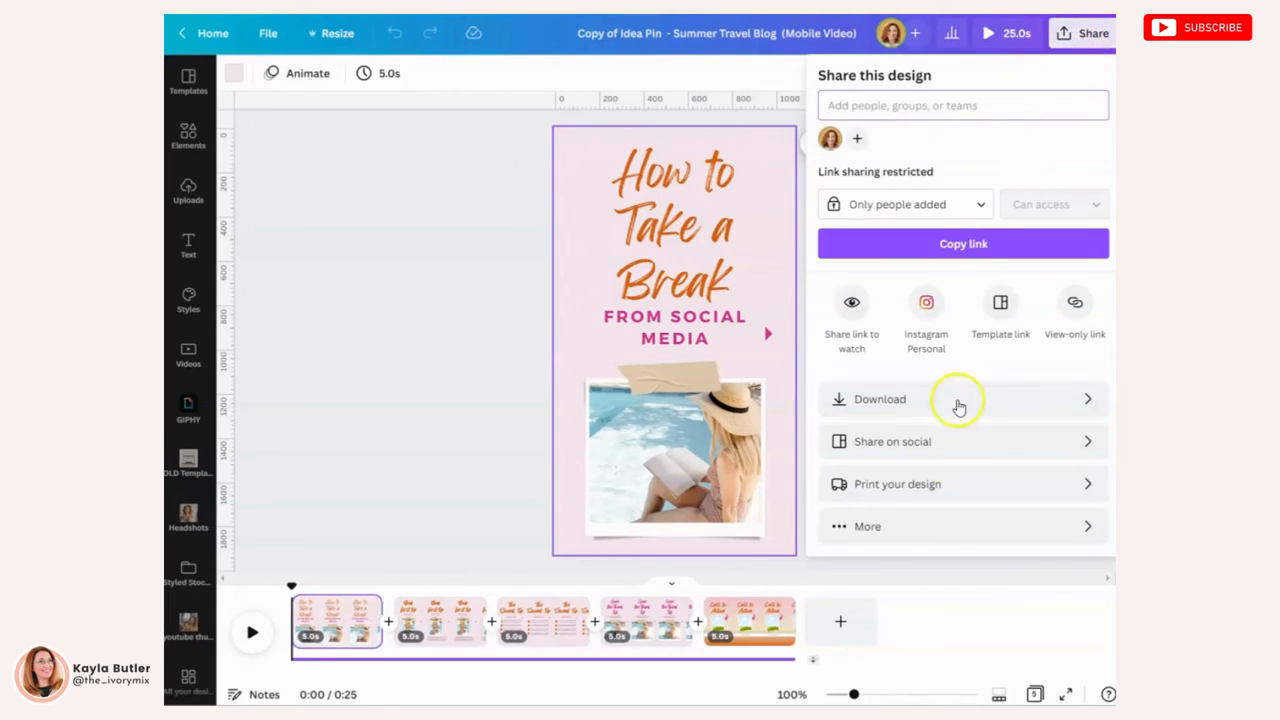
{"action": "left_click", "coordinate": [867, 526]}
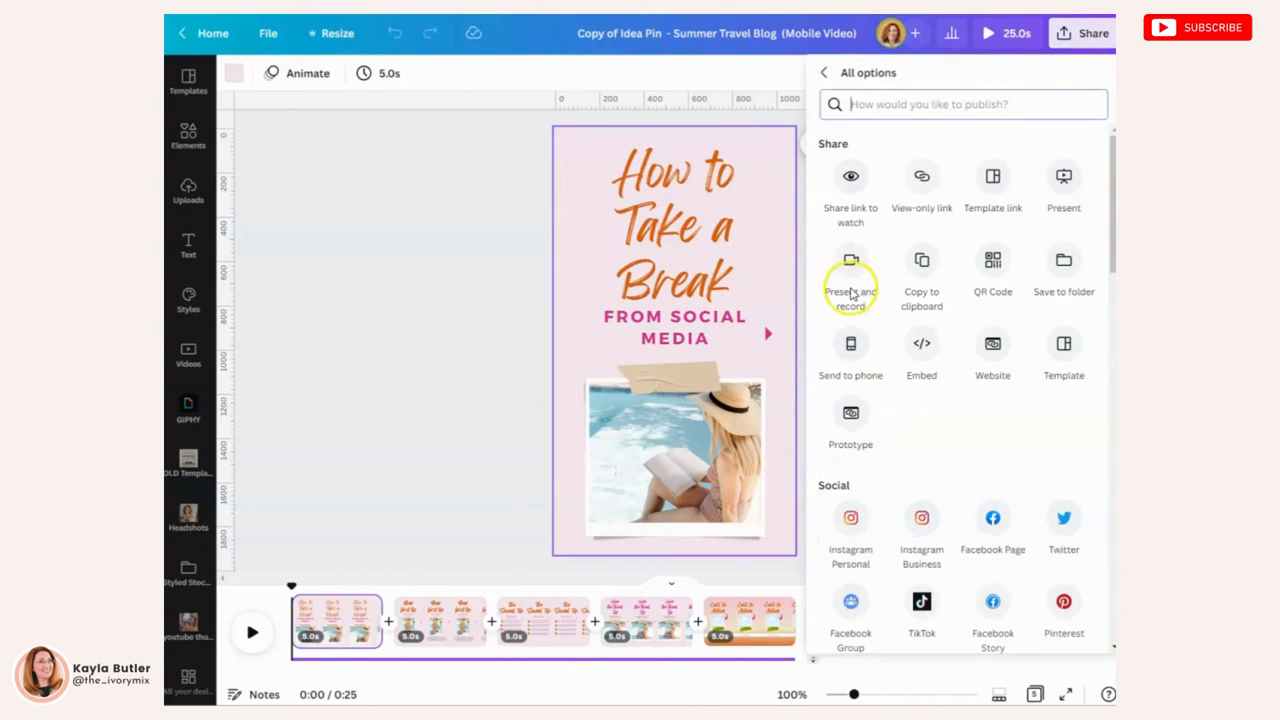
{"action": "left_click", "coordinate": [850, 275]}
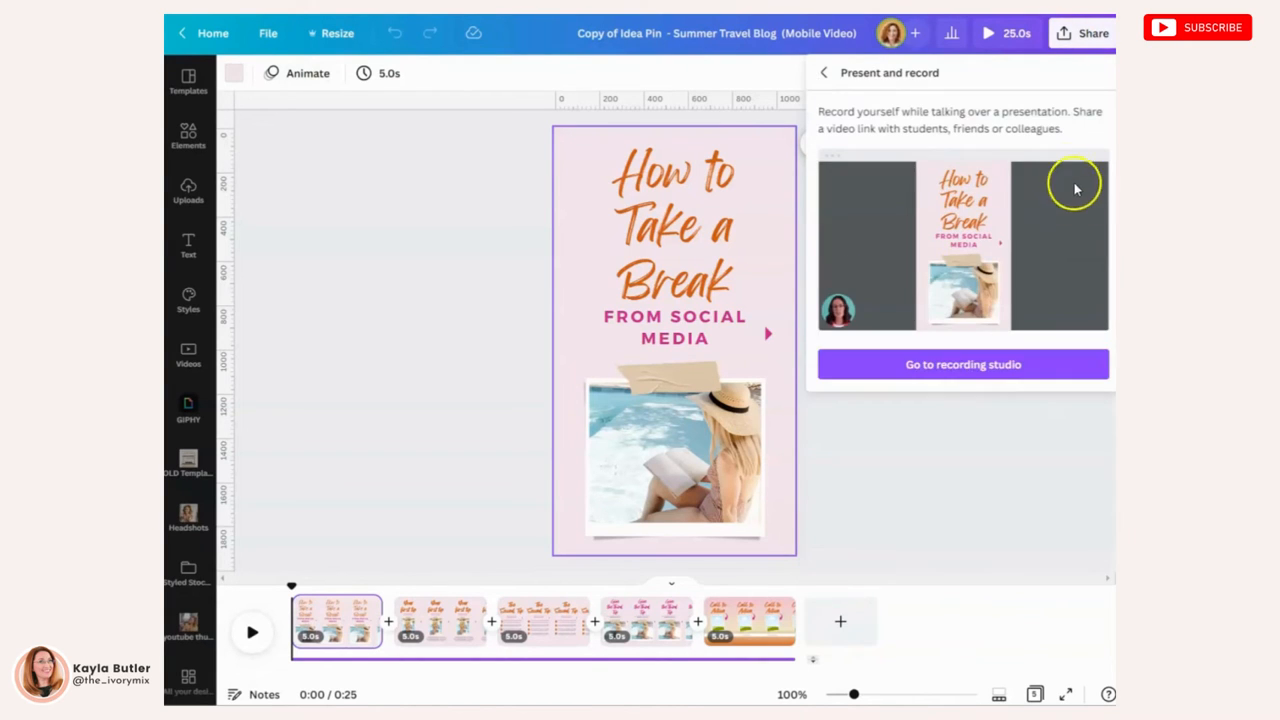
{"action": "left_click", "coordinate": [962, 364]}
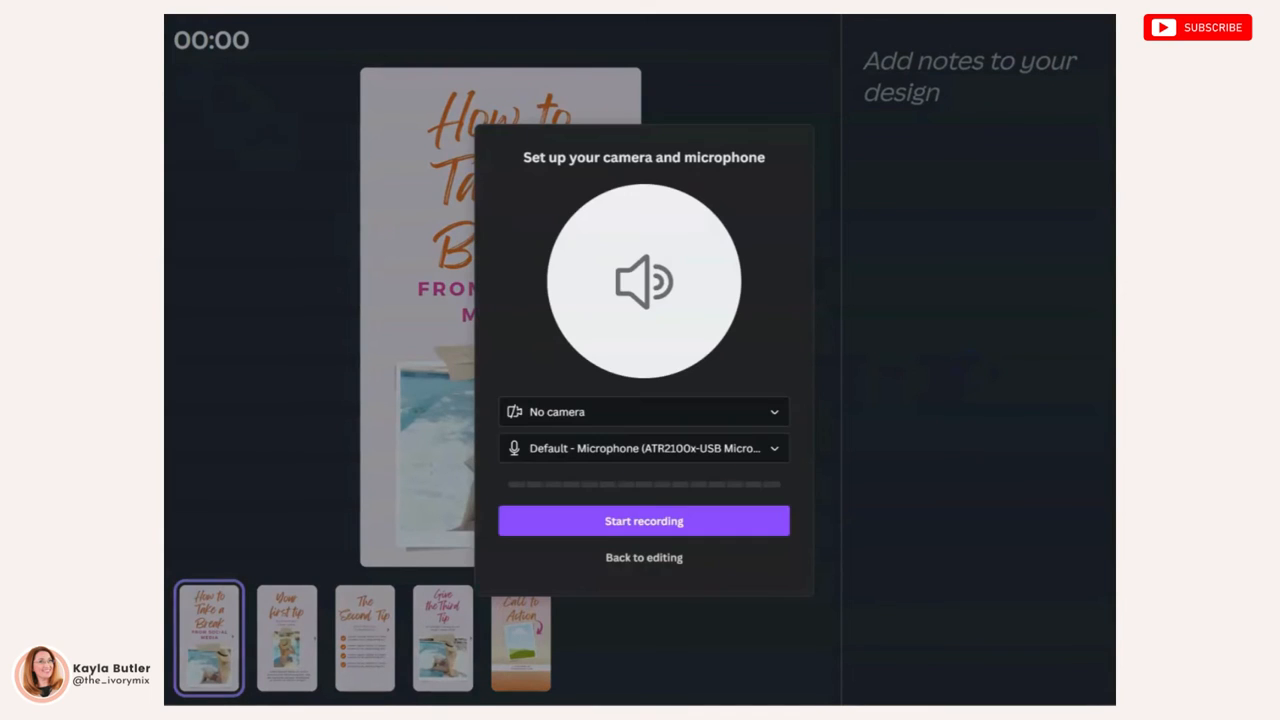
{"action": "mouse_move", "coordinate": [583, 418]}
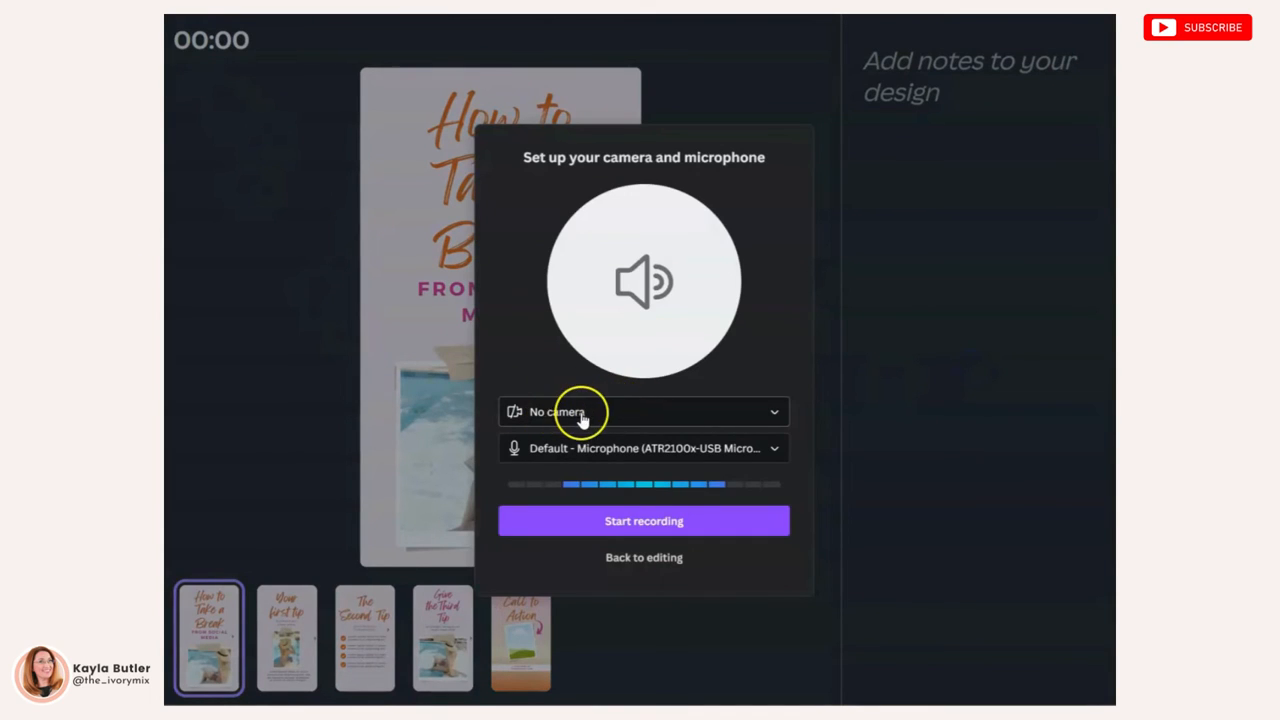
{"action": "mouse_move", "coordinate": [570, 448]}
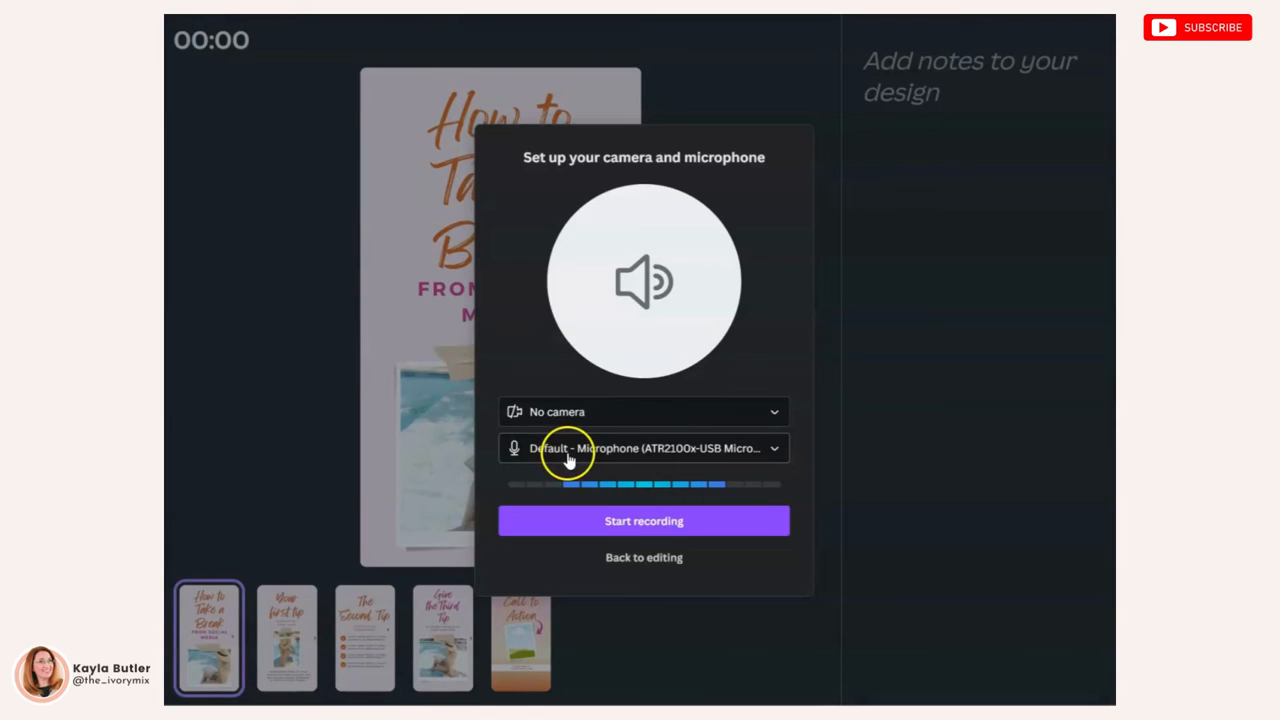
{"action": "mouse_move", "coordinate": [644, 521]}
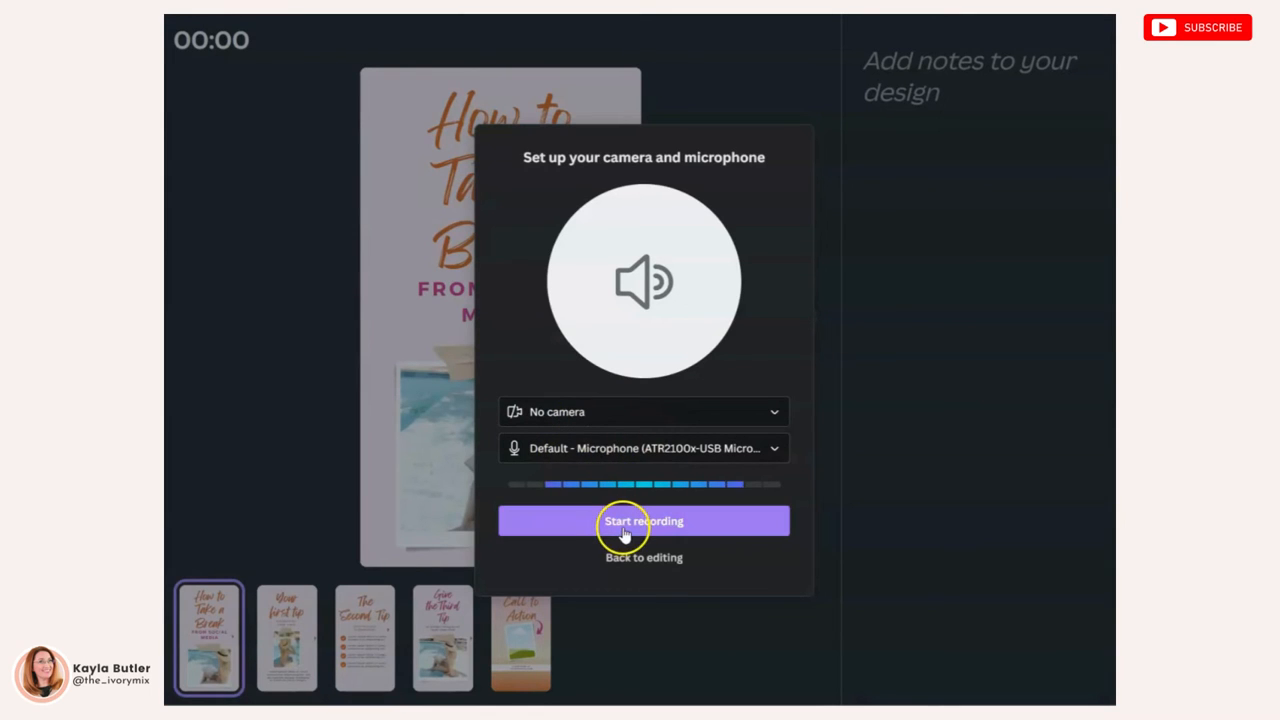
Record a roughly 10-second presentation stepping through the slides, then end it.
{"action": "left_click", "coordinate": [643, 520]}
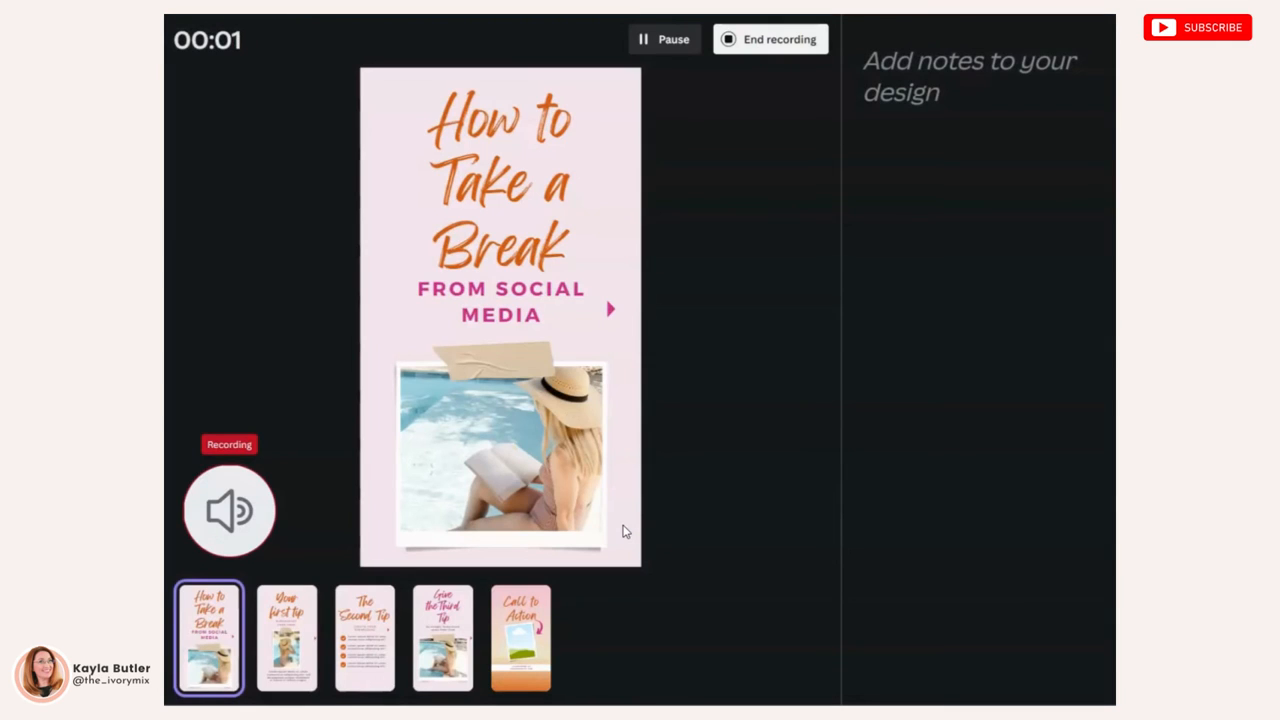
{"action": "mouse_move", "coordinate": [418, 458]}
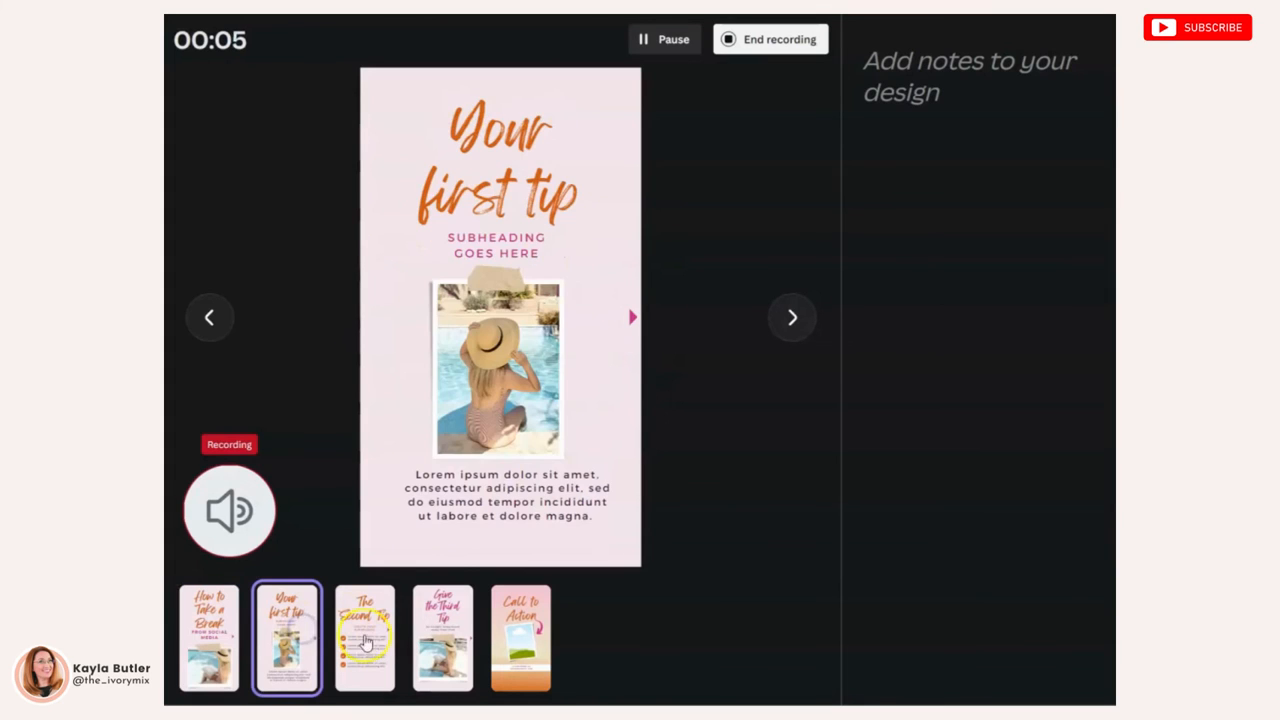
{"action": "left_click", "coordinate": [520, 637]}
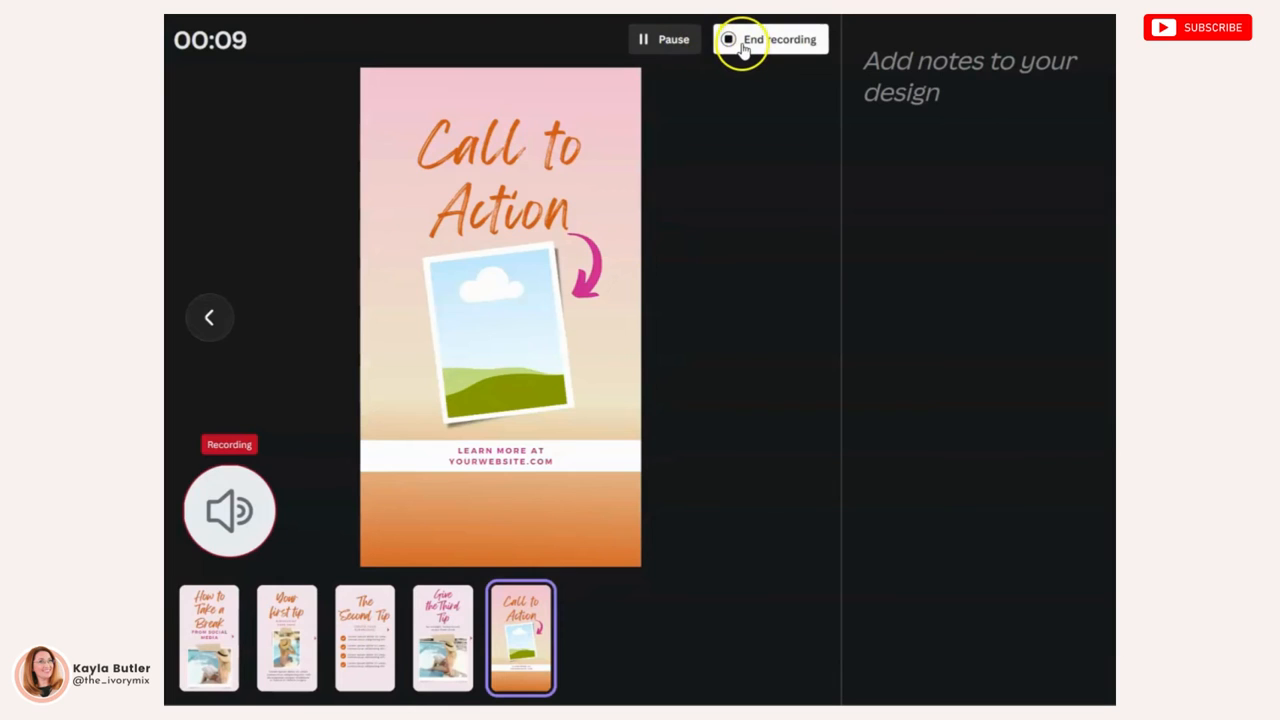
{"action": "left_click", "coordinate": [780, 39]}
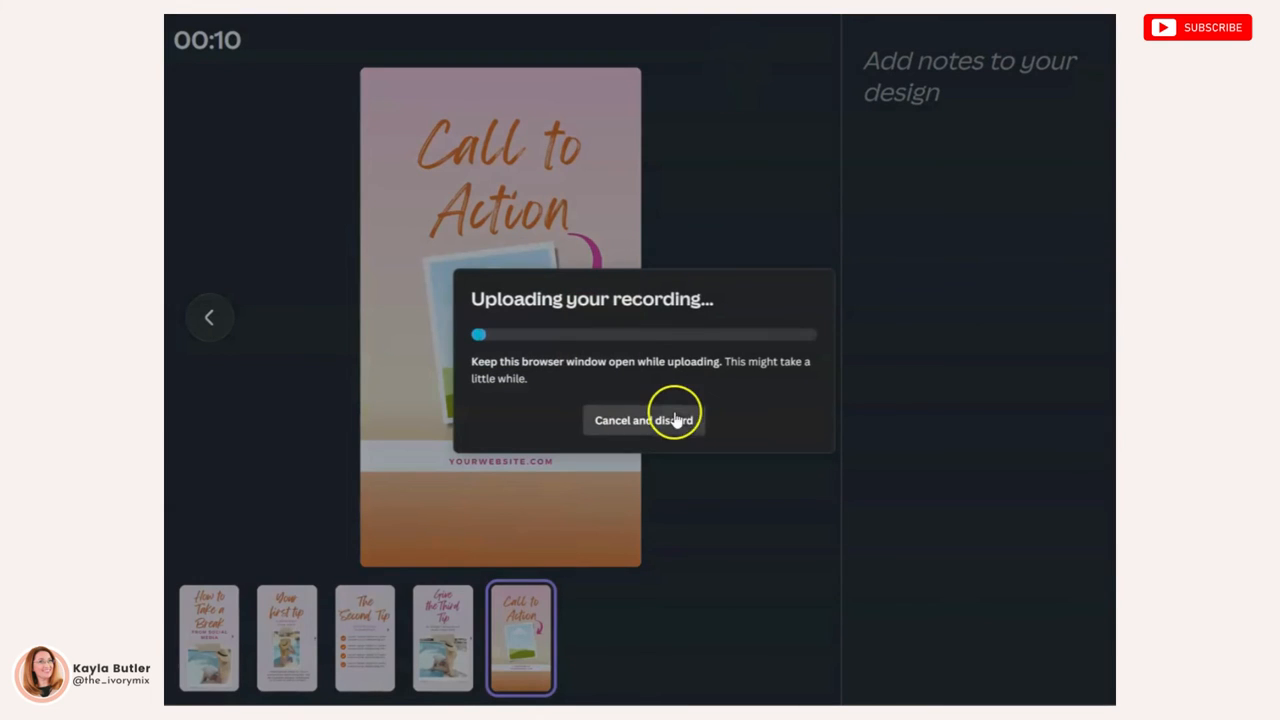
{"action": "mouse_move", "coordinate": [647, 374]}
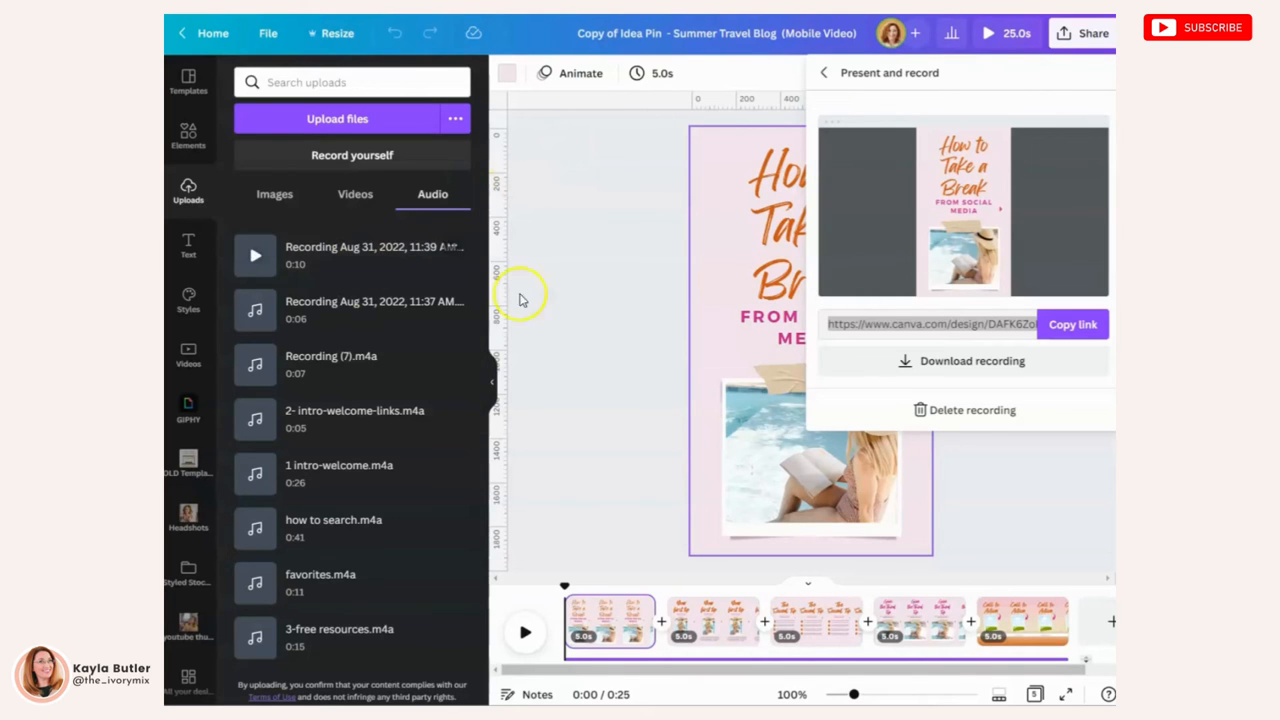
Set the download to MP4 Video with only Page 1 selected.
{"action": "left_click", "coordinate": [824, 72]}
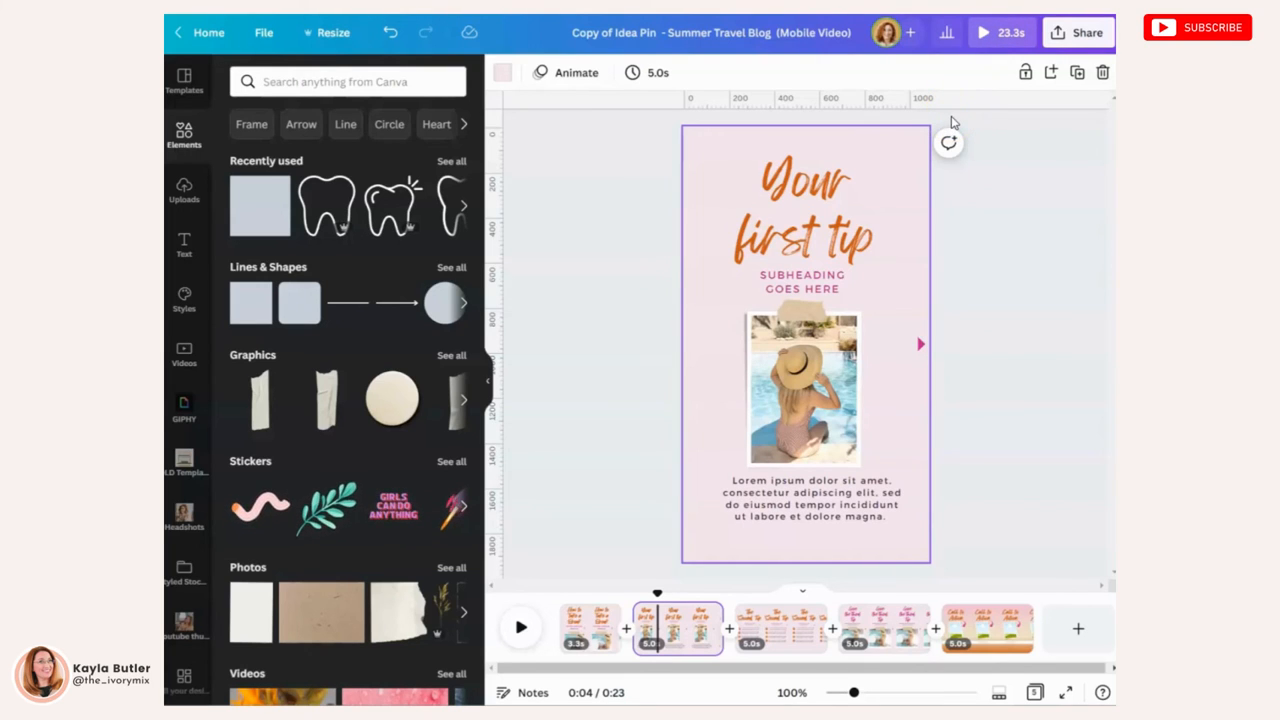
{"action": "left_click", "coordinate": [1086, 32]}
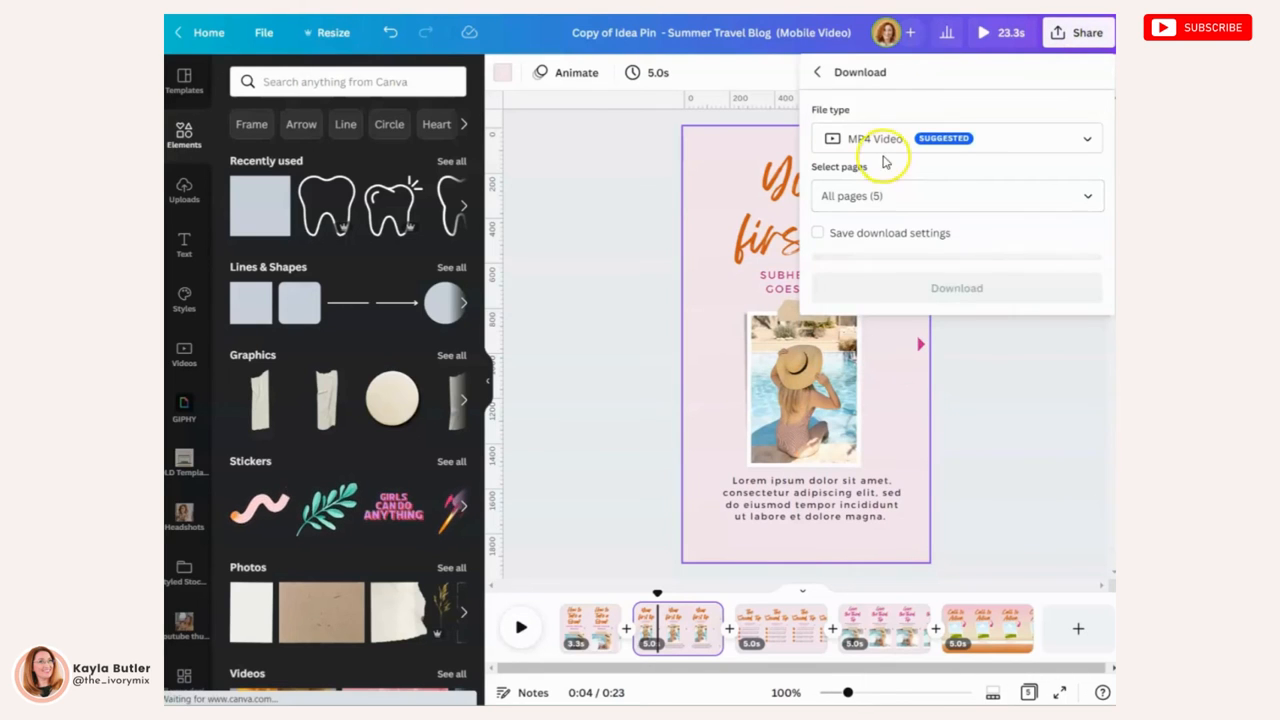
{"action": "left_click", "coordinate": [955, 138]}
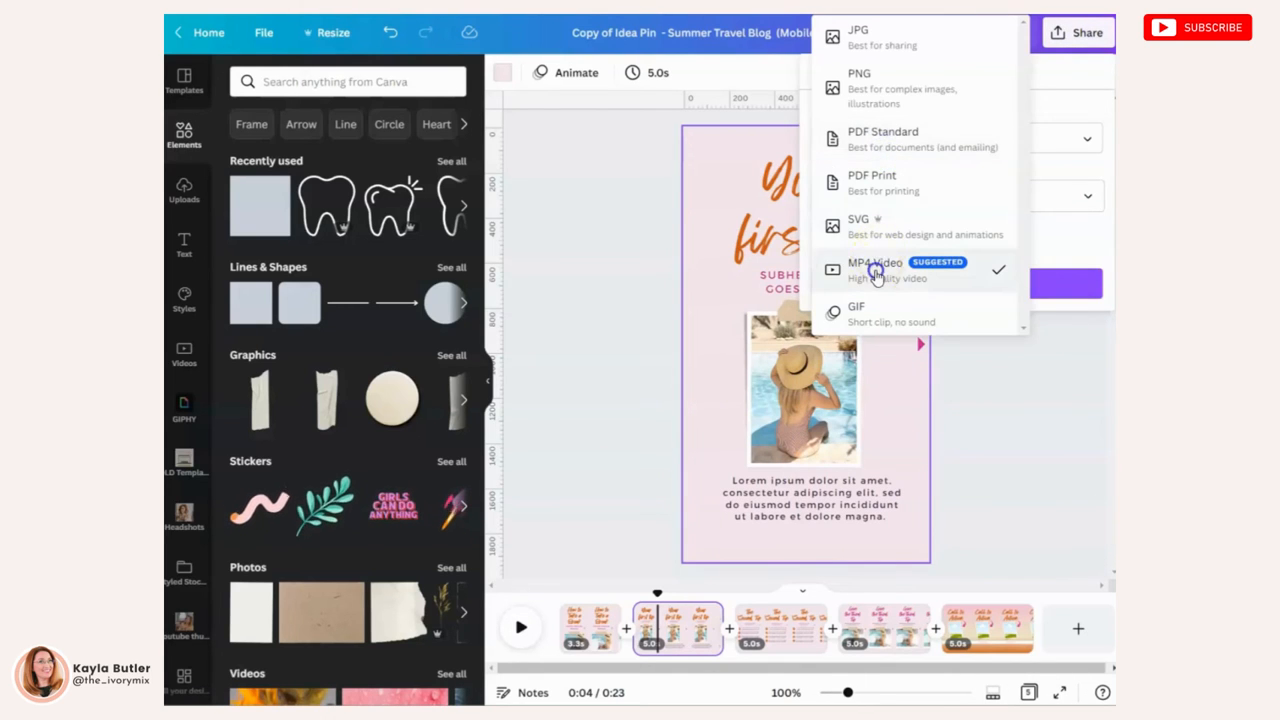
{"action": "left_click", "coordinate": [874, 268]}
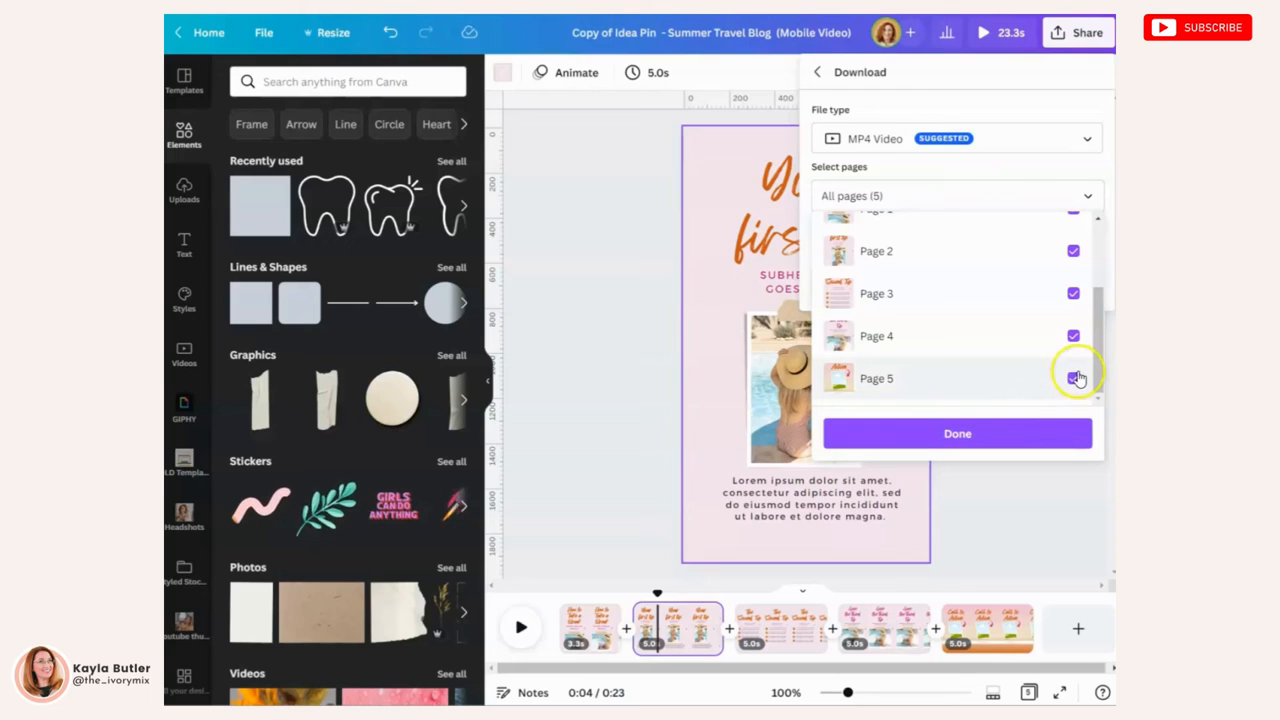
{"action": "left_click", "coordinate": [1073, 293]}
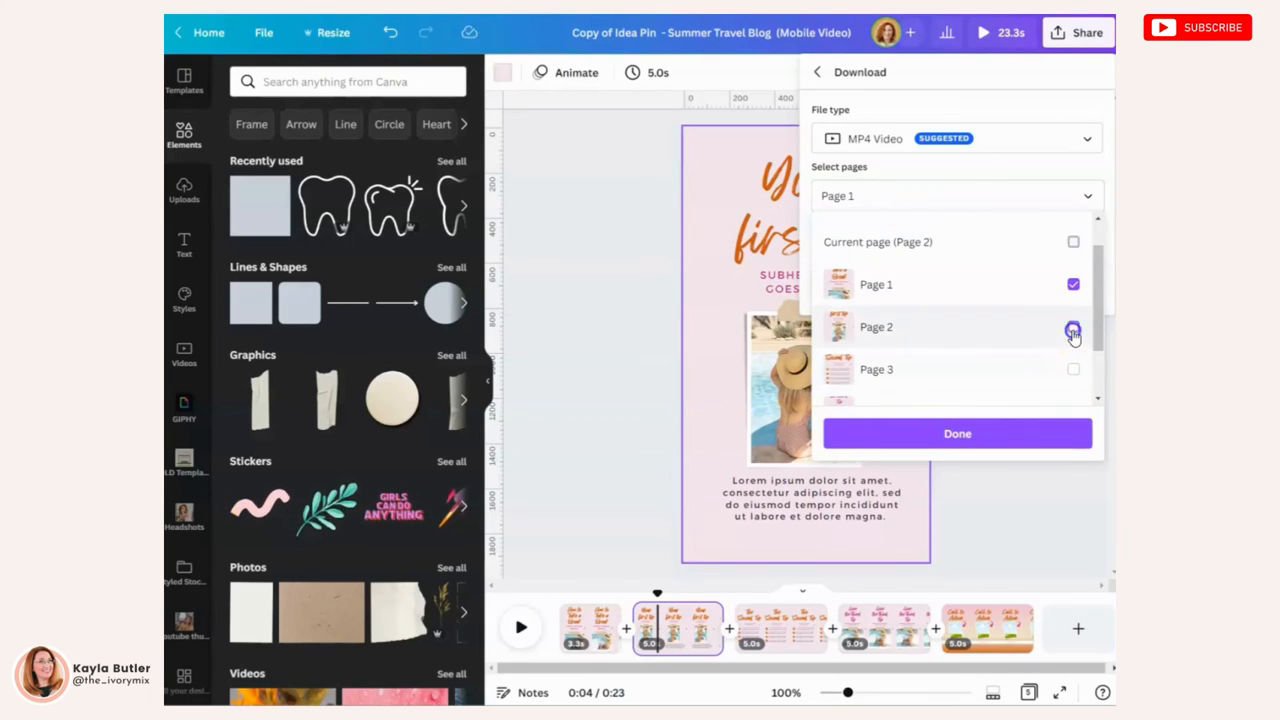
{"action": "left_click", "coordinate": [1073, 327]}
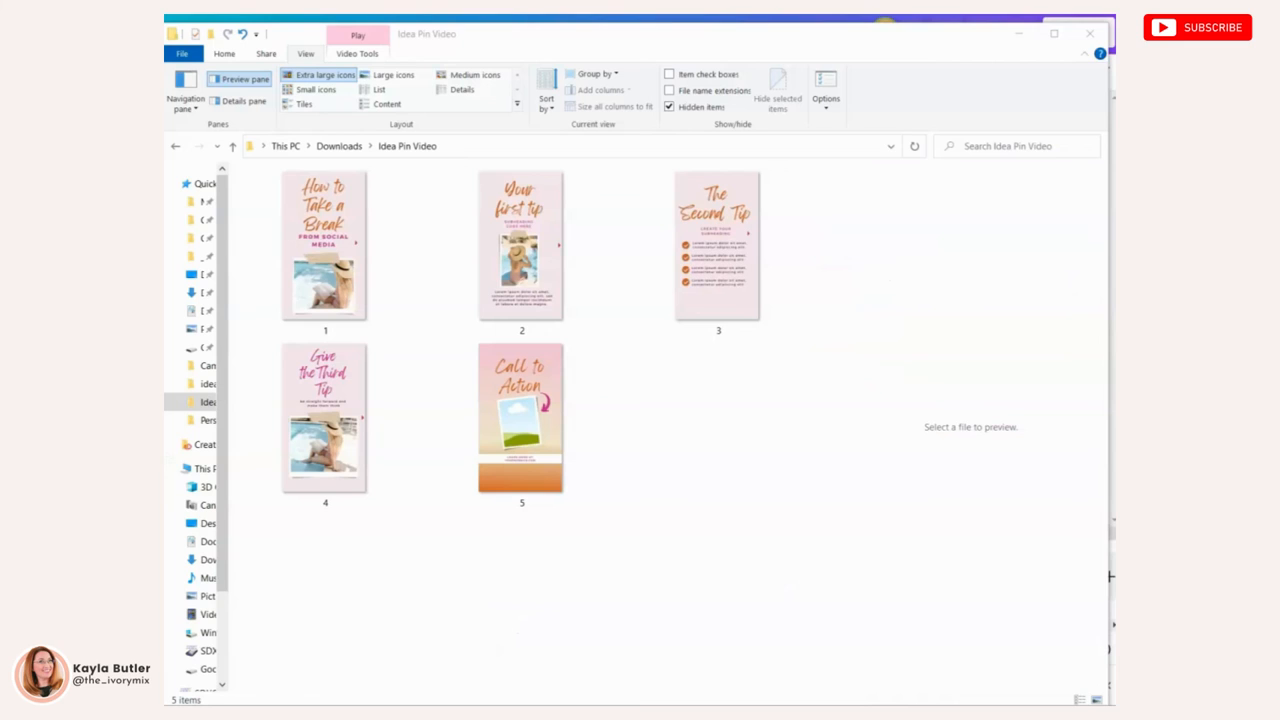
{"action": "mouse_move", "coordinate": [350, 160]}
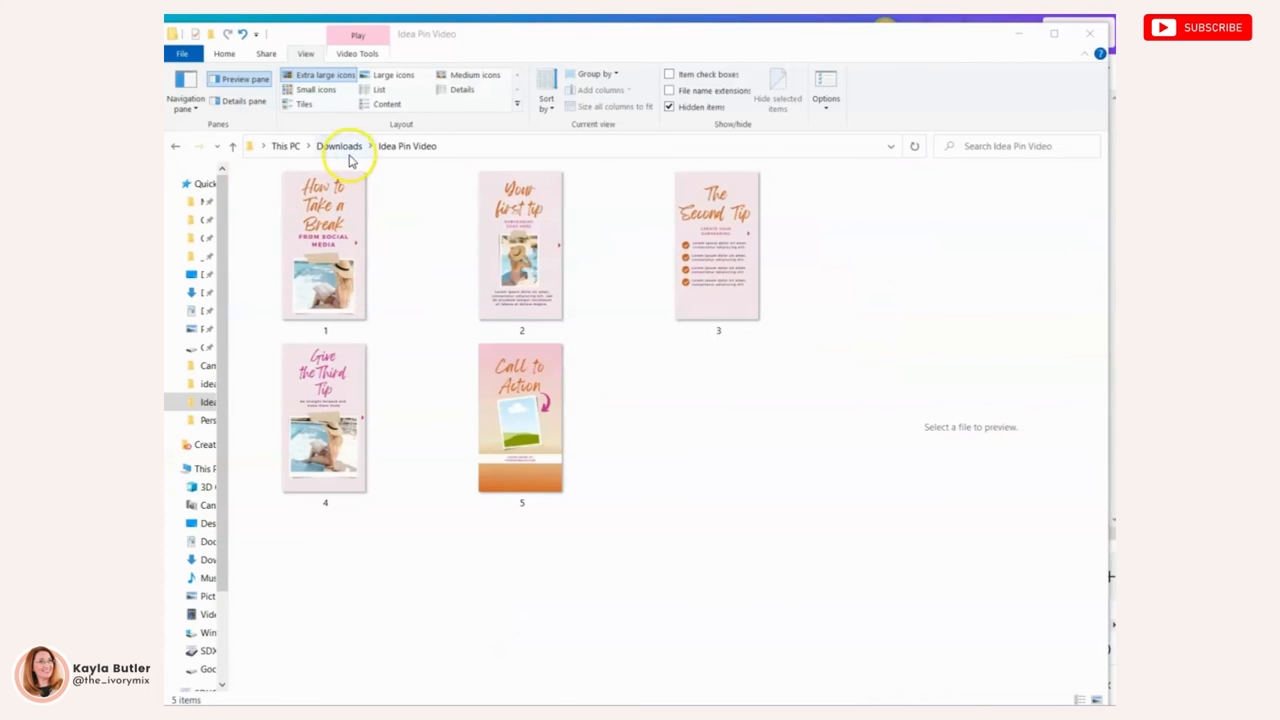
Check the numbered slide videos in the Downloads > Idea Pin Video folder.
{"action": "left_click", "coordinate": [521, 250]}
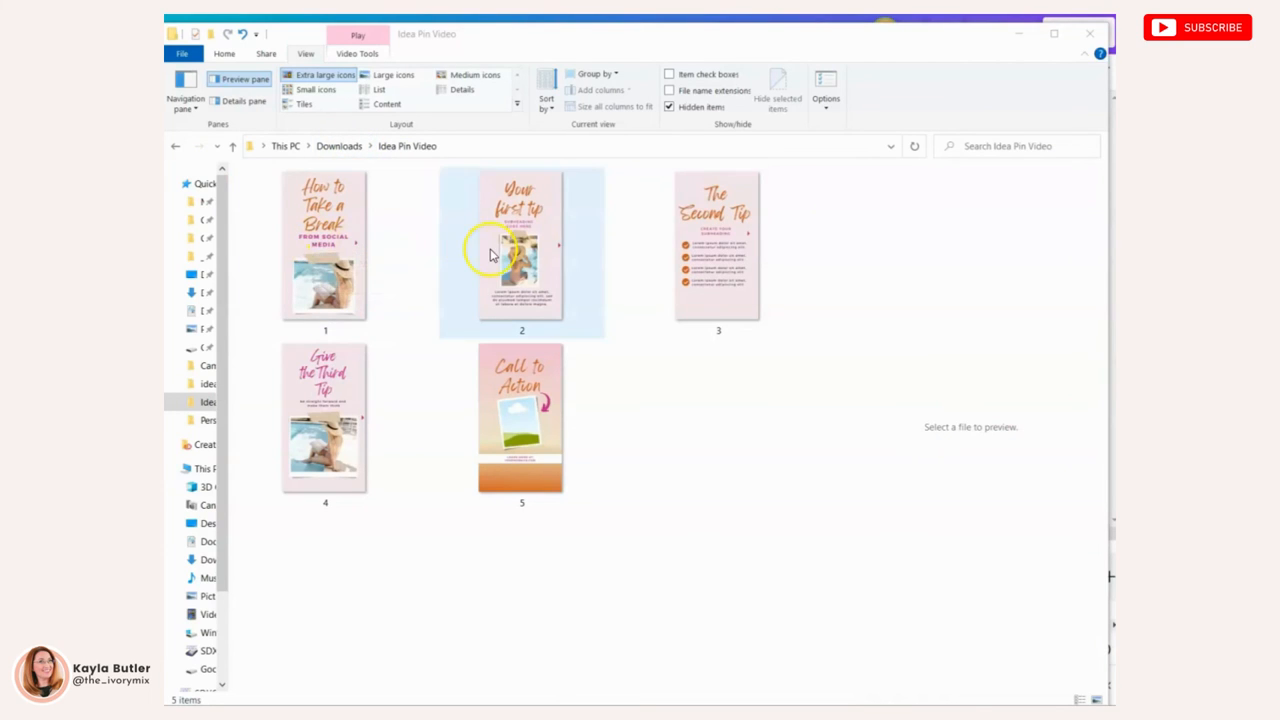
{"action": "left_click", "coordinate": [718, 250]}
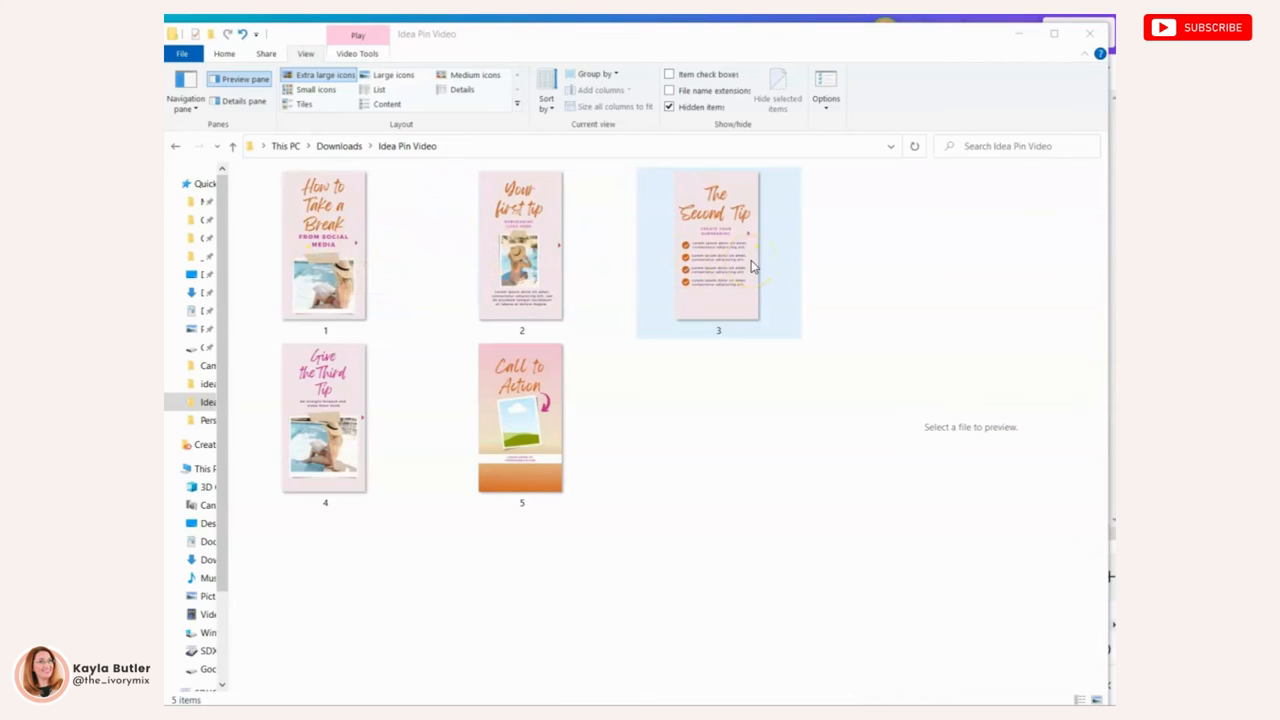
{"action": "left_click", "coordinate": [324, 420]}
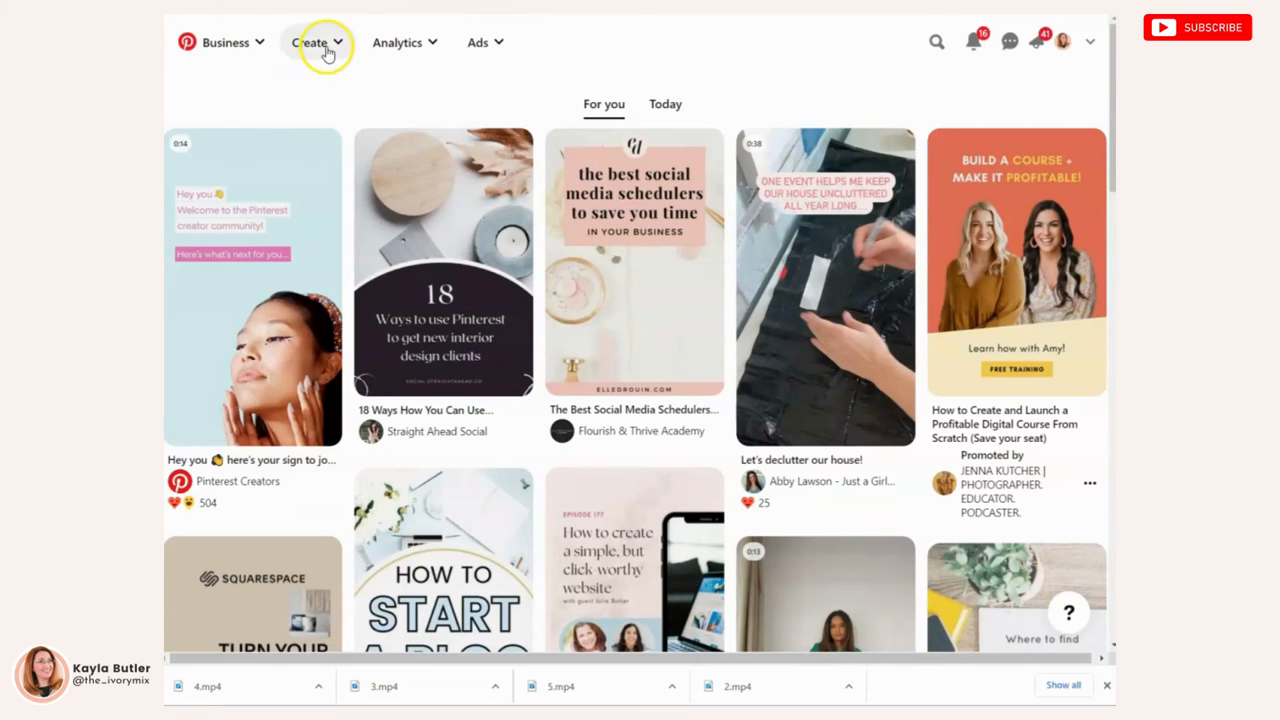
Start a new Pinterest Idea Pin and open the Idea Pin Video folder for upload.
{"action": "left_click", "coordinate": [313, 42]}
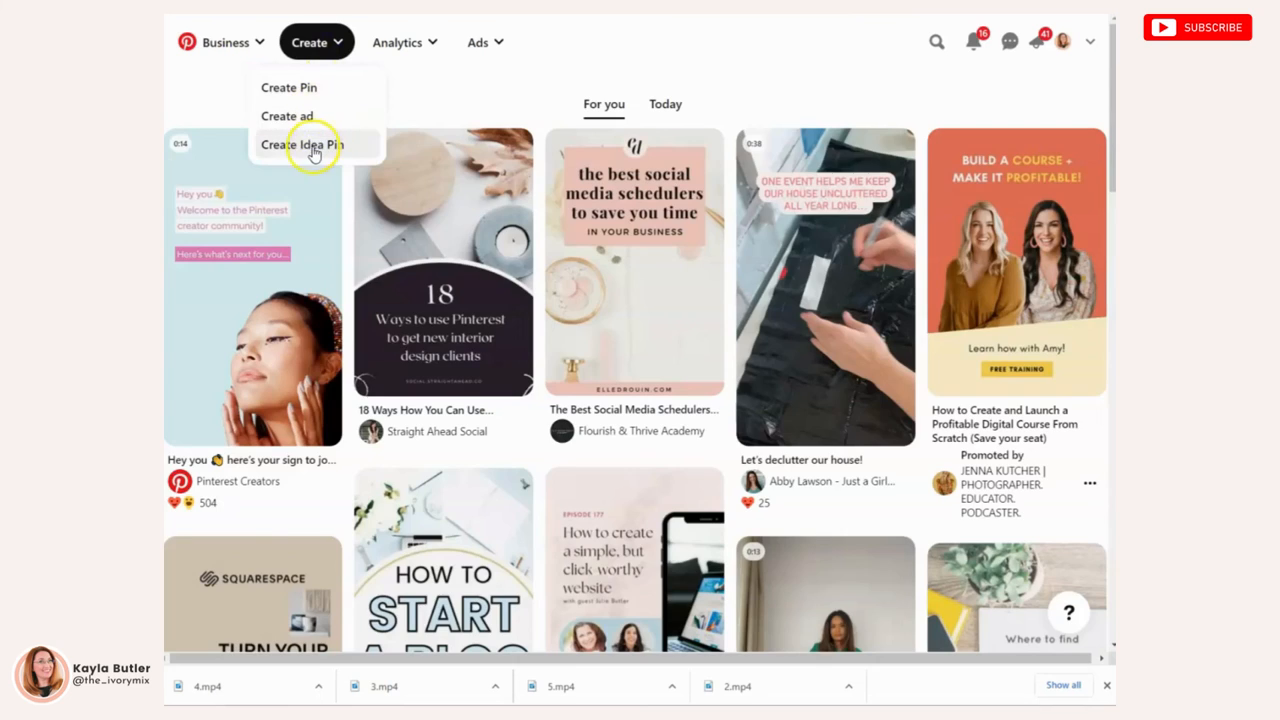
{"action": "left_click", "coordinate": [301, 144]}
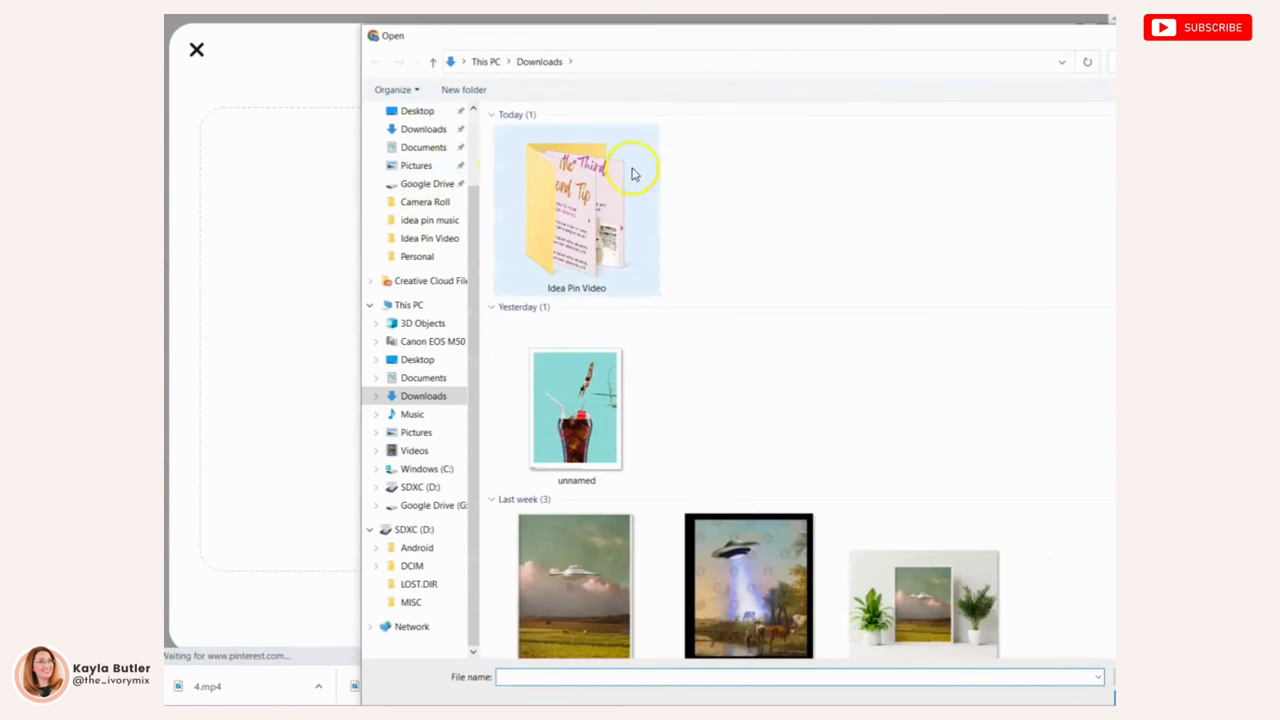
{"action": "double_click", "coordinate": [576, 200]}
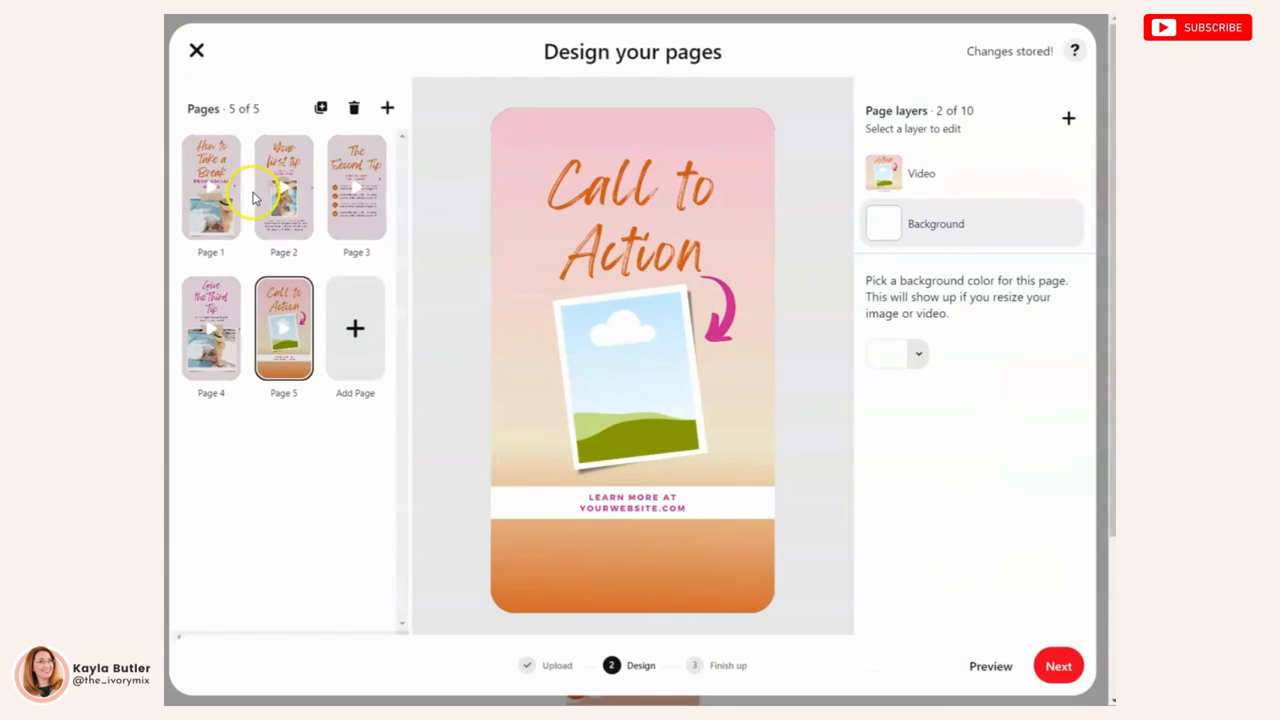
{"action": "mouse_move", "coordinate": [268, 318]}
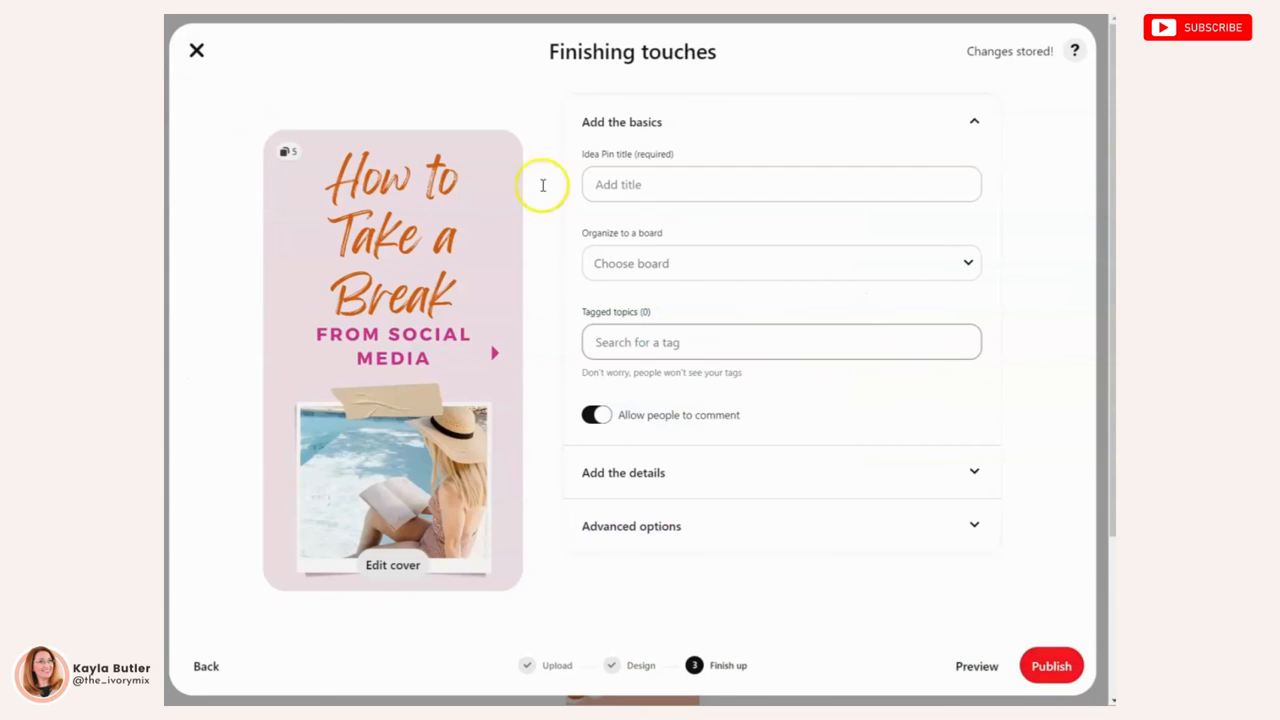
{"action": "mouse_move", "coordinate": [343, 193]}
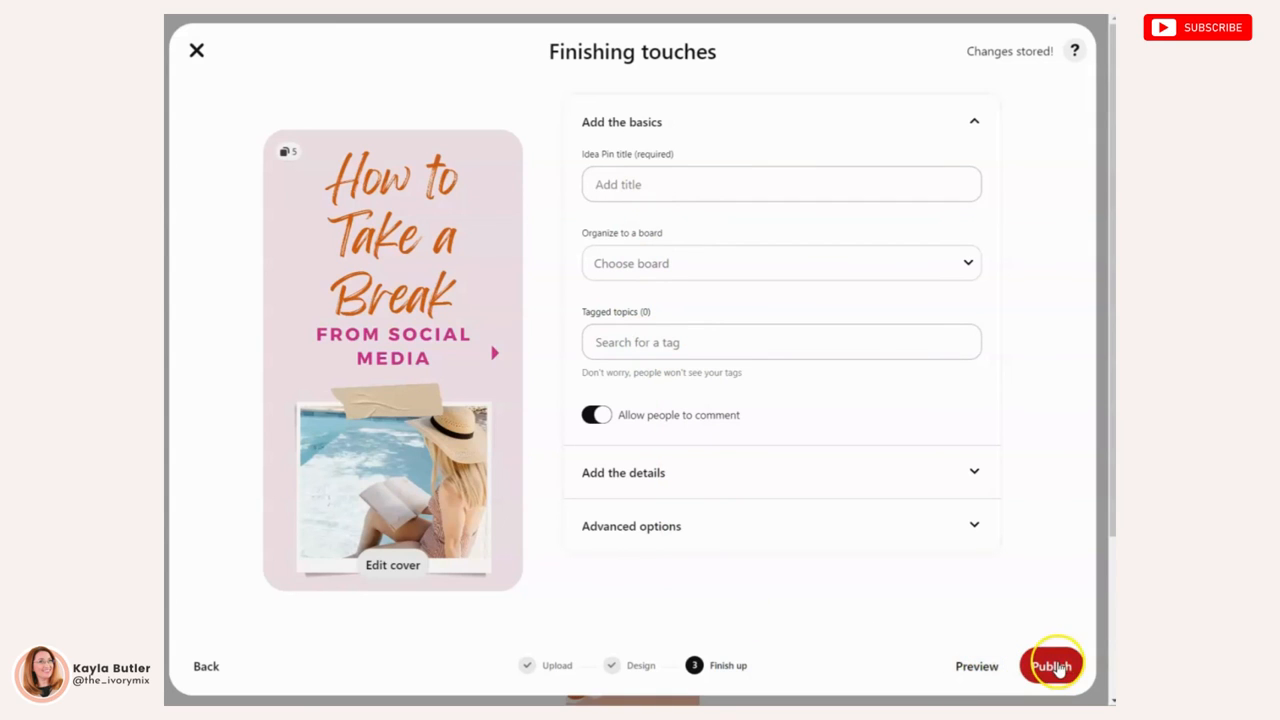
{"action": "mouse_move", "coordinate": [197, 95]}
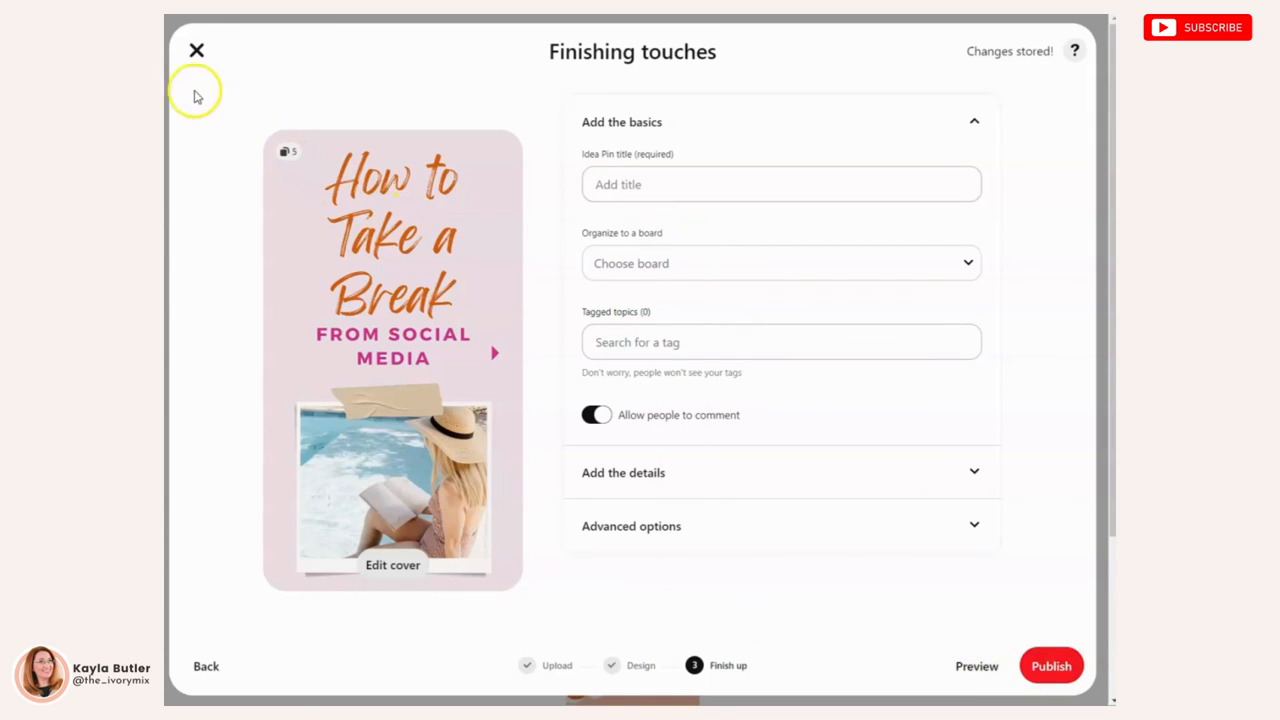